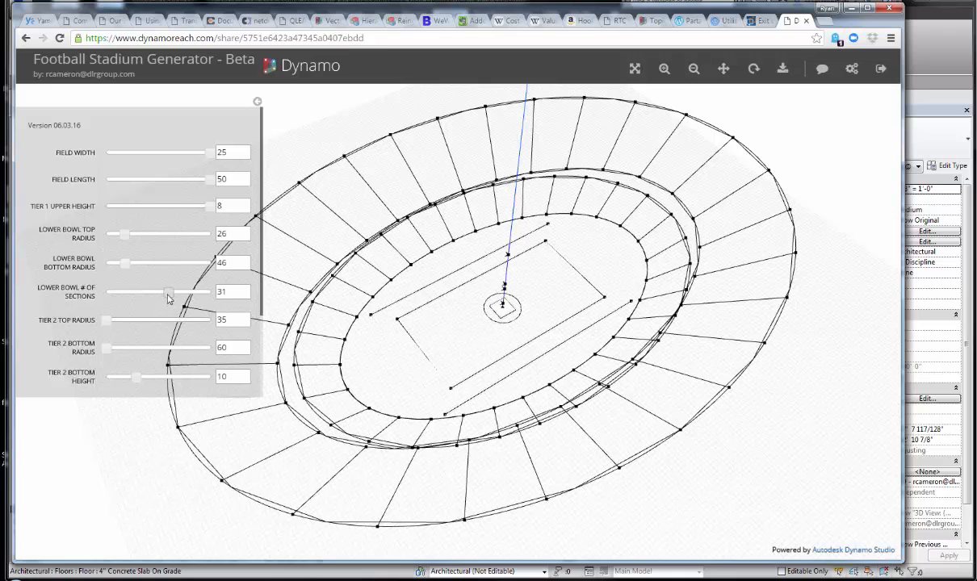
# Set the Lower Bowl # of Sections slider to 33 and the Lower Bowl Bottom Radius slider to 47.
pyautogui.moveTo(167, 290); pyautogui.dragTo(135, 290)
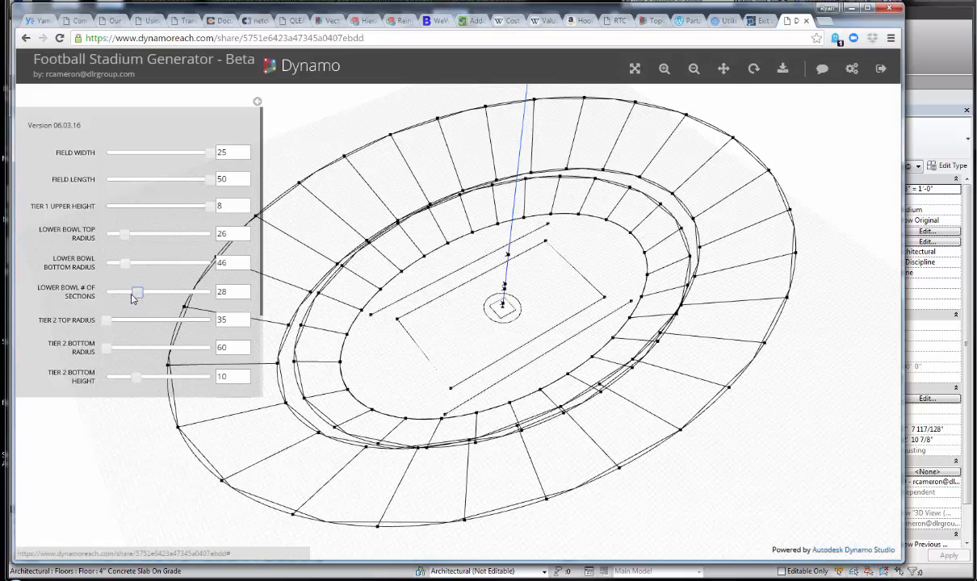
pyautogui.moveTo(138, 292); pyautogui.dragTo(191, 292)
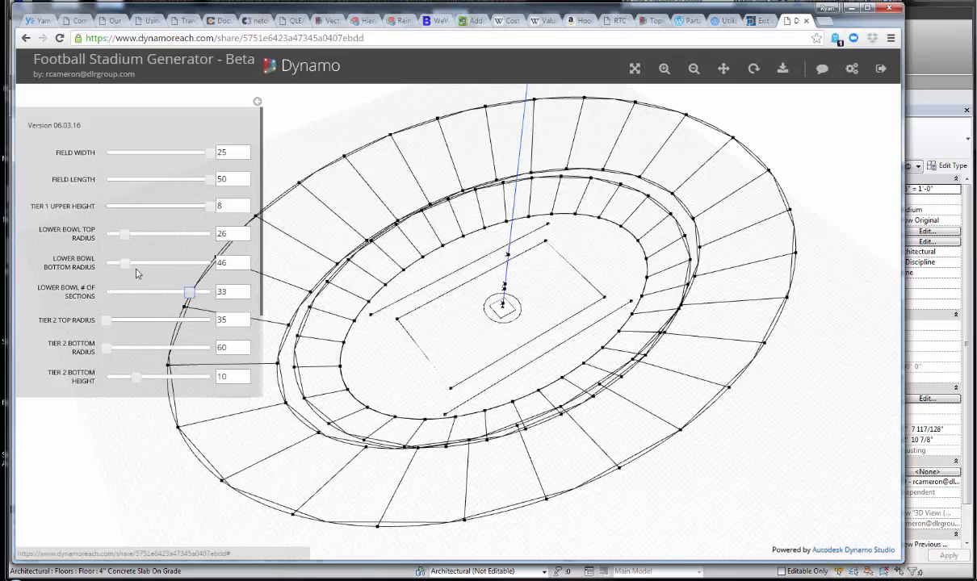
pyautogui.moveTo(119, 265); pyautogui.dragTo(163, 265)
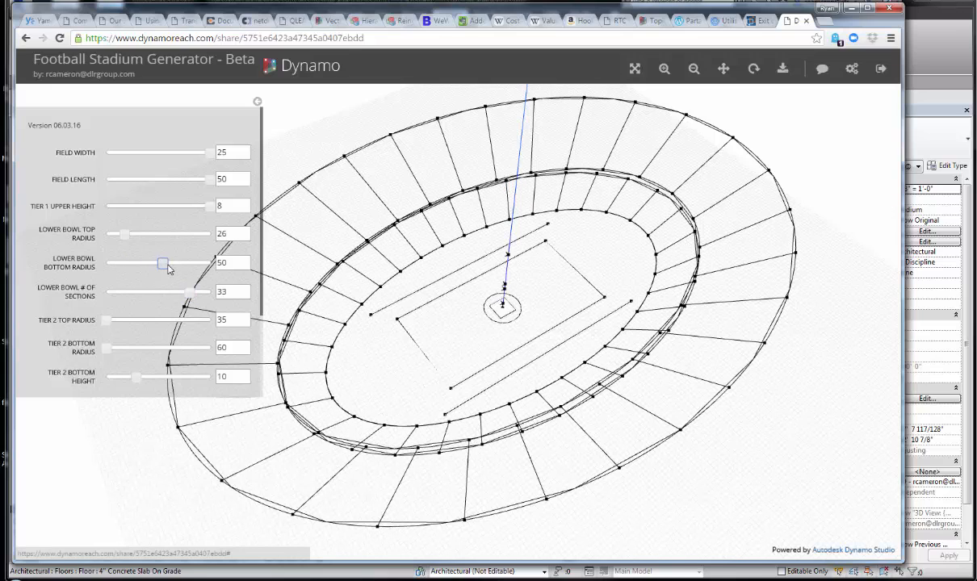
pyautogui.moveTo(165, 264); pyautogui.dragTo(132, 265)
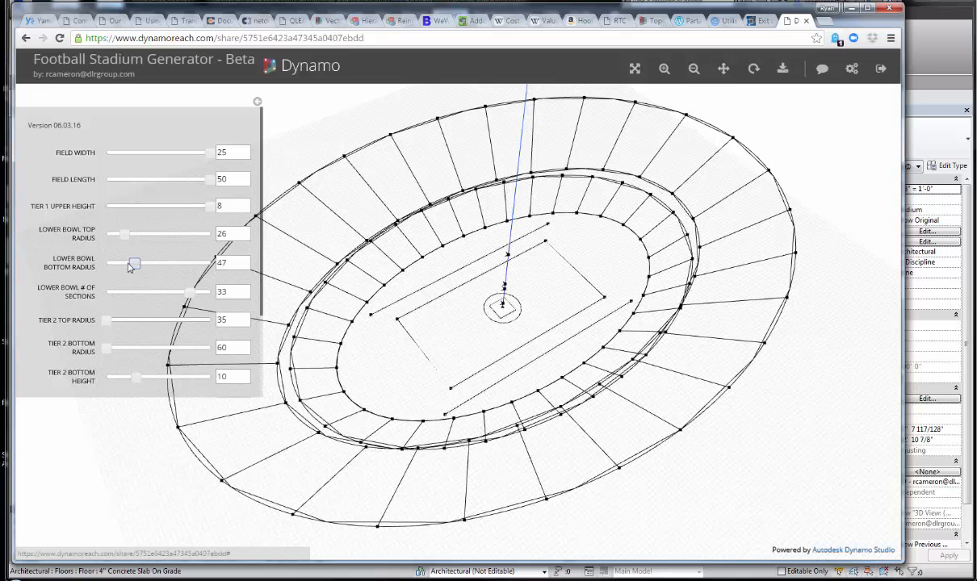
pyautogui.moveTo(726, 278)
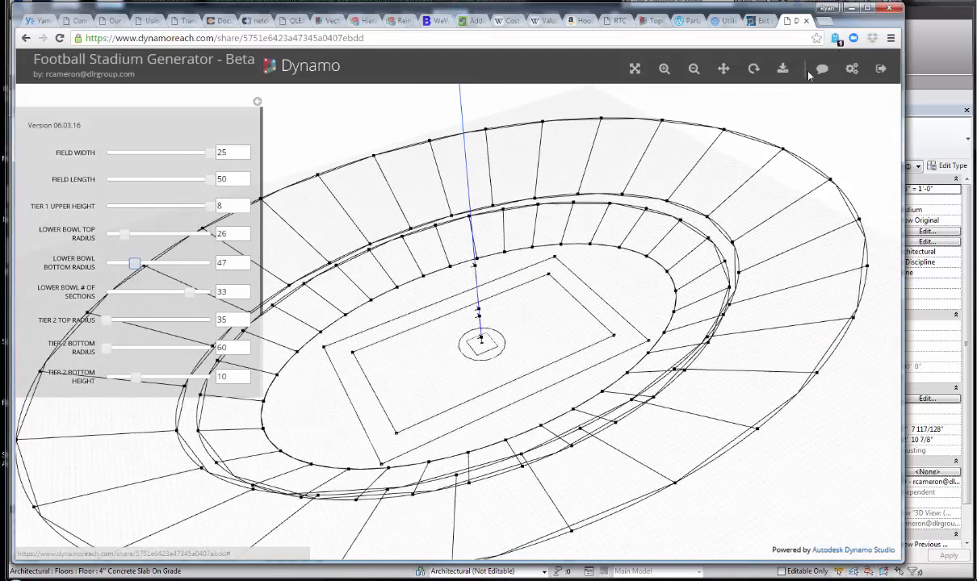
pyautogui.moveTo(853, 23)
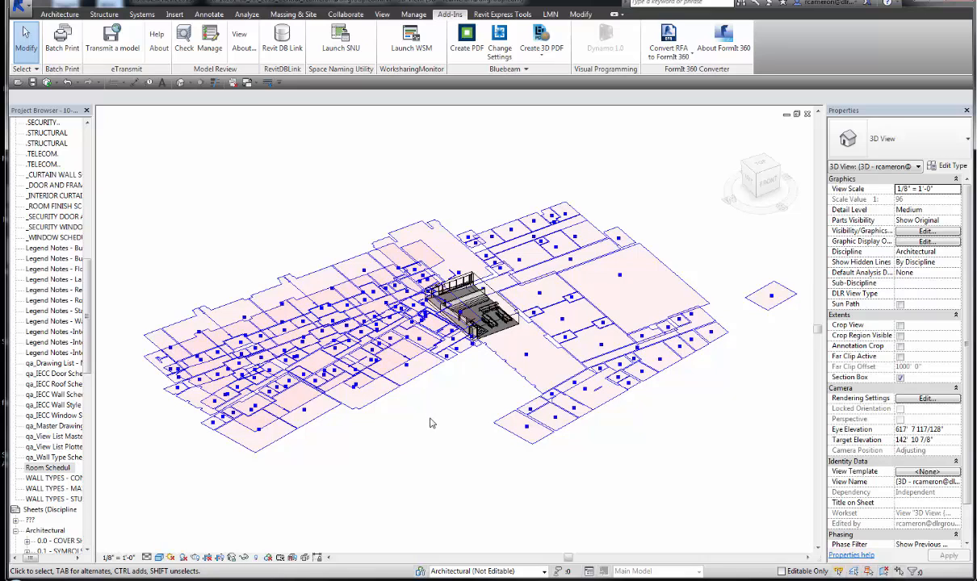
pyautogui.moveTo(442, 433)
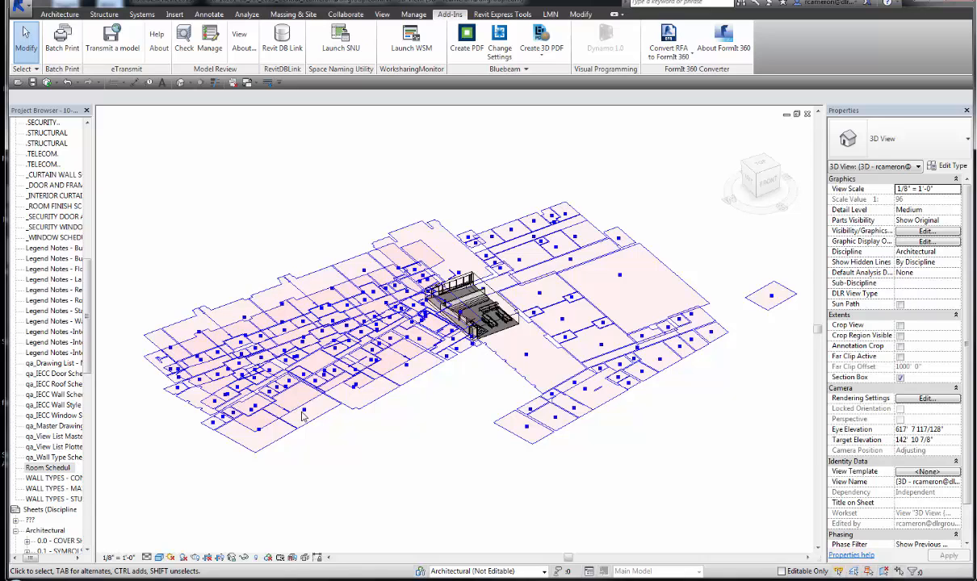
pyautogui.moveTo(420, 410)
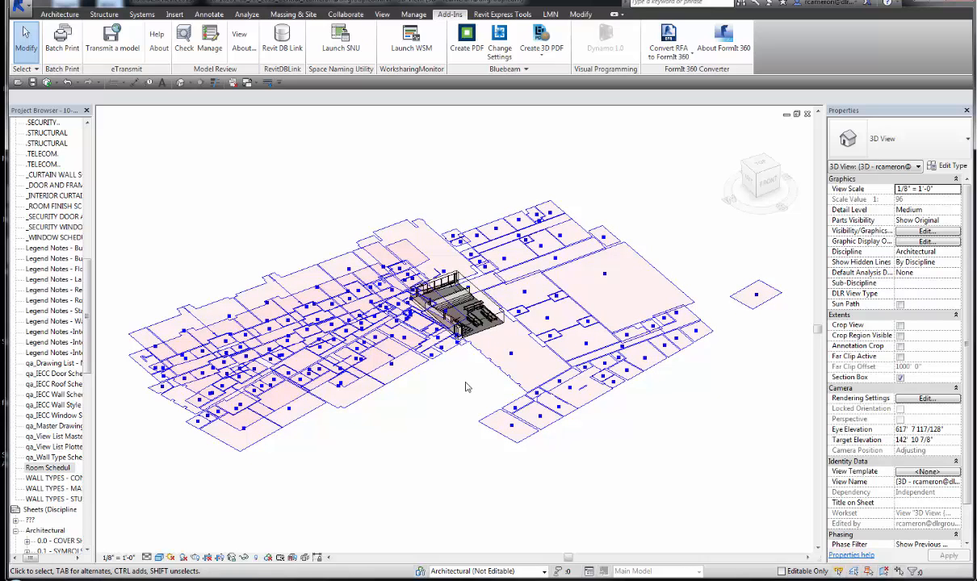
pyautogui.moveTo(455, 402)
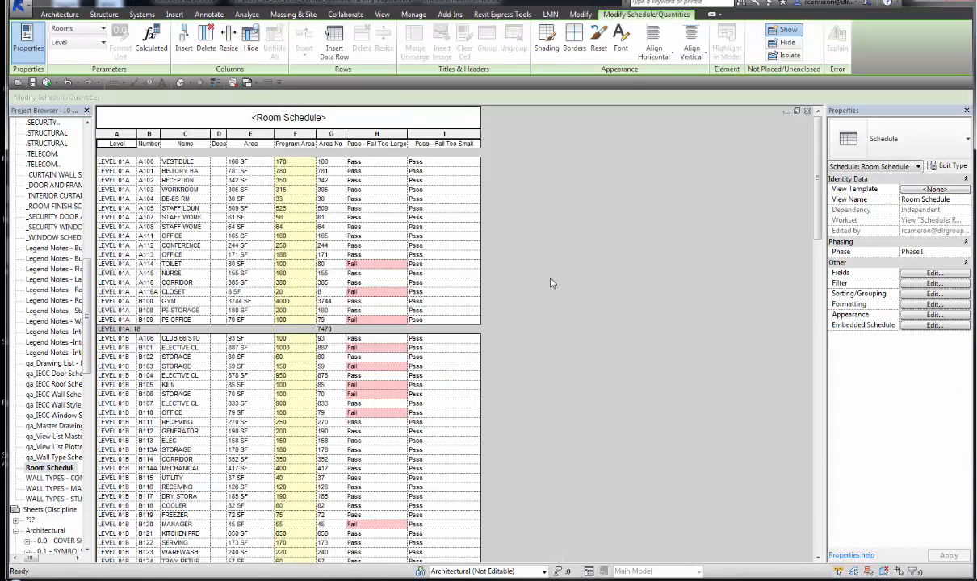
# Edit a room's Program Area value in the Room Schedule so its Pass/Fail check recalculates.
pyautogui.click(282, 161)
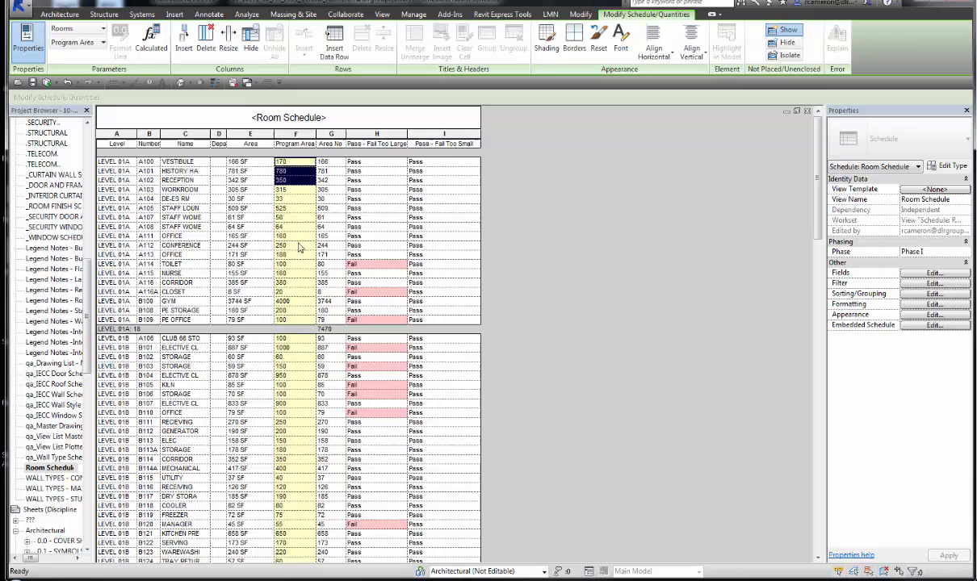
pyautogui.click(331, 175)
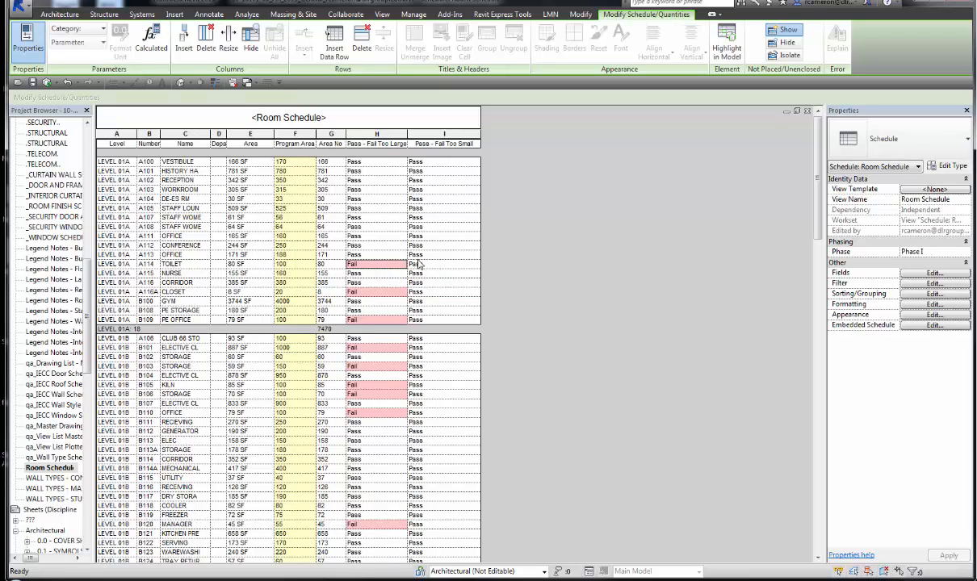
pyautogui.click(294, 264)
pyautogui.write('80')
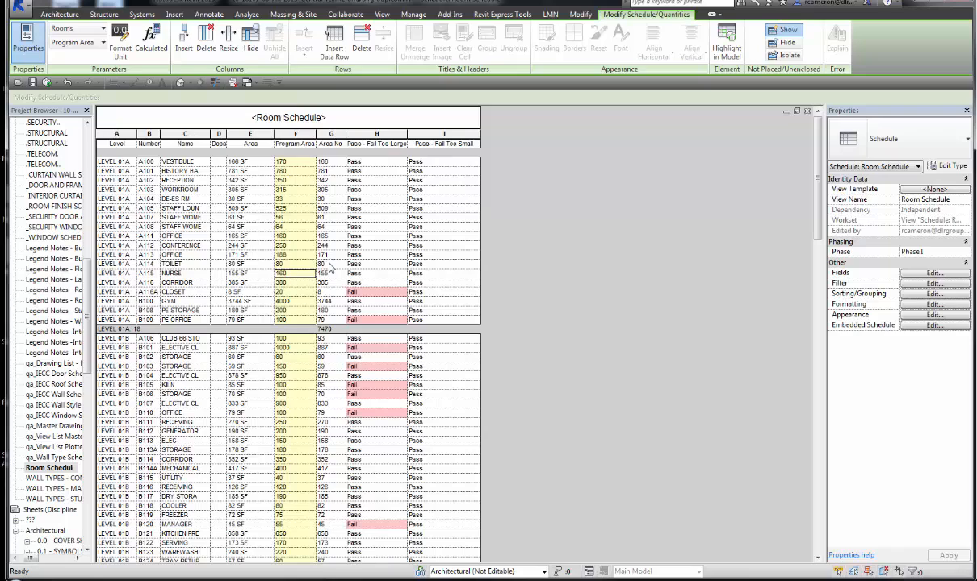
pyautogui.click(294, 264)
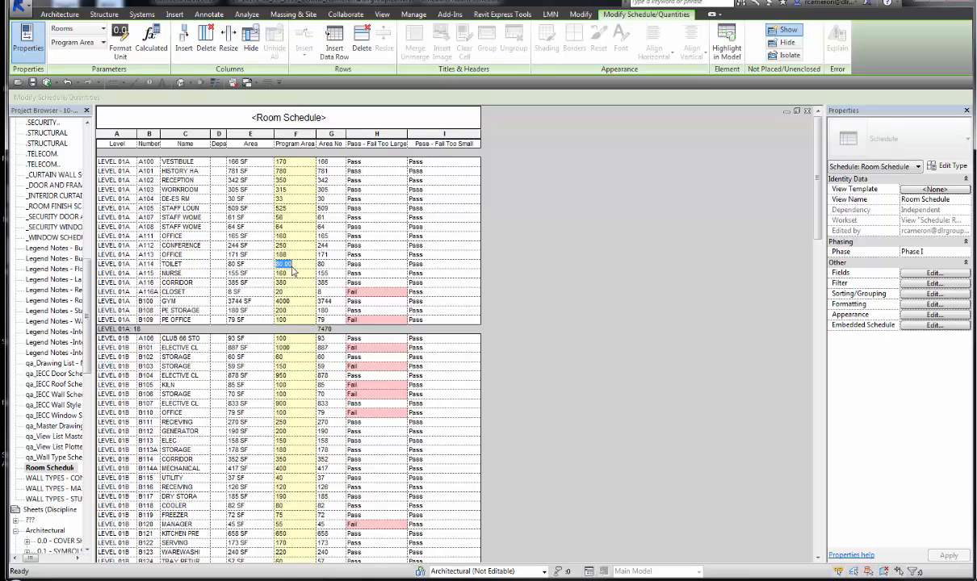
pyautogui.click(293, 264)
pyautogui.write('89')
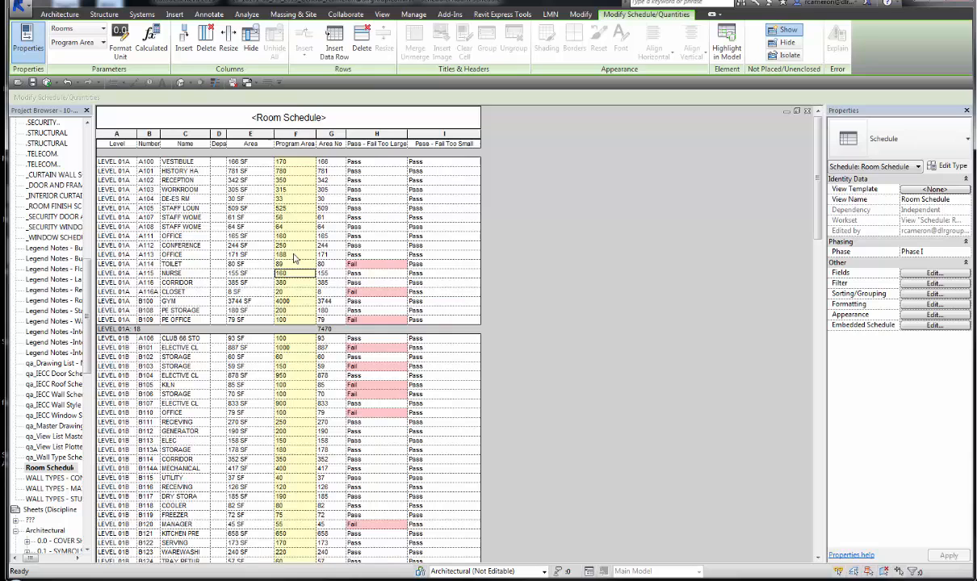
pyautogui.moveTo(371, 266)
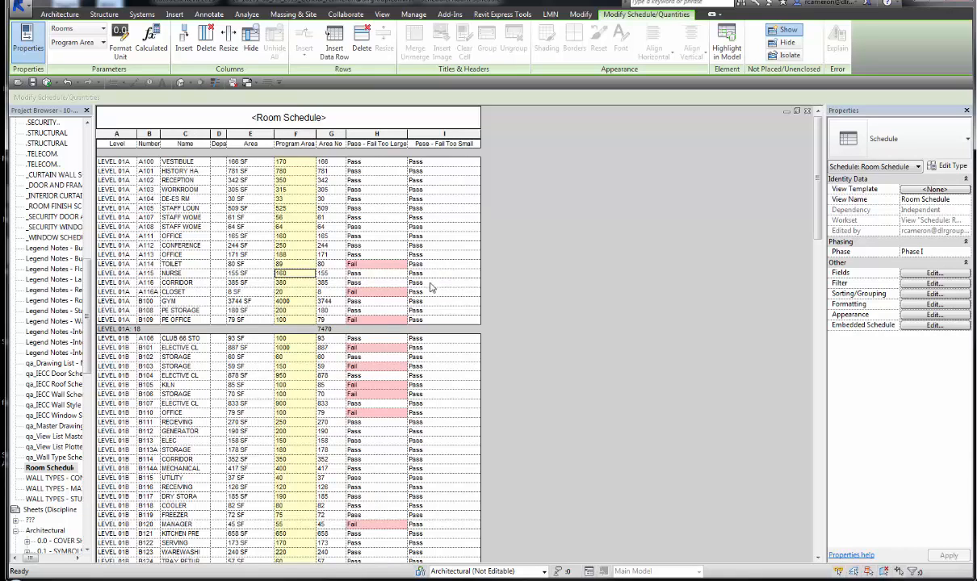
pyautogui.scroll(-3)
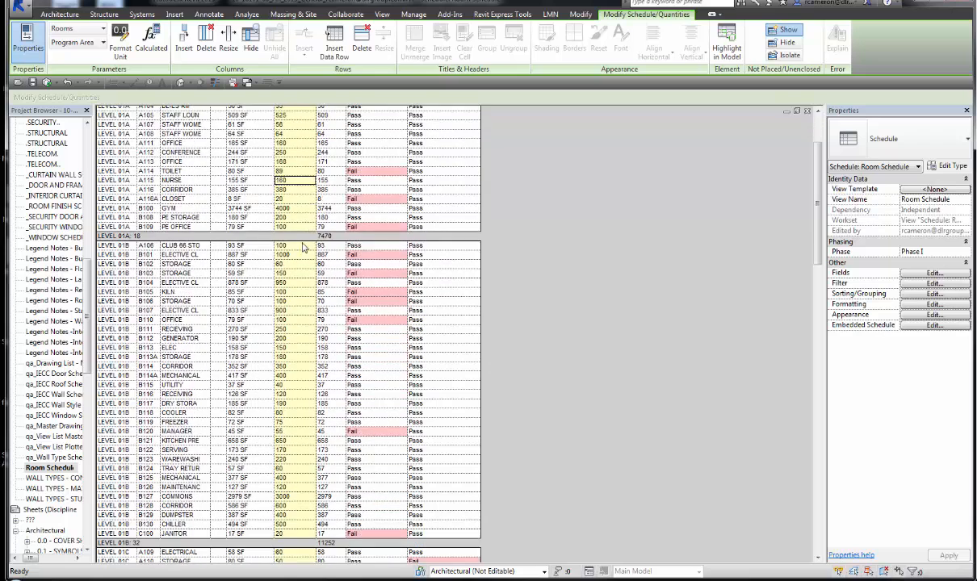
pyautogui.scroll(3)
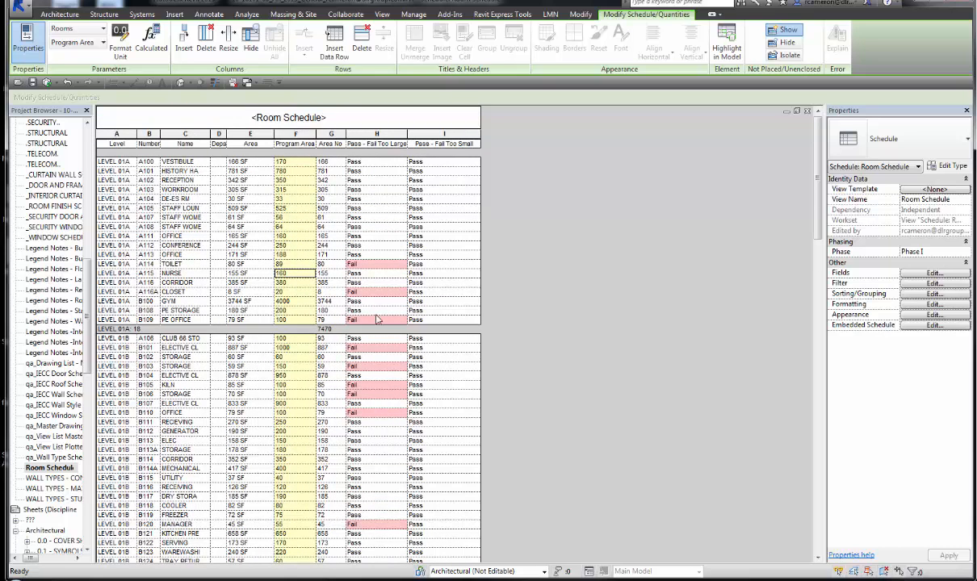
pyautogui.moveTo(369, 275)
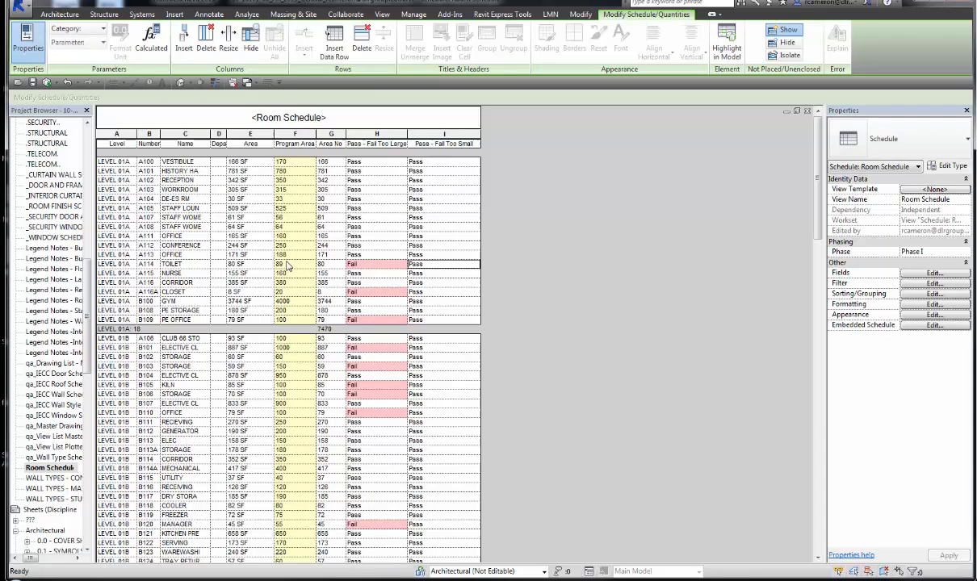
pyautogui.click(294, 265)
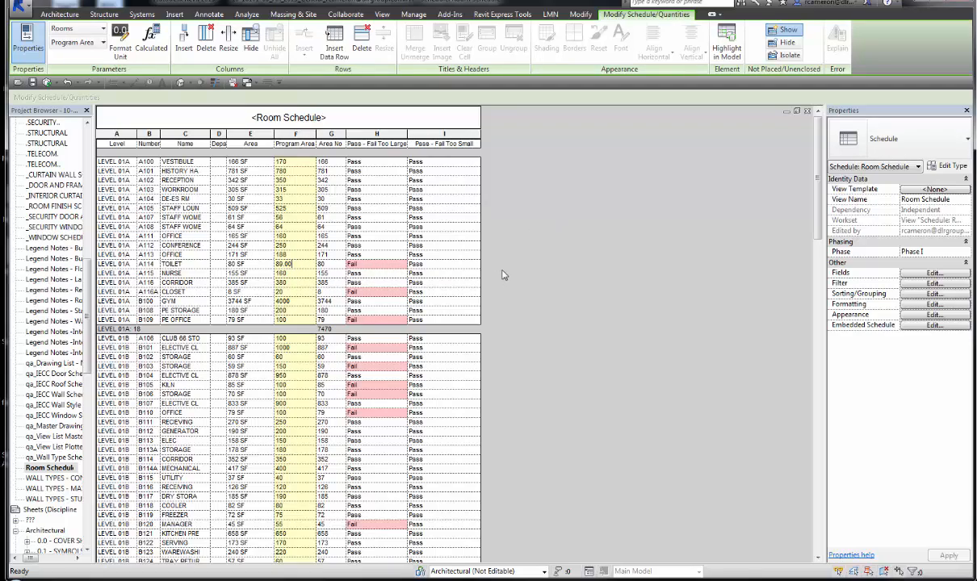
pyautogui.scroll(-3)
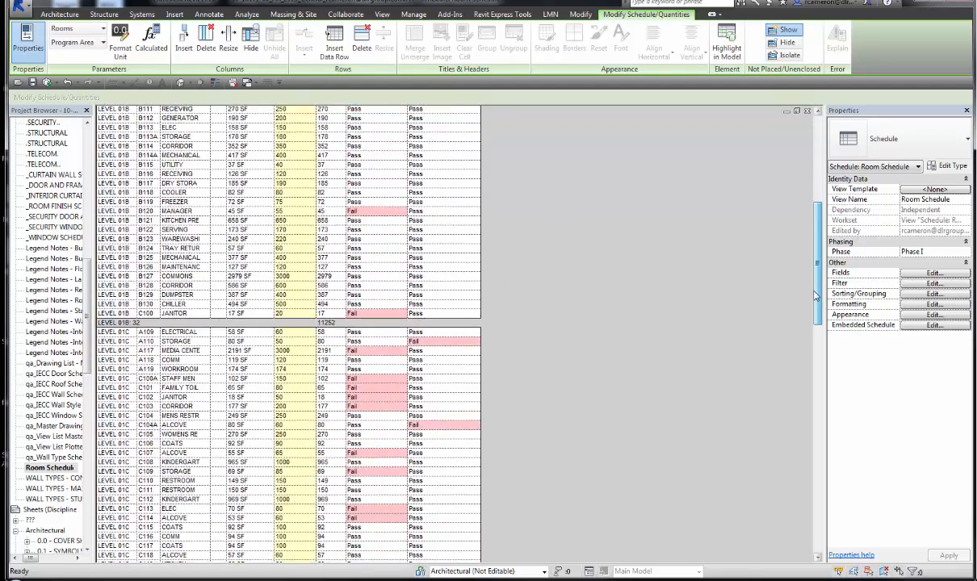
pyautogui.scroll(3)
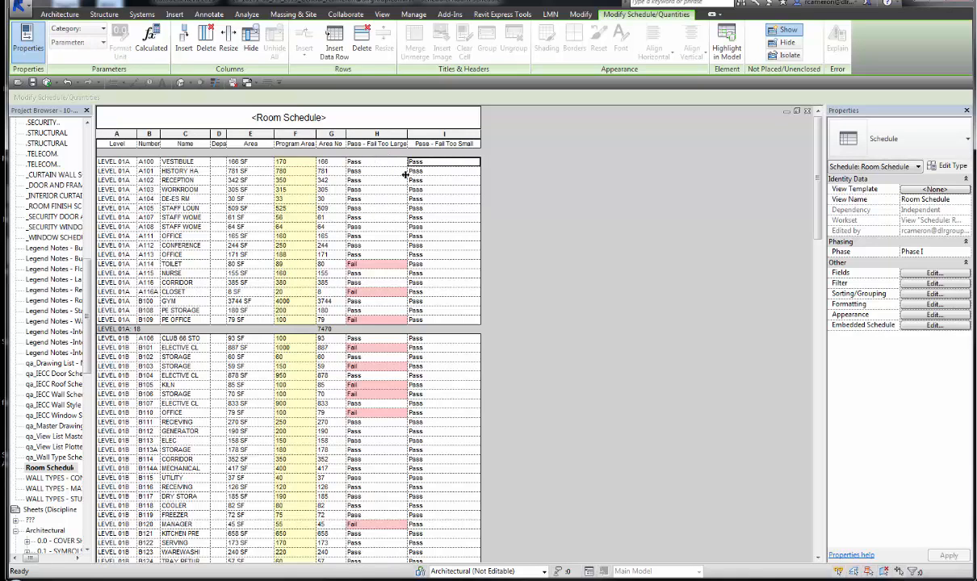
pyautogui.scroll(-3)
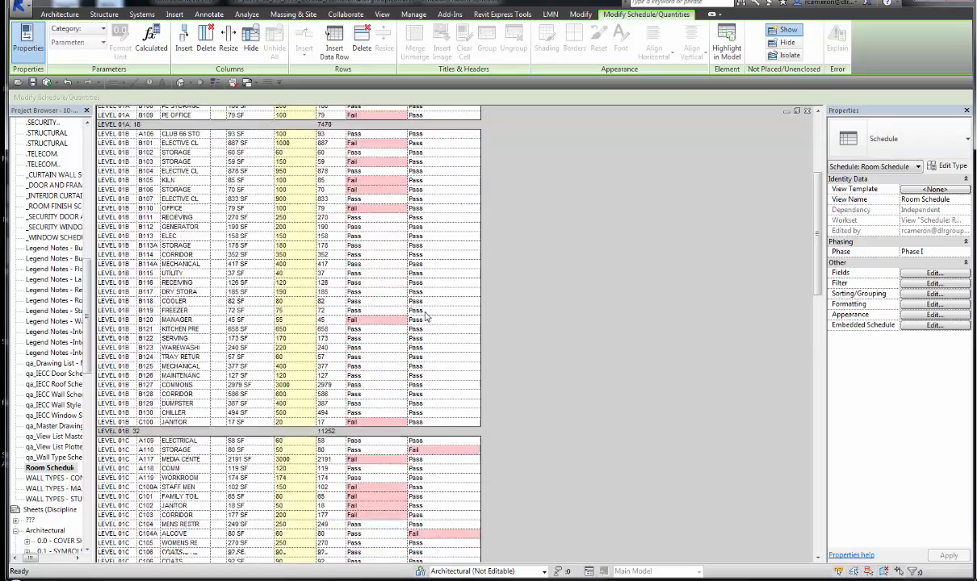
pyautogui.scroll(-3)
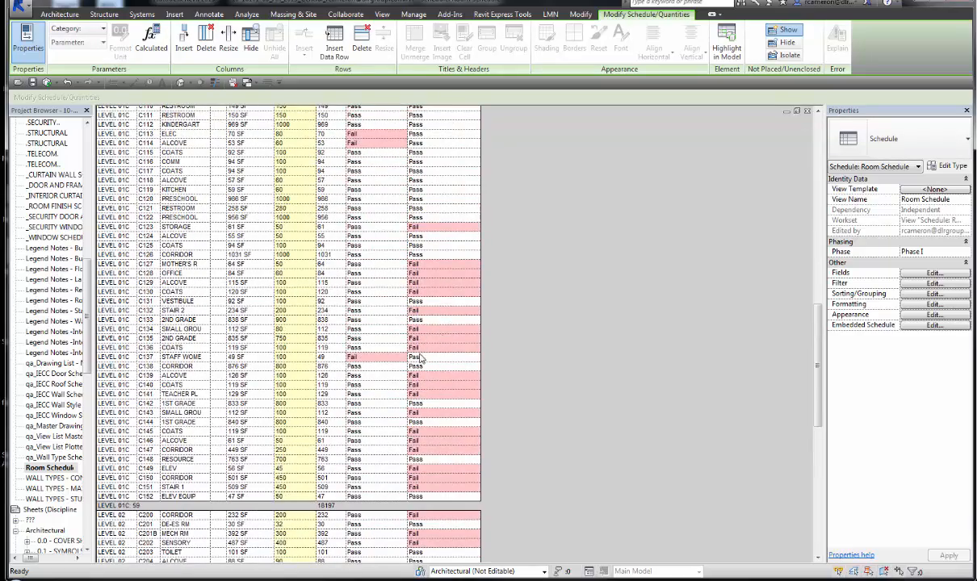
pyautogui.scroll(3)
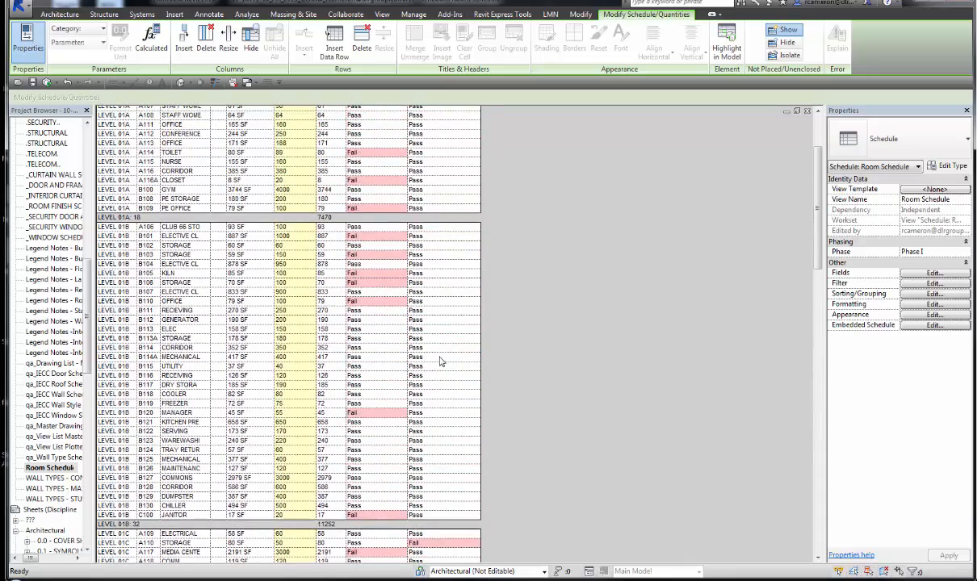
pyautogui.scroll(3)
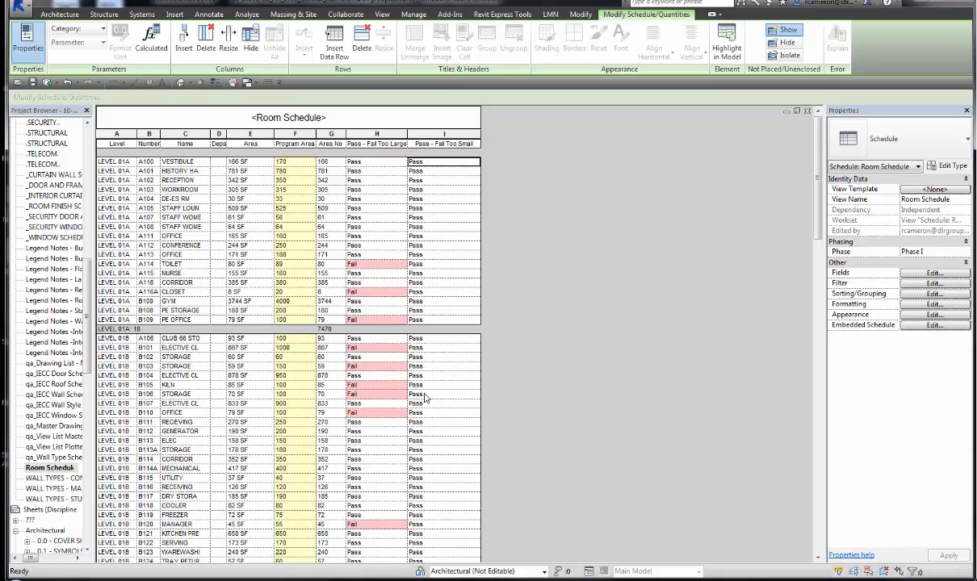
pyautogui.moveTo(336, 401)
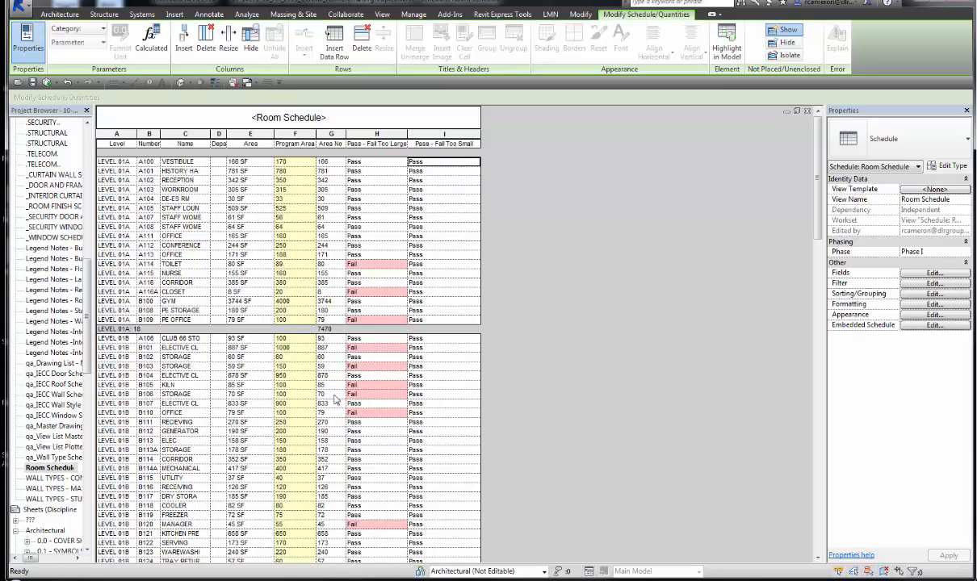
pyautogui.moveTo(363, 362)
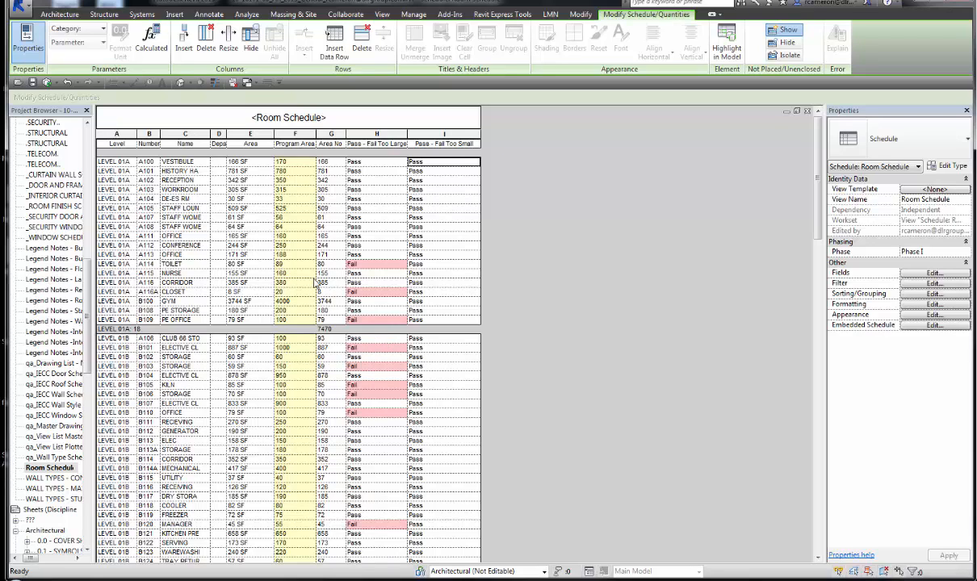
pyautogui.click(294, 265)
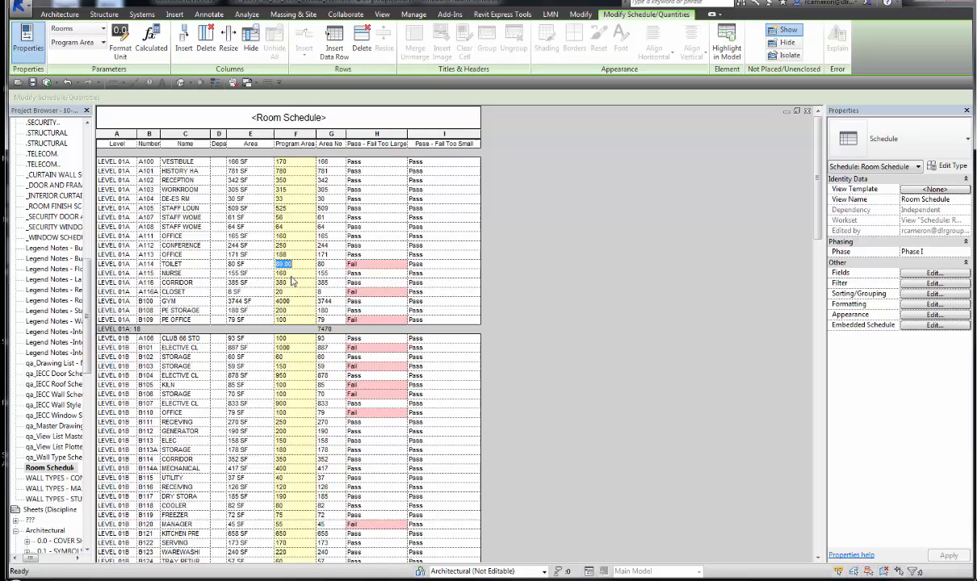
pyautogui.moveTo(341, 274)
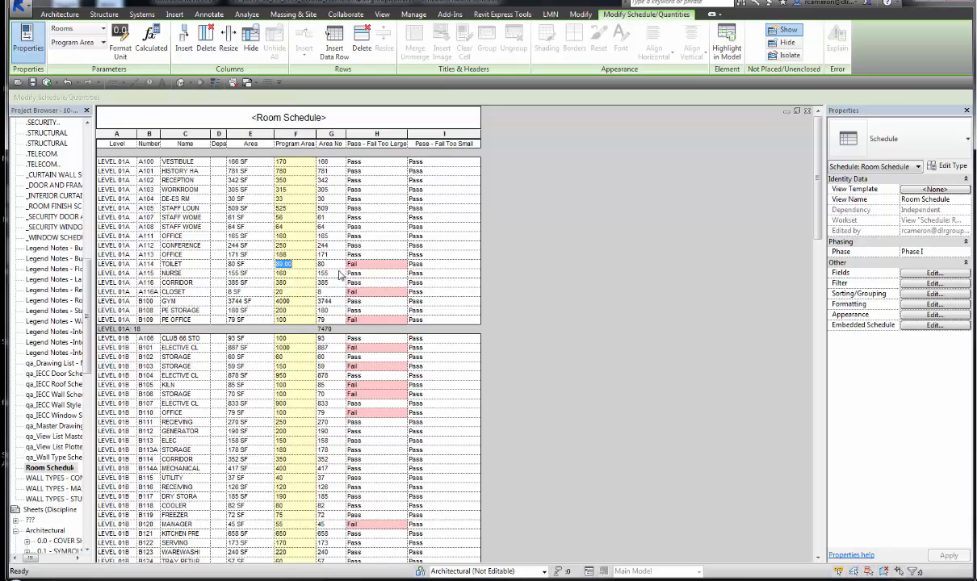
pyautogui.moveTo(636, 287)
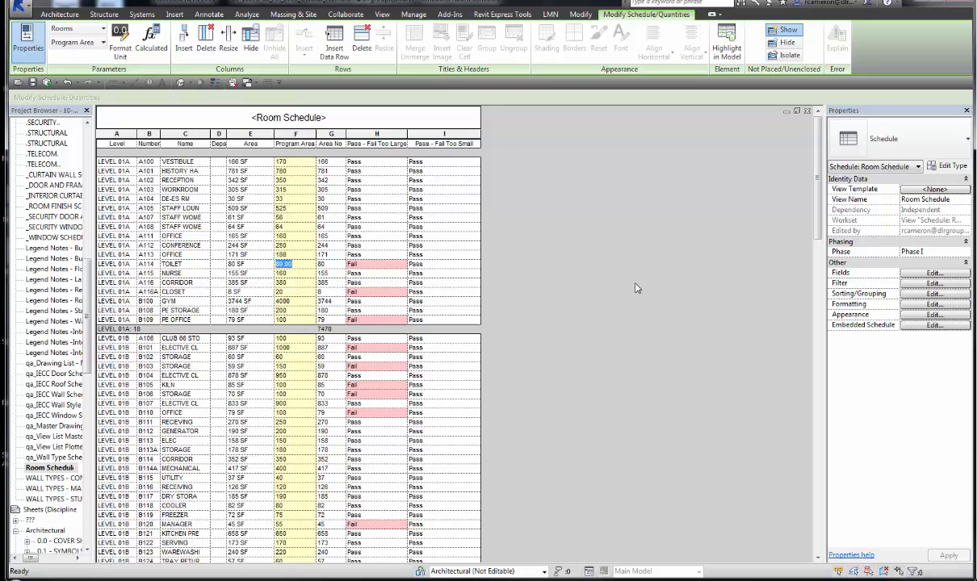
pyautogui.moveTo(565, 333)
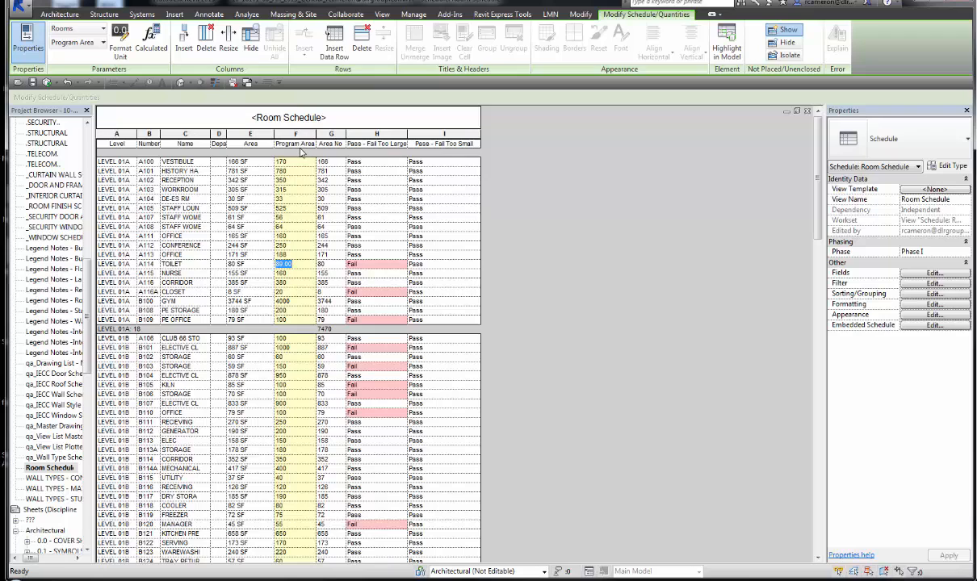
pyautogui.click(329, 515)
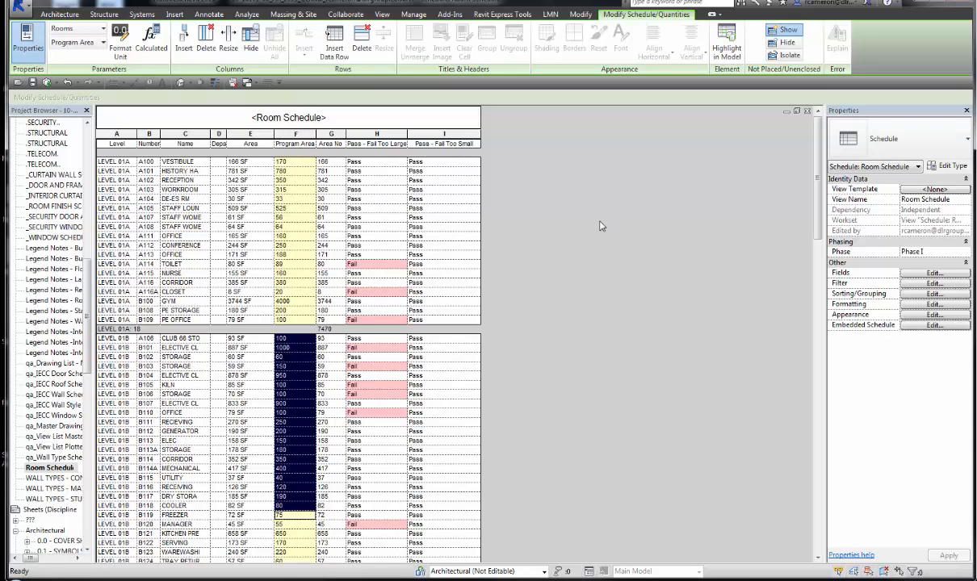
pyautogui.click(294, 338)
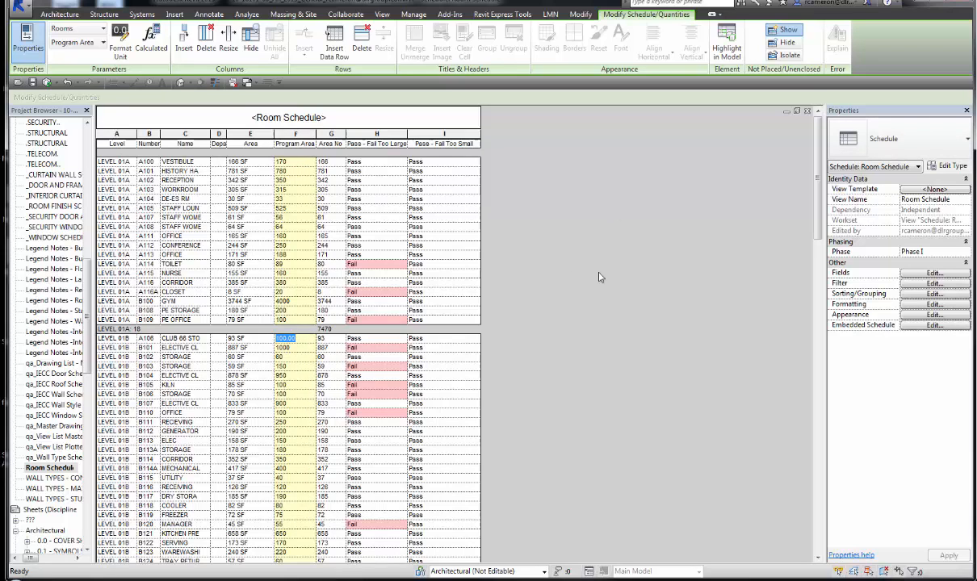
pyautogui.click(933, 293)
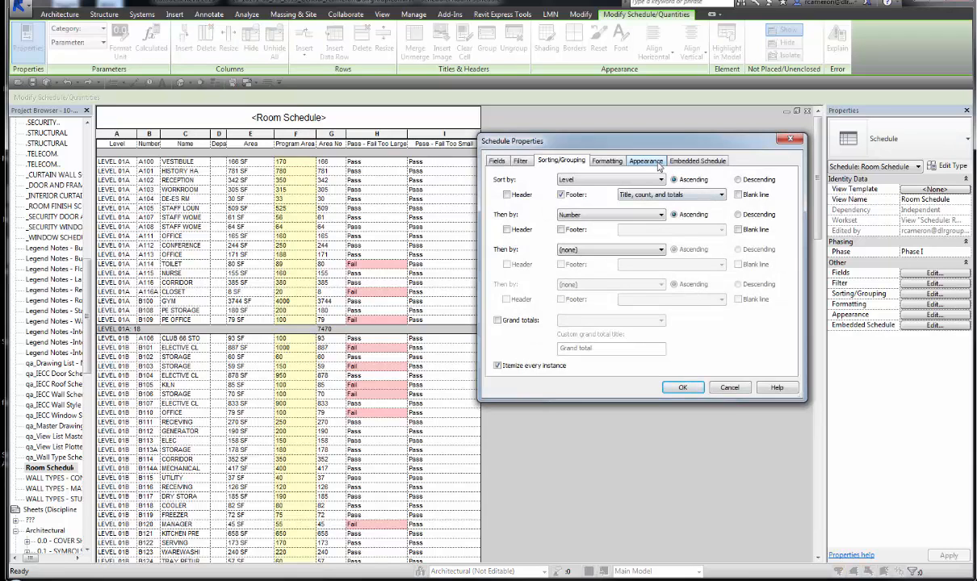
# Review the Pass - Fail Too Large conditional format rule and its pink failure background colour, leaving it unchanged.
pyautogui.click(646, 160)
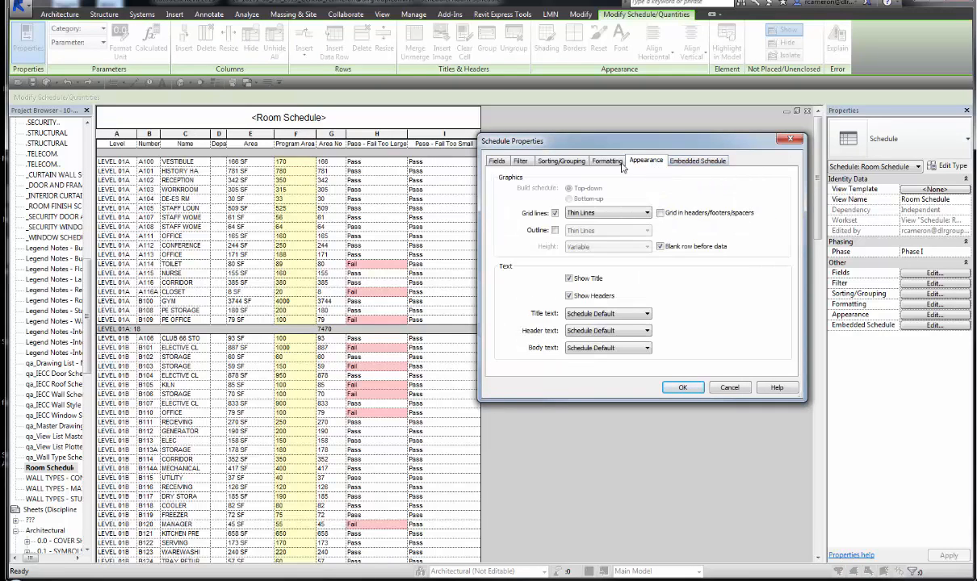
pyautogui.click(607, 160)
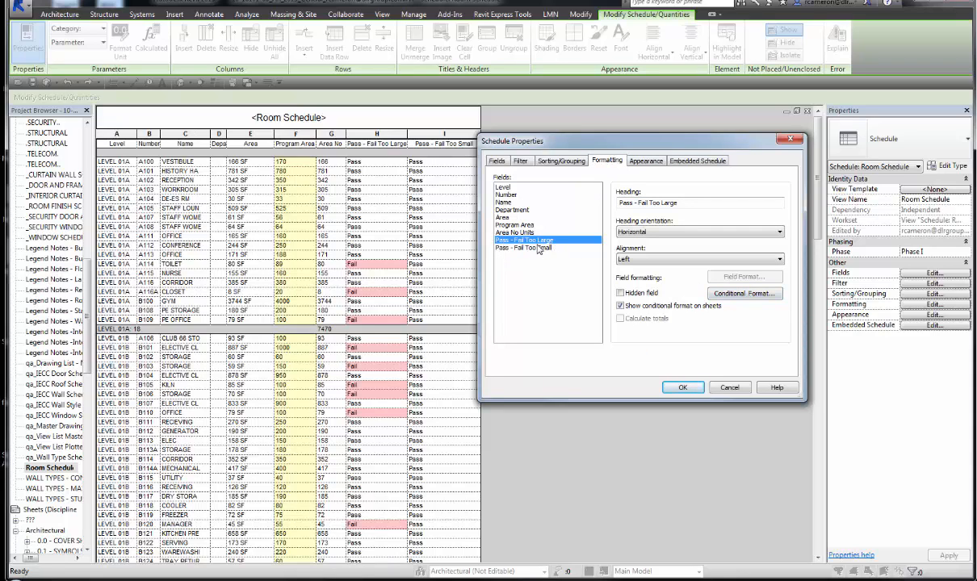
pyautogui.moveTo(749, 303)
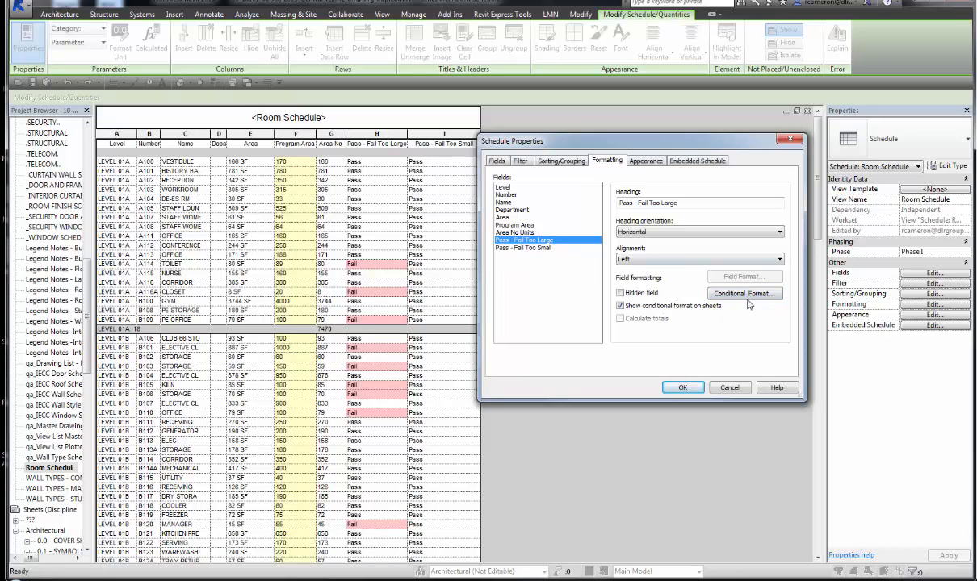
pyautogui.click(742, 294)
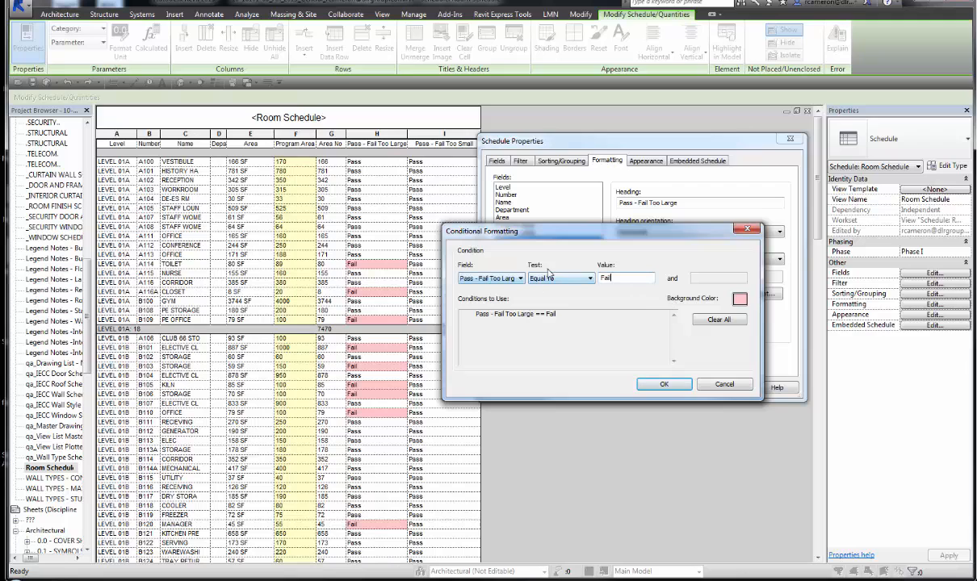
pyautogui.click(739, 299)
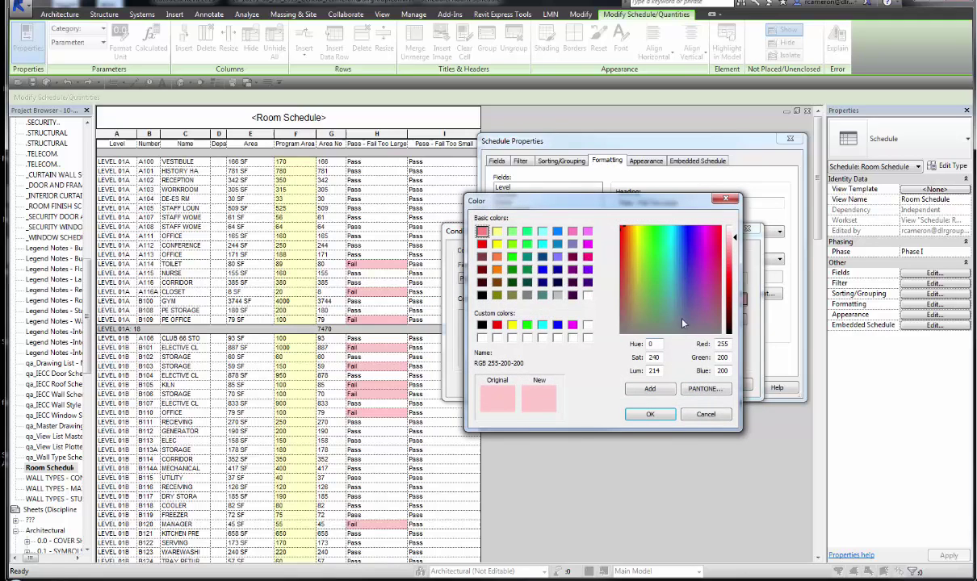
pyautogui.click(649, 413)
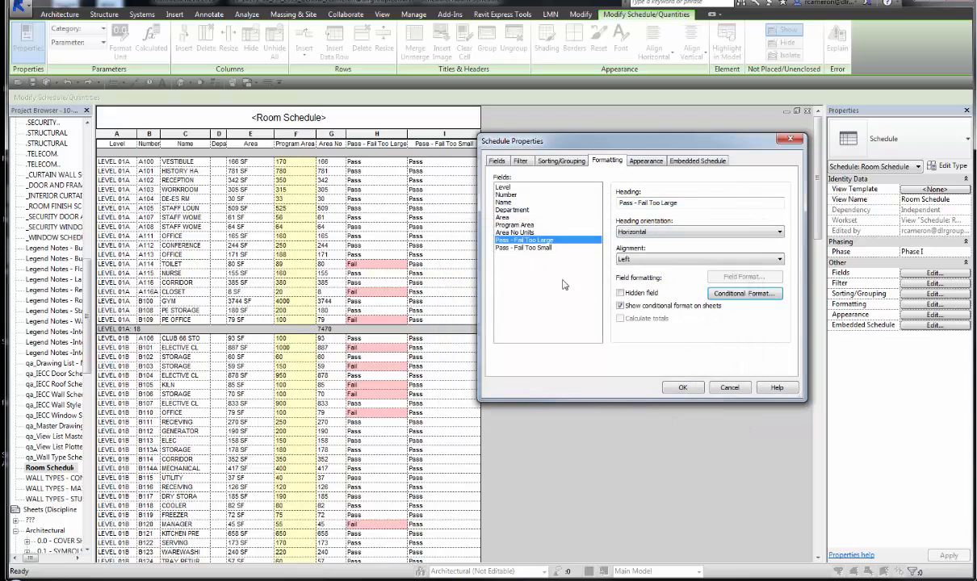
# Check the Program Areas and Area field formatting, then bring up the Pass - Fail Too Large calculated value for editing.
pyautogui.click(513, 225)
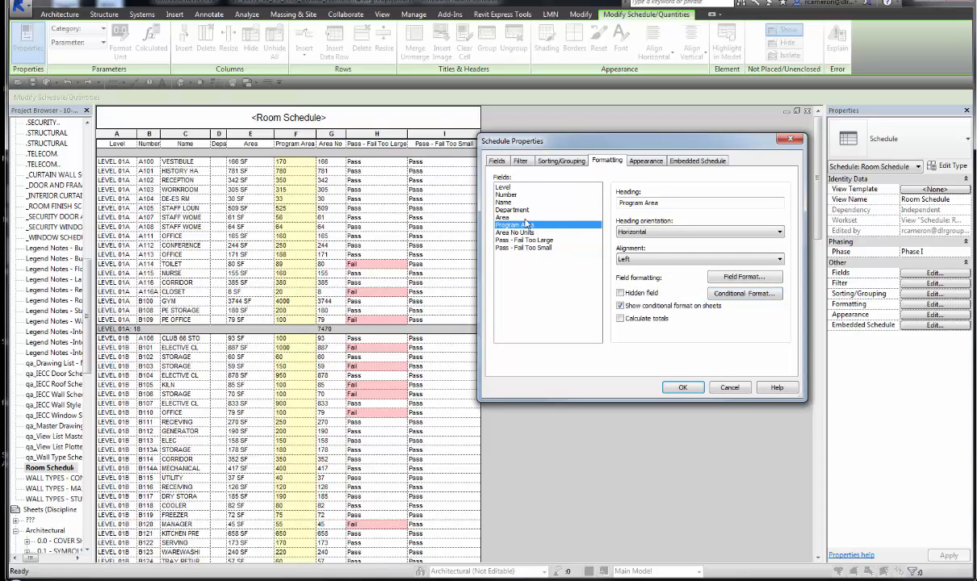
pyautogui.click(504, 216)
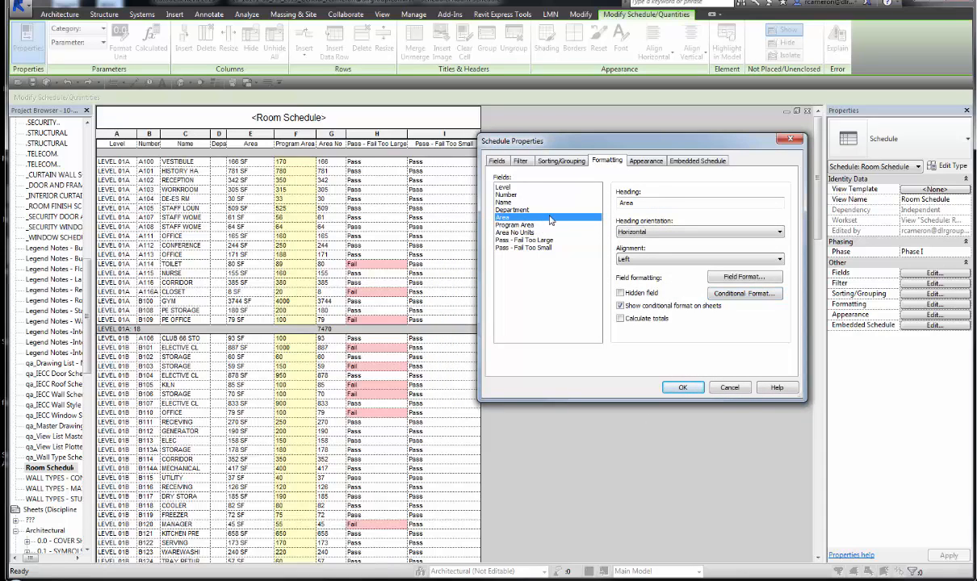
pyautogui.click(681, 387)
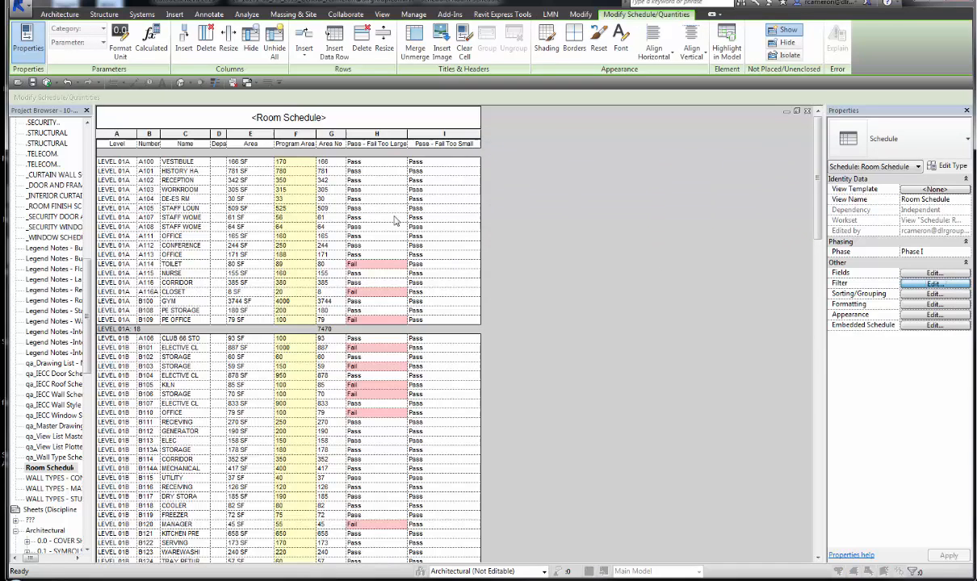
pyautogui.click(933, 273)
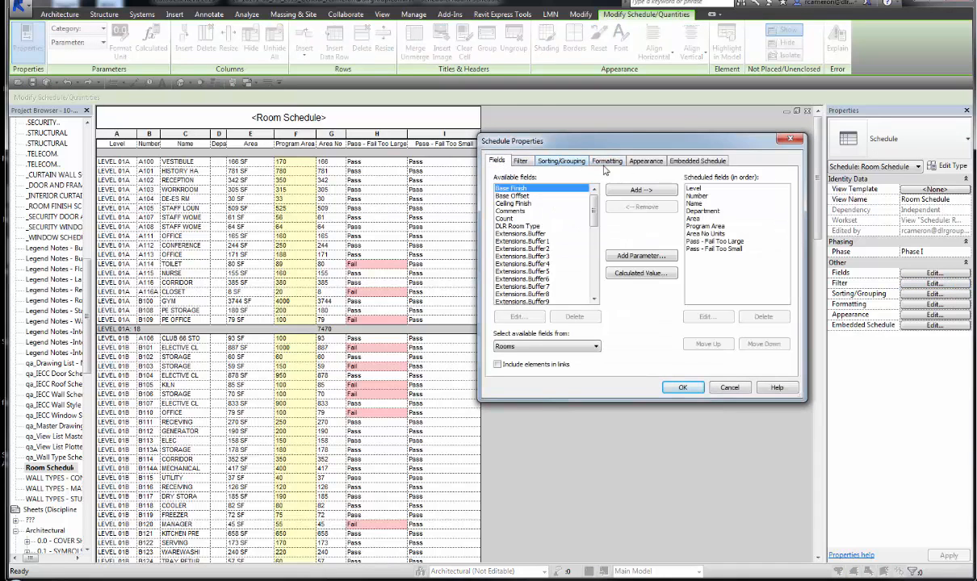
pyautogui.click(712, 242)
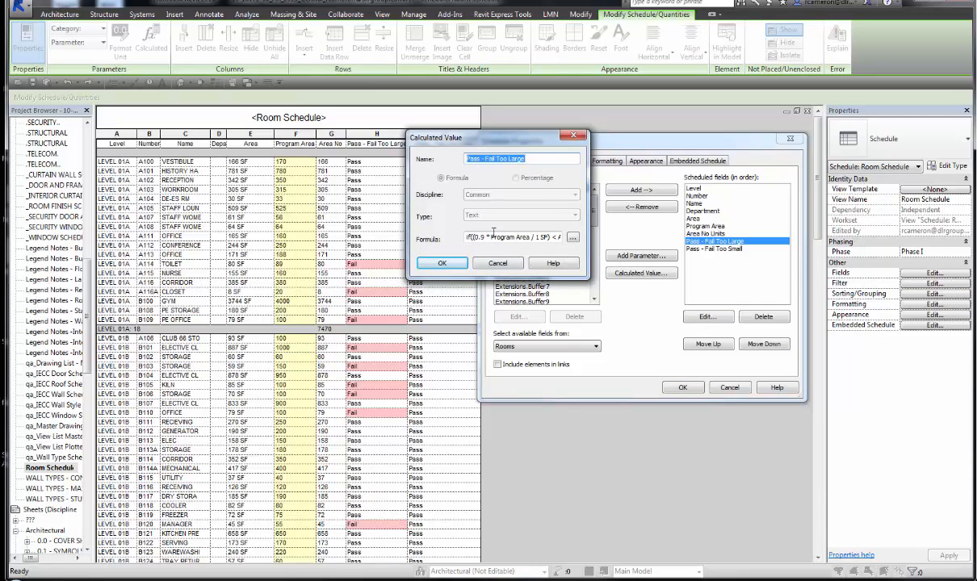
# Revise the Pass - Fail Too Large formula with a 0.9 factor in its area-versus-program-area comparison.
pyautogui.doubleClick(508, 236)
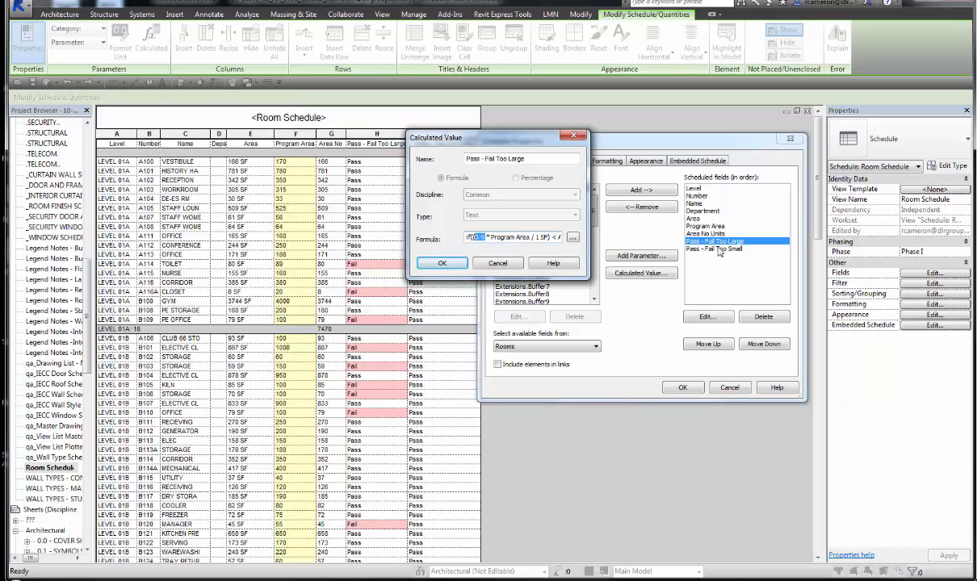
pyautogui.write('0.9')
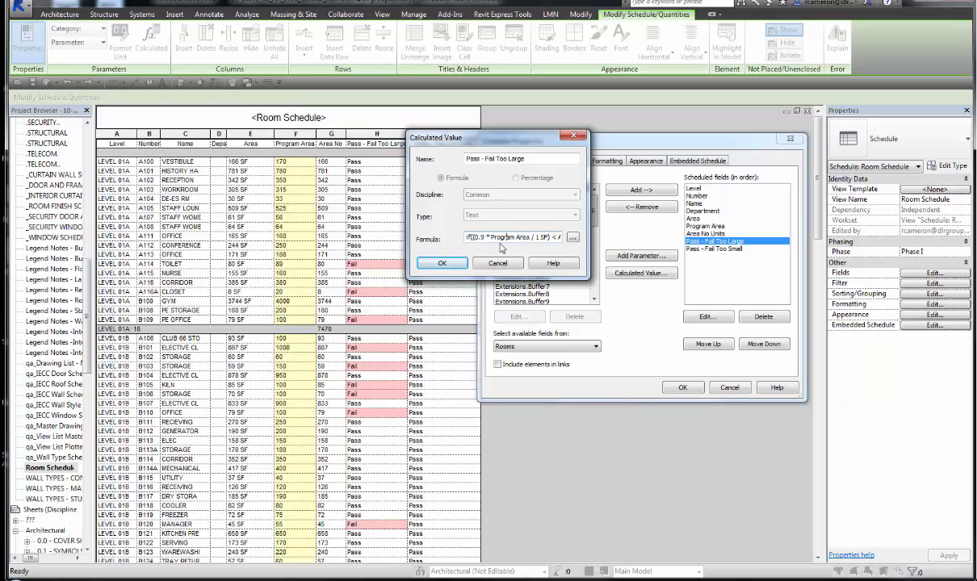
pyautogui.tripleClick(517, 236)
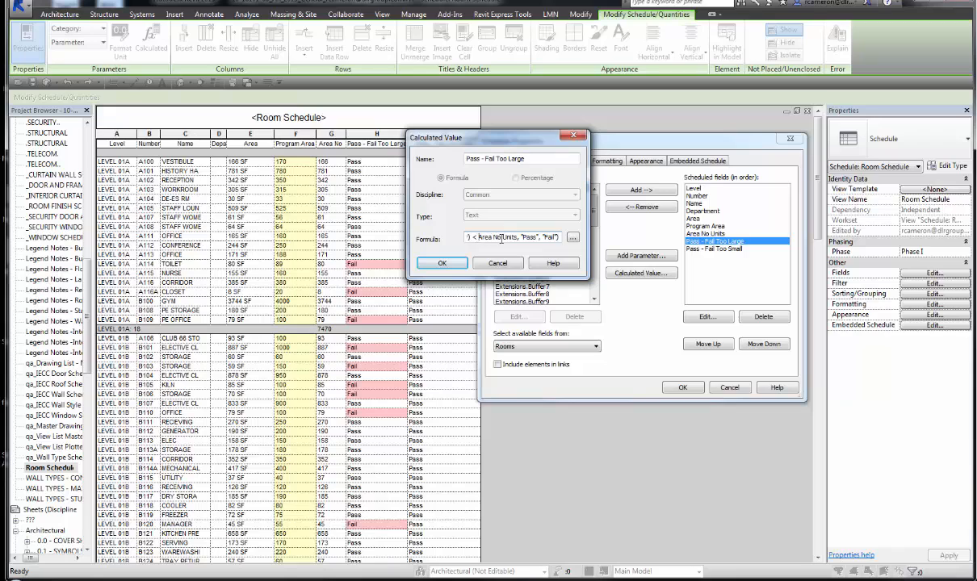
pyautogui.click(513, 237)
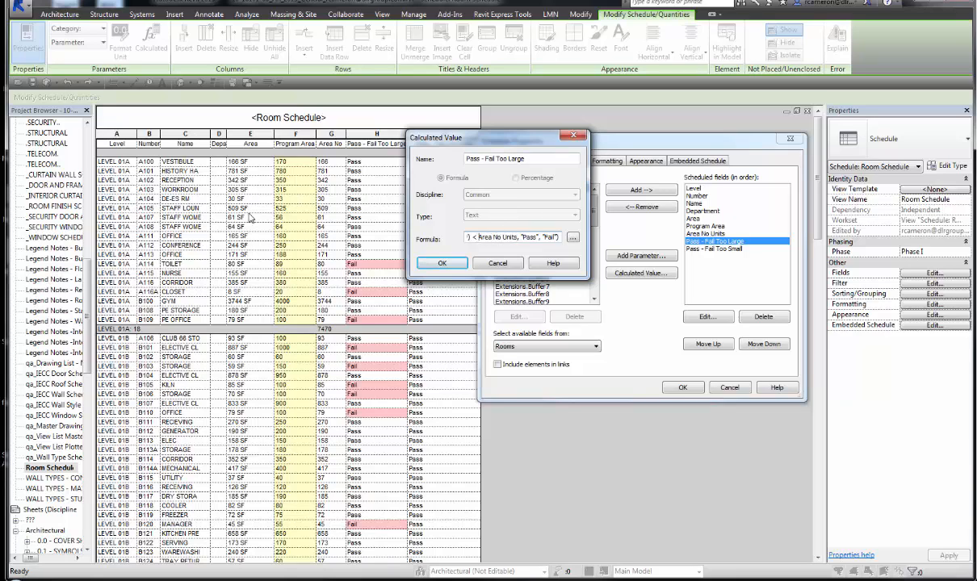
pyautogui.moveTo(336, 194)
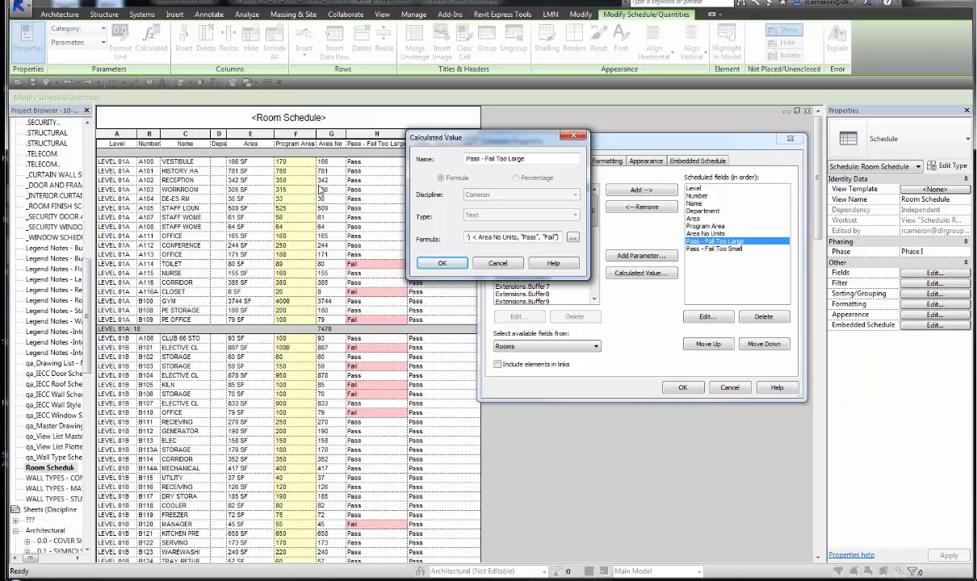
pyautogui.moveTo(260, 279)
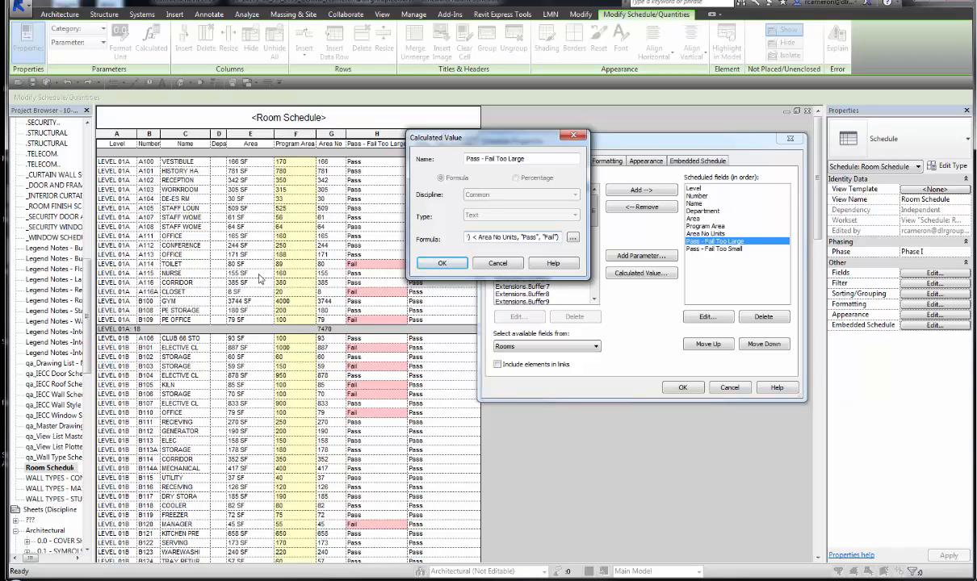
pyautogui.moveTo(252, 305)
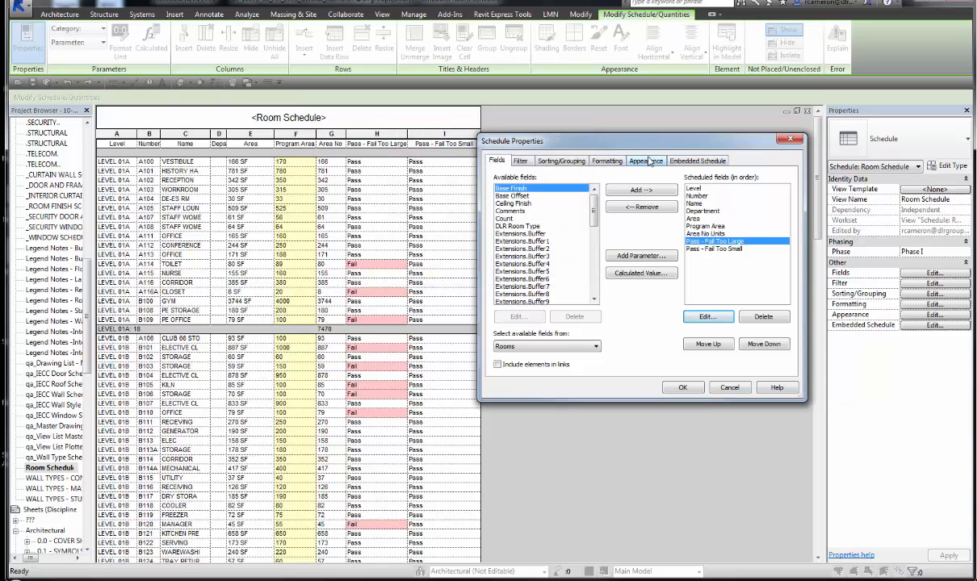
pyautogui.moveTo(659, 200)
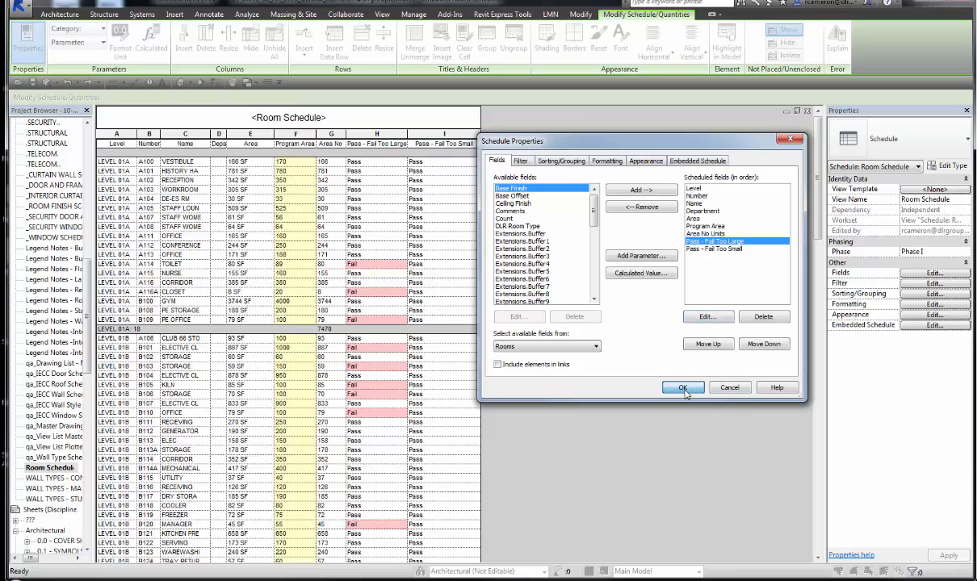
pyautogui.click(682, 387)
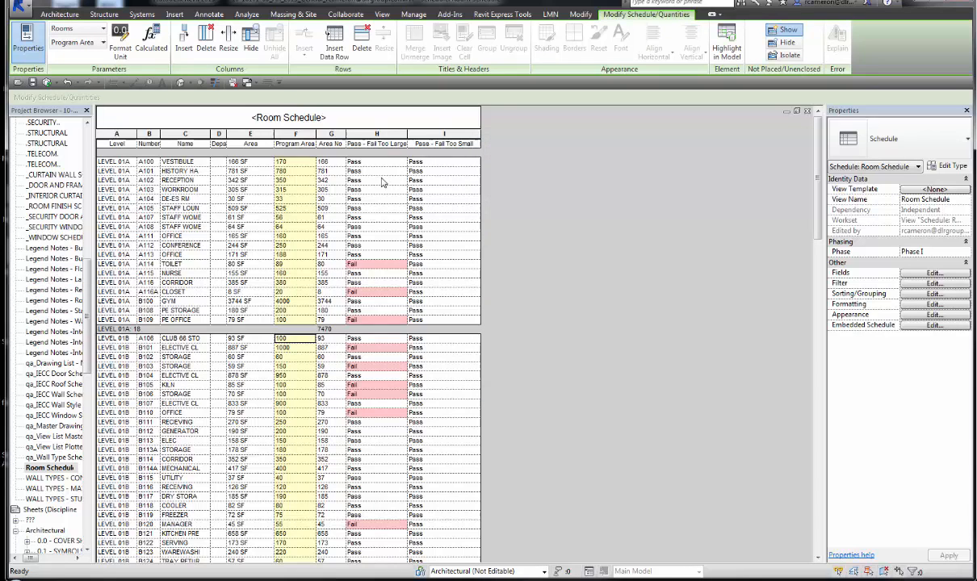
pyautogui.moveTo(375, 386)
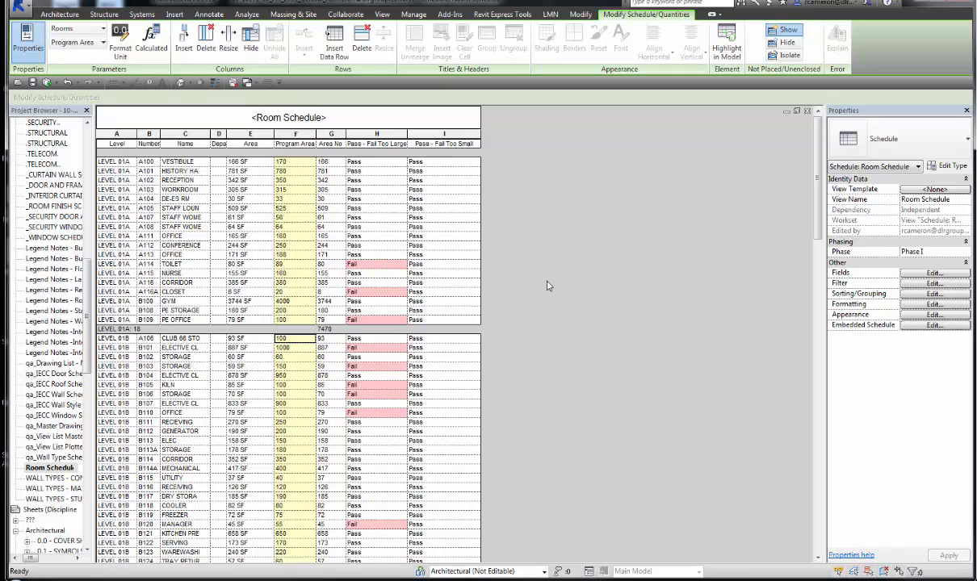
pyautogui.click(282, 265)
pyautogui.write('90')
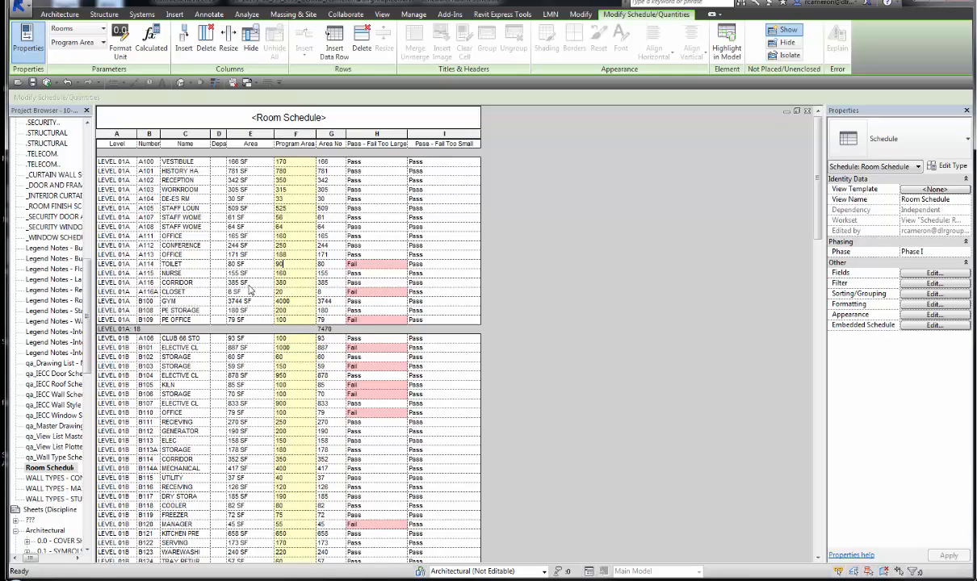
pyautogui.click(294, 264)
pyautogui.write('87')
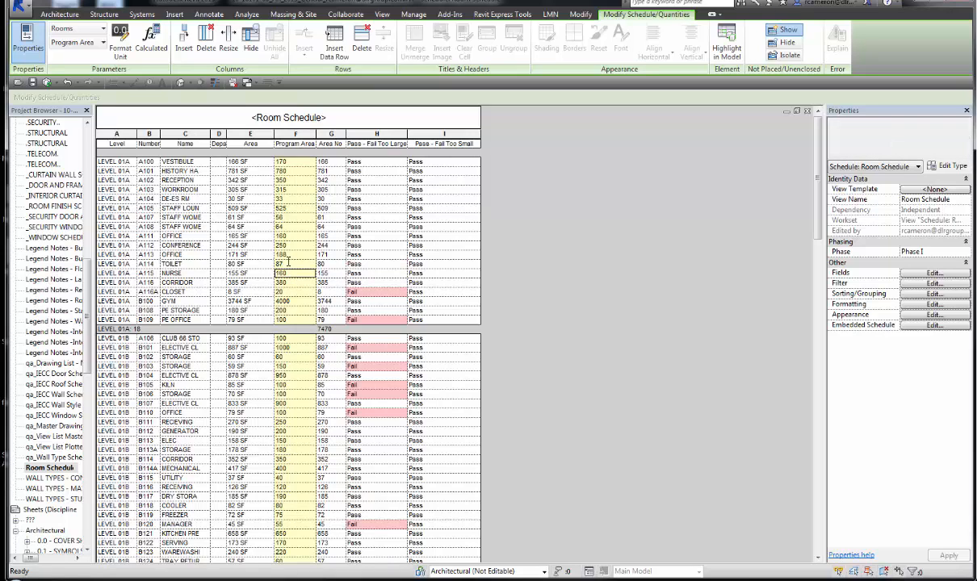
pyautogui.click(294, 265)
pyautogui.write('90')
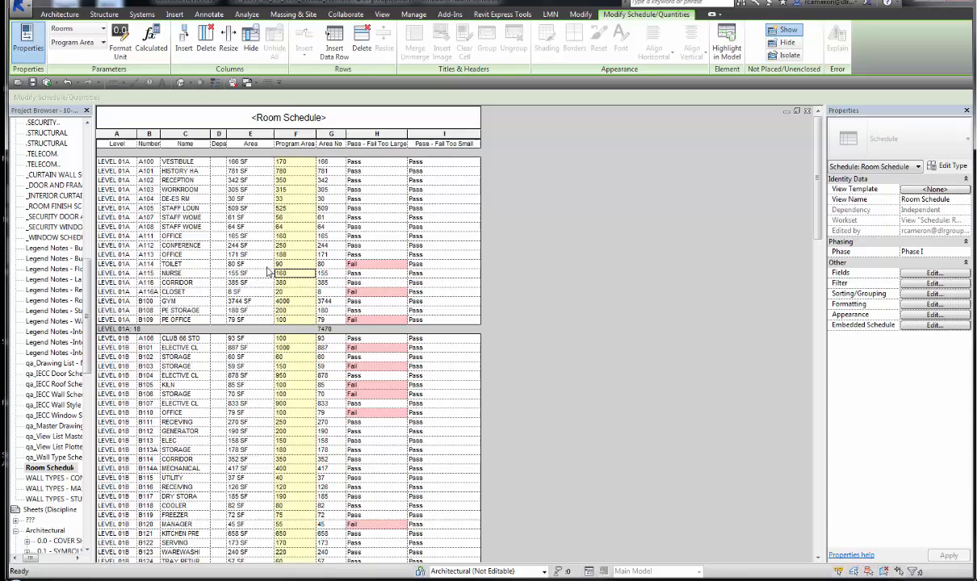
pyautogui.click(377, 265)
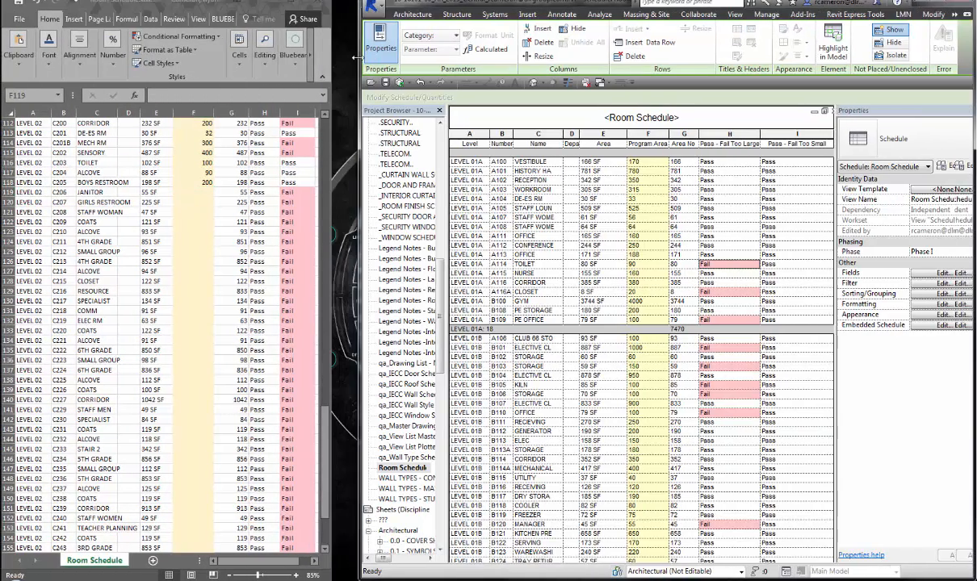
# Scroll the Revit schedule to Level 02 and enter new program area values for two Level 02 rooms in Excel.
pyautogui.scroll(-3)
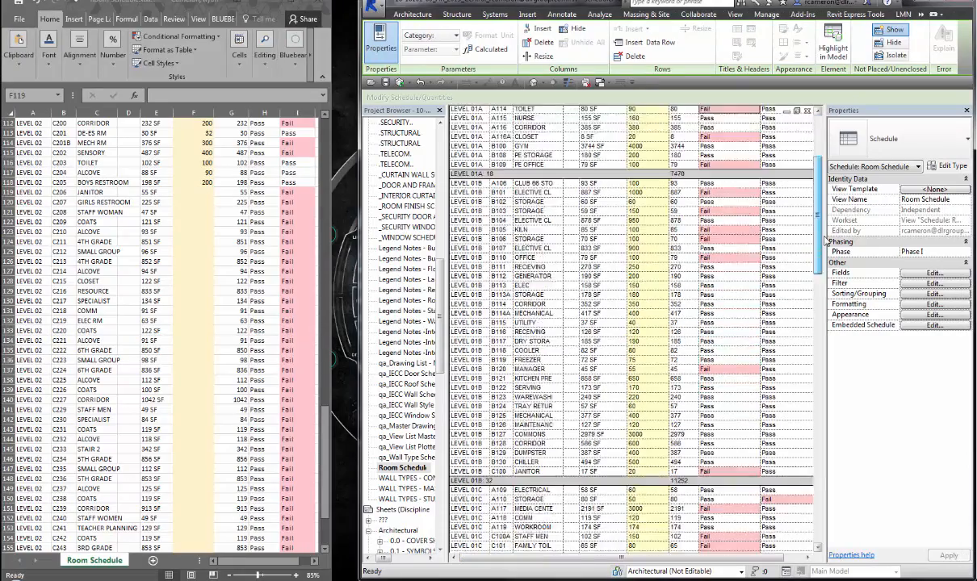
pyautogui.scroll(-3)
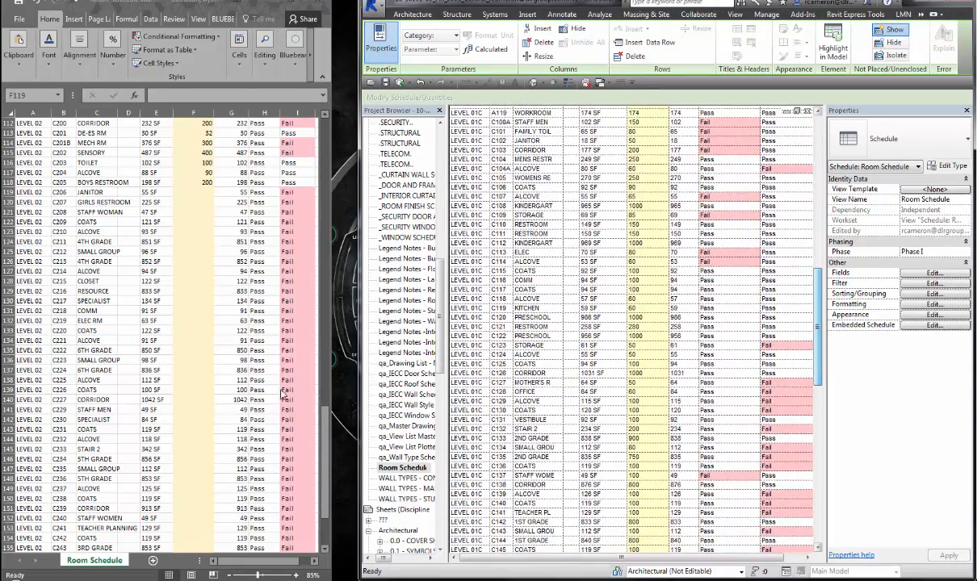
pyautogui.scroll(-3)
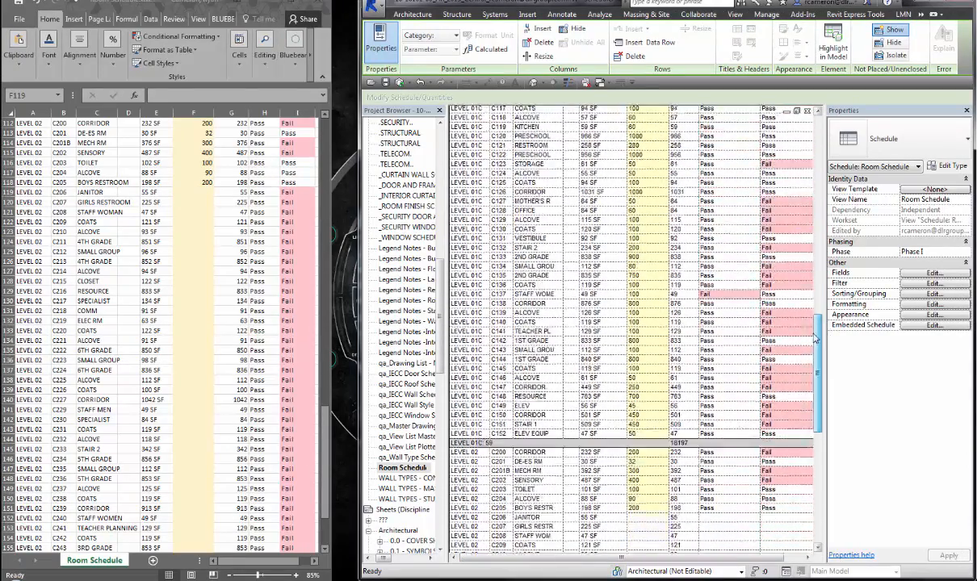
pyautogui.scroll(-3)
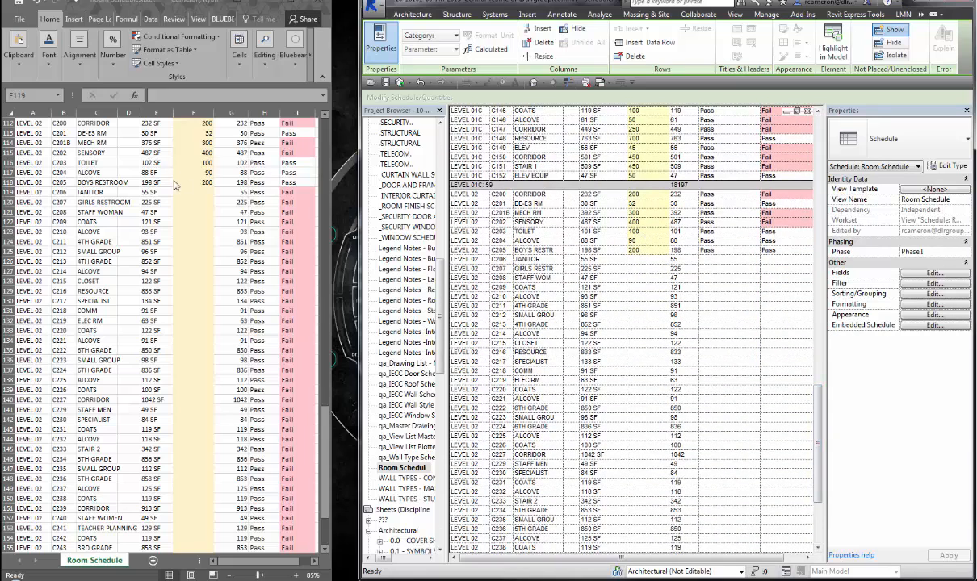
pyautogui.click(192, 192)
pyautogui.write('60')
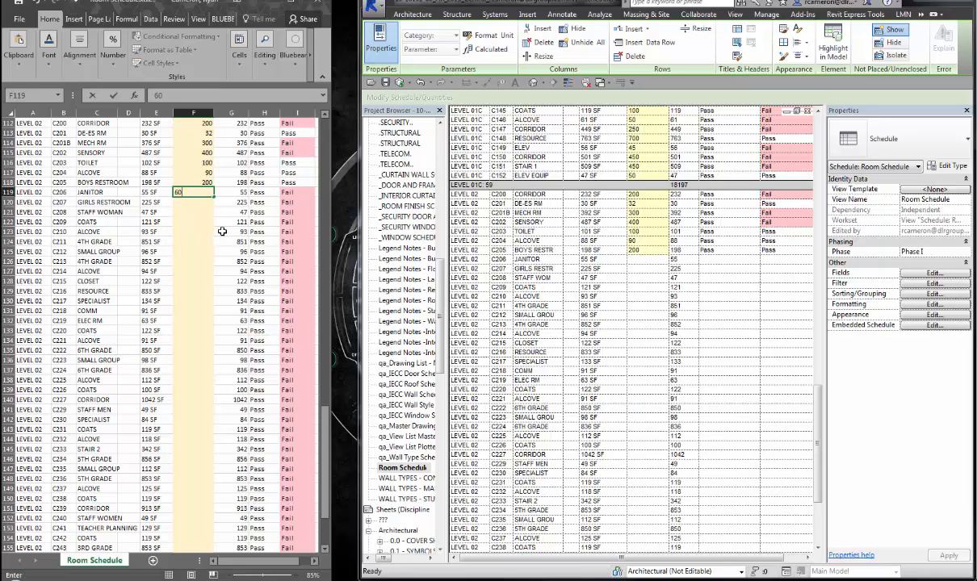
pyautogui.press('Return')
pyautogui.write('90')
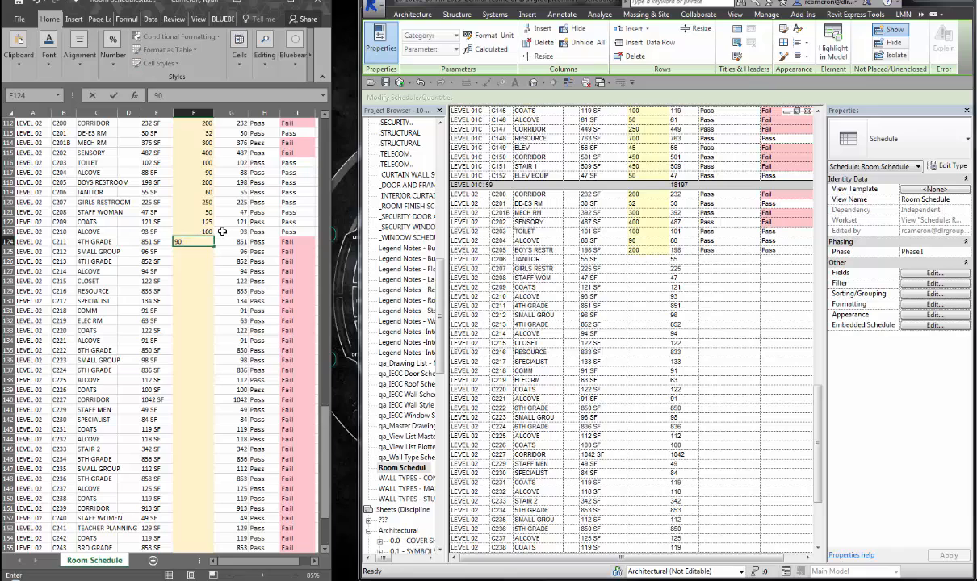
pyautogui.press('Return')
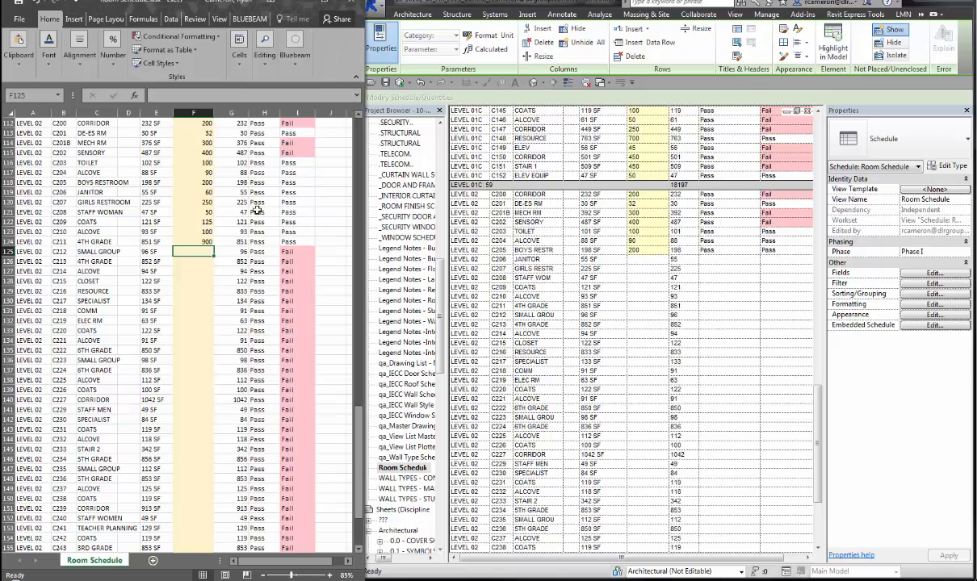
pyautogui.moveTo(189, 258)
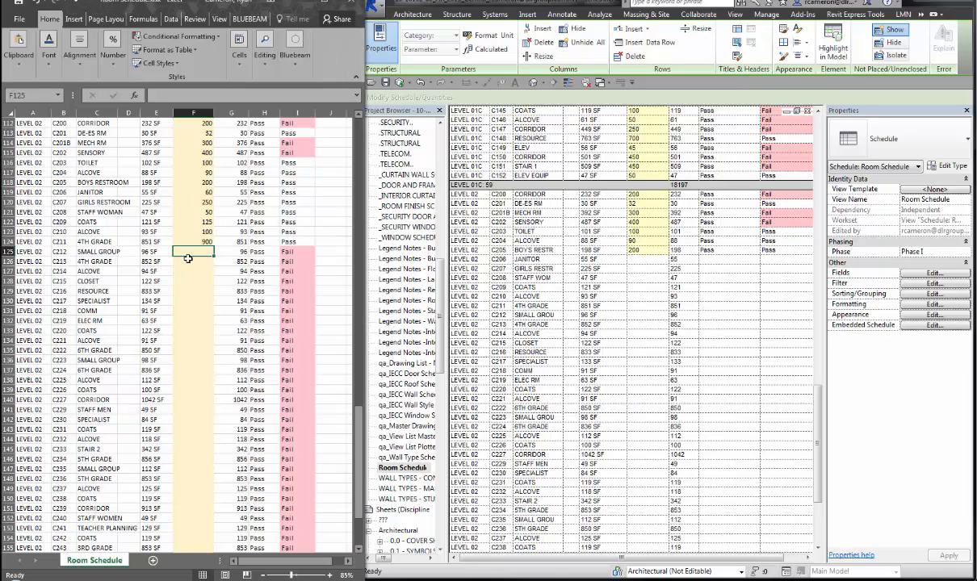
# Give a Level 02 room a program area of 1000 and inspect its IF-based Pass/Fail formula.
pyautogui.click(194, 261)
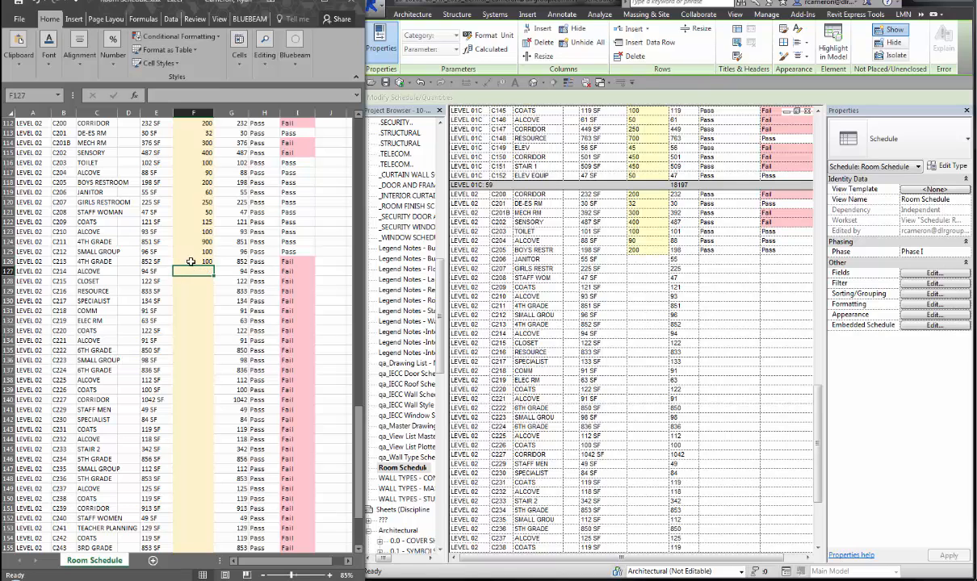
pyautogui.write('1000')
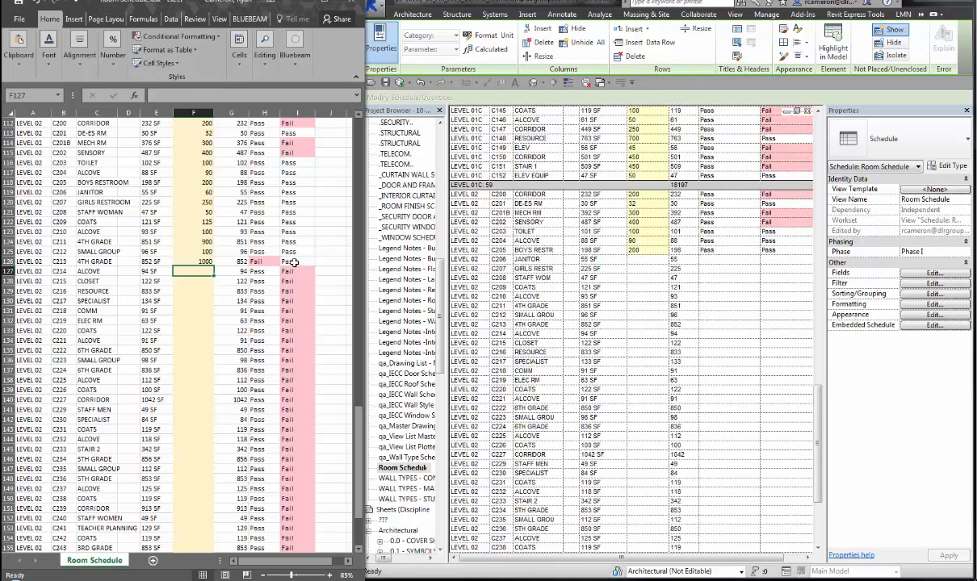
pyautogui.click(265, 261)
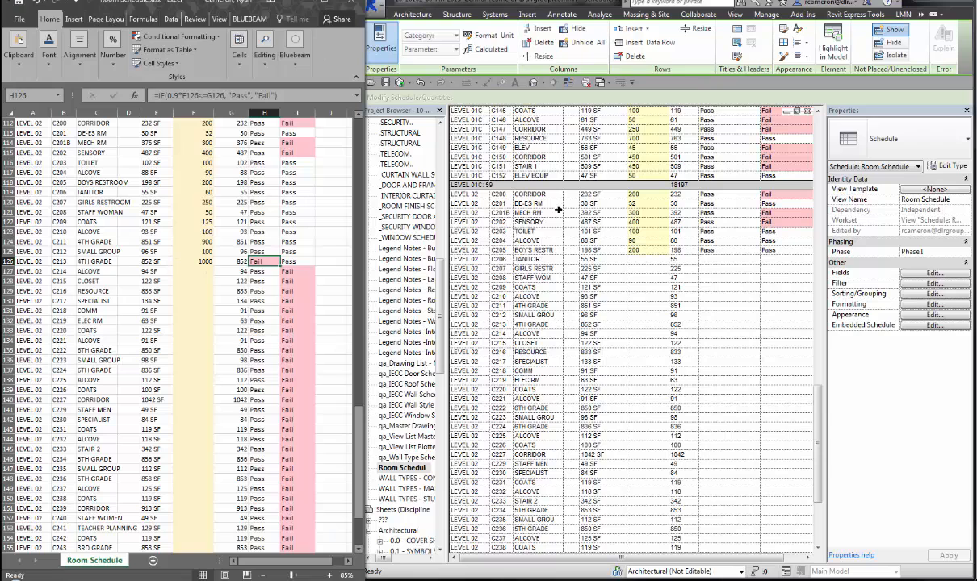
pyautogui.moveTo(656, 289)
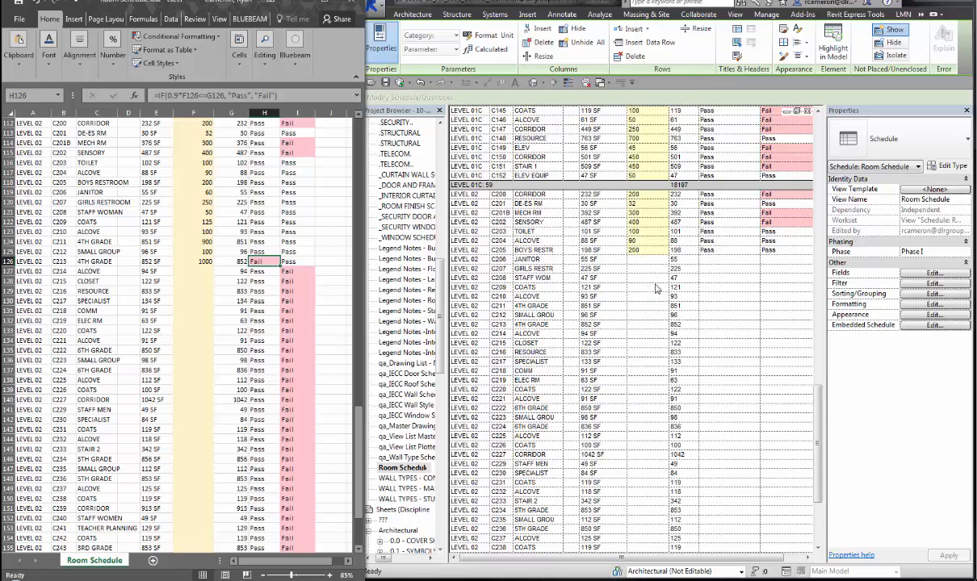
pyautogui.moveTo(655, 289)
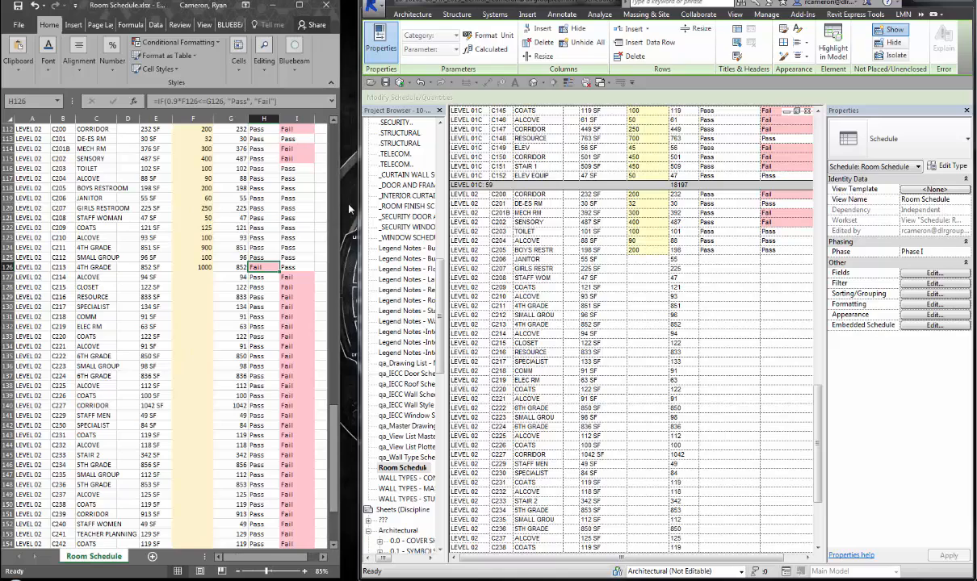
pyautogui.moveTo(306, 281)
pyautogui.write('10')
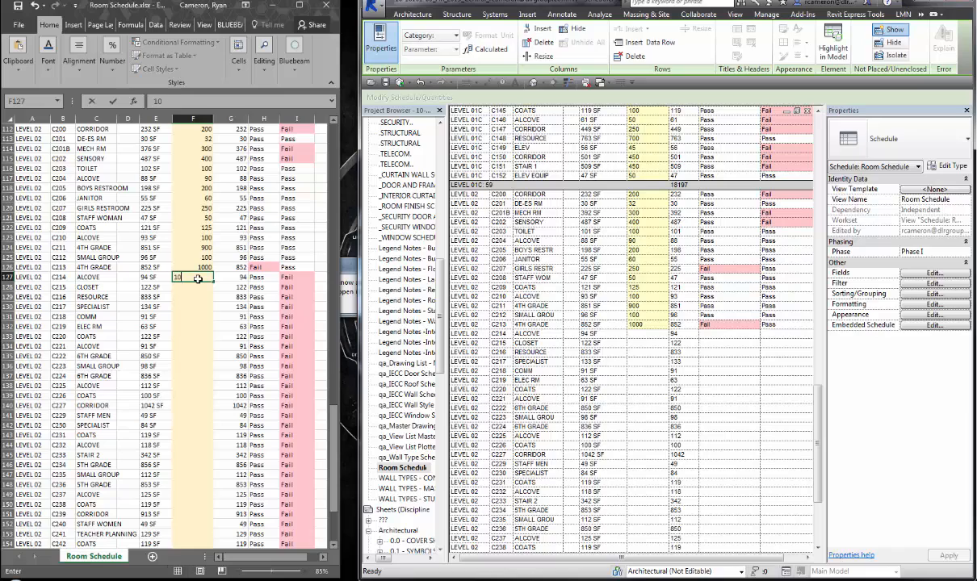
# Fill the remaining Level 02 program area cells so Revit's schedule updates its Pass/Fail results.
pyautogui.press('Return')
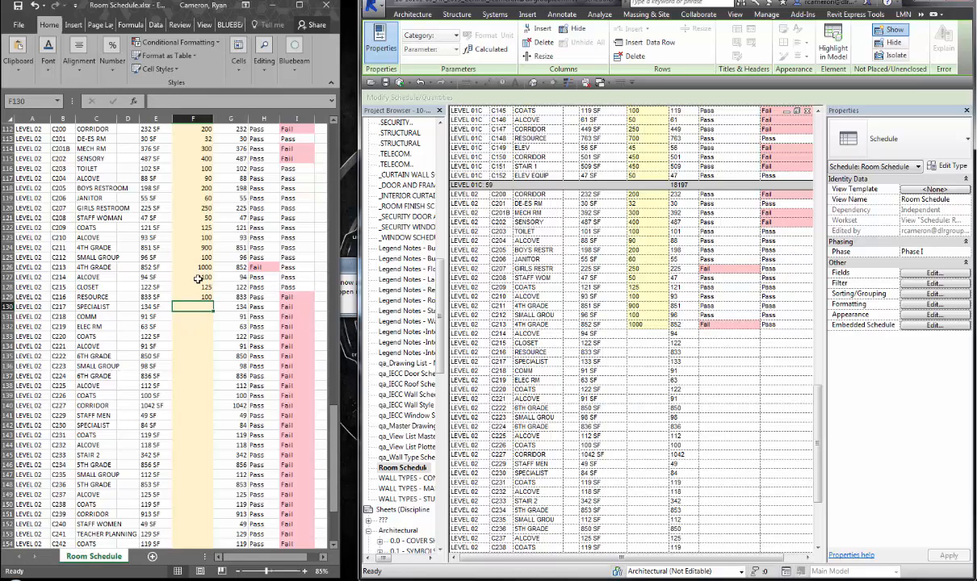
pyautogui.click(194, 297)
pyautogui.write('150')
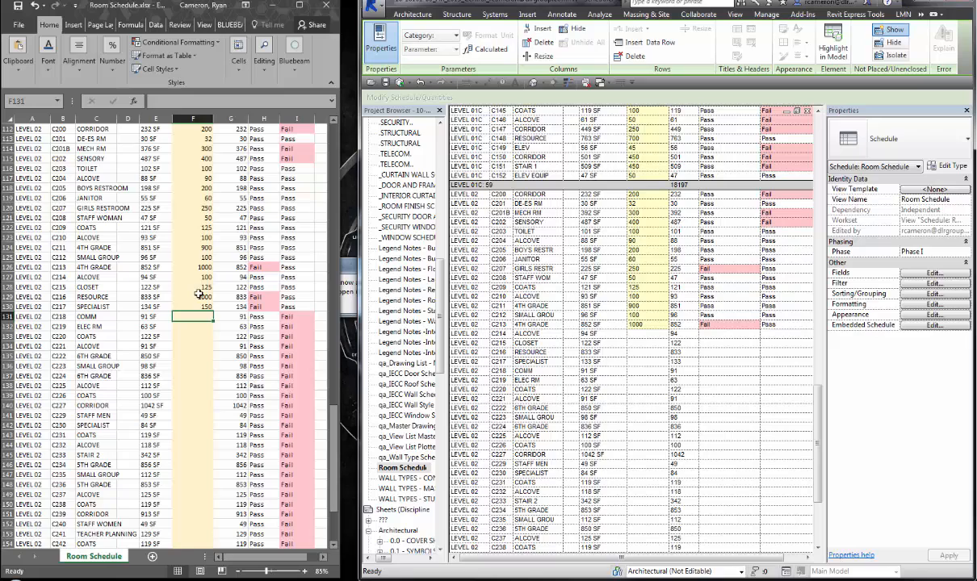
pyautogui.moveTo(192, 129); pyautogui.dragTo(192, 310)
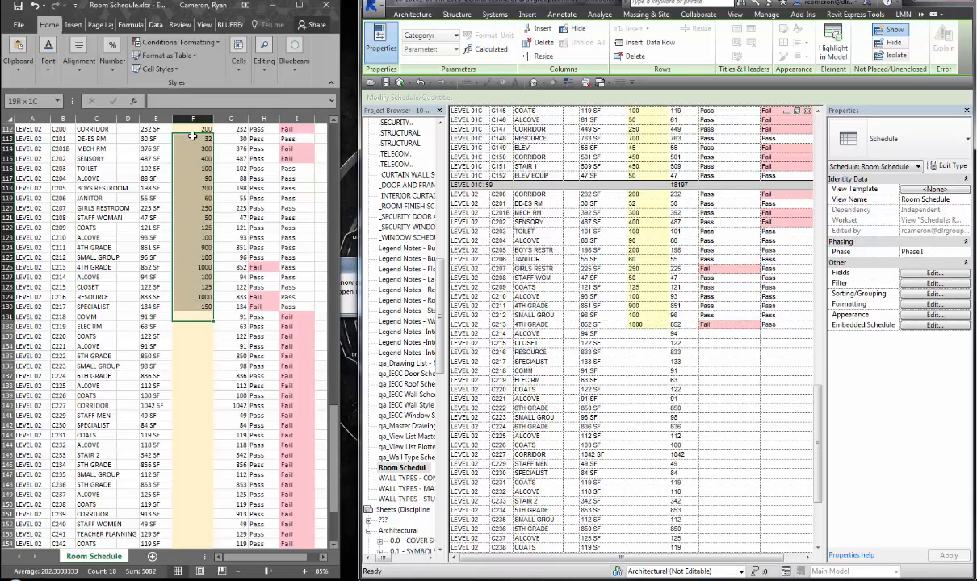
pyautogui.click(194, 326)
pyautogui.write('80')
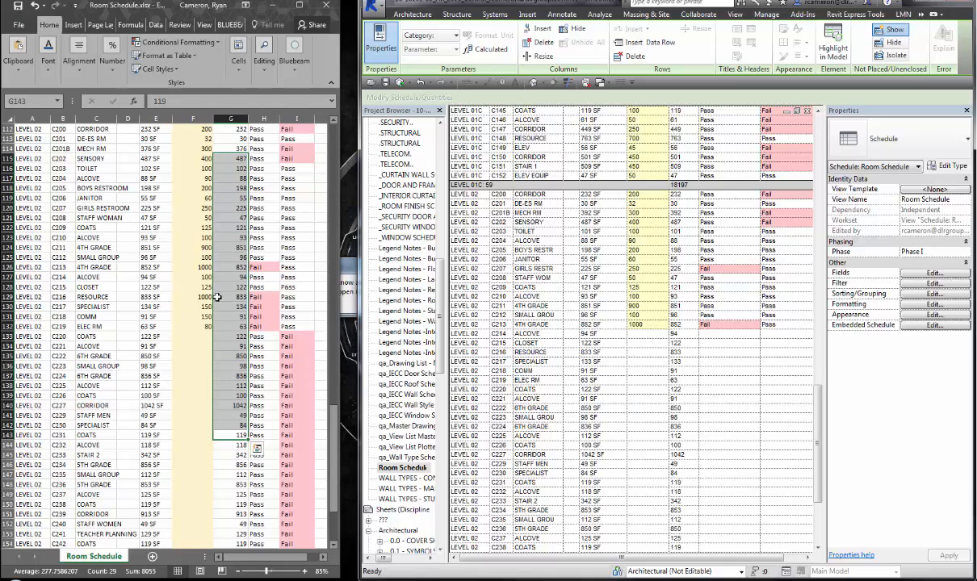
pyautogui.click(192, 297)
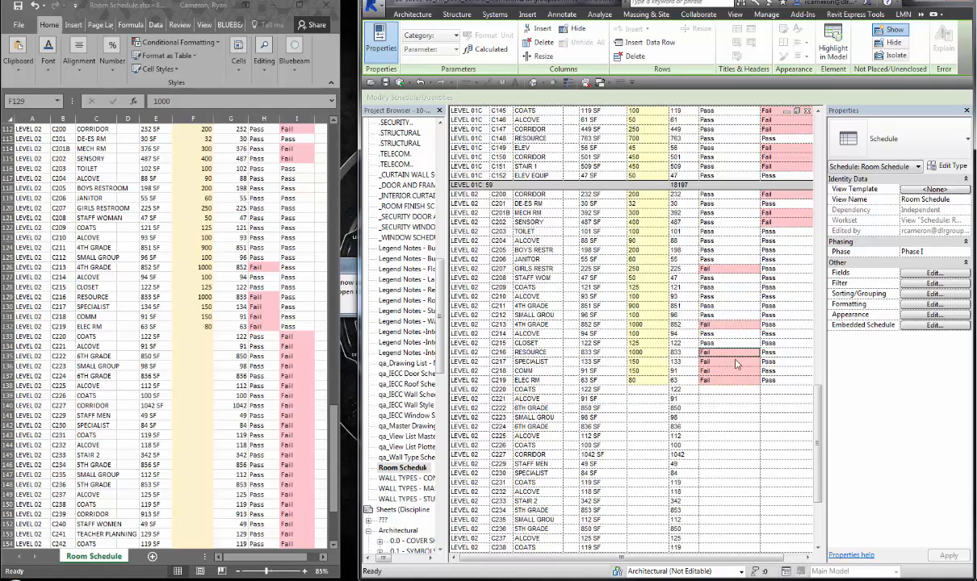
pyautogui.moveTo(741, 385)
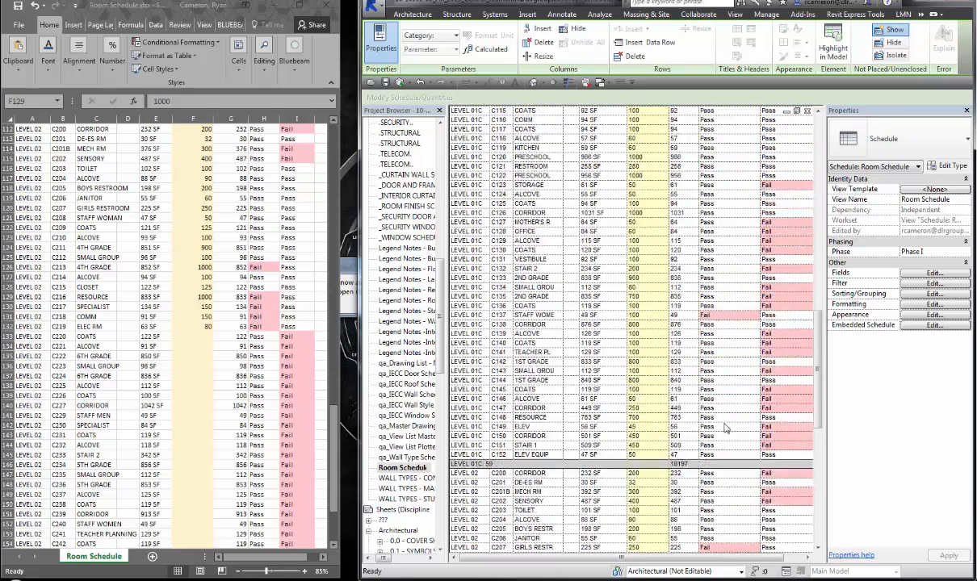
# Scroll through the Revit room schedule before switching to the Dynamo Program Checker graph.
pyautogui.scroll(3)
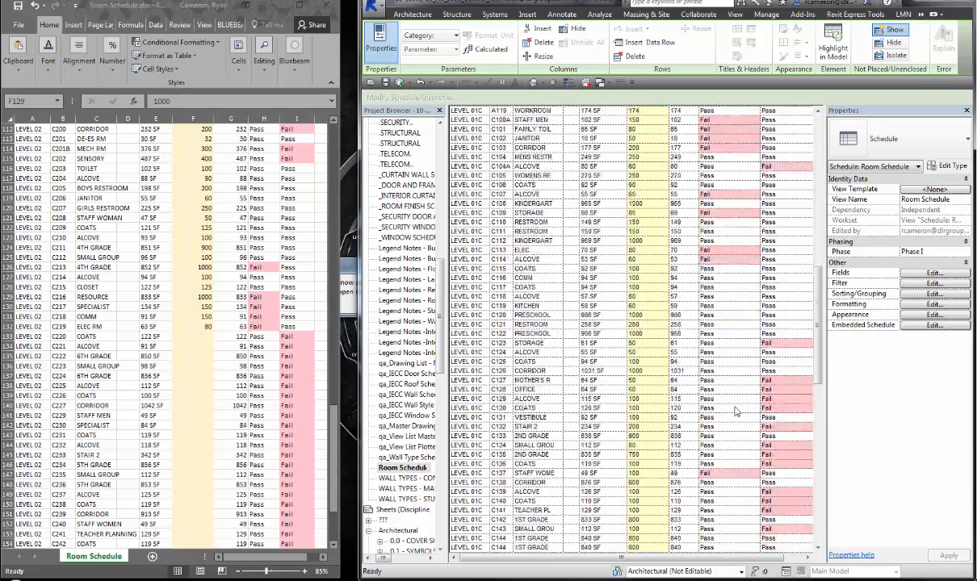
pyautogui.scroll(-3)
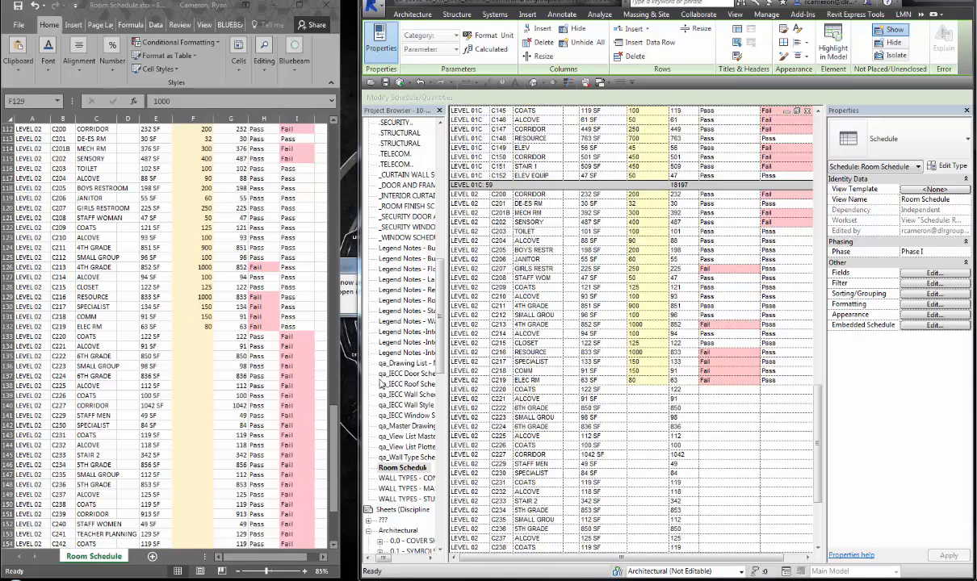
pyautogui.scroll(3)
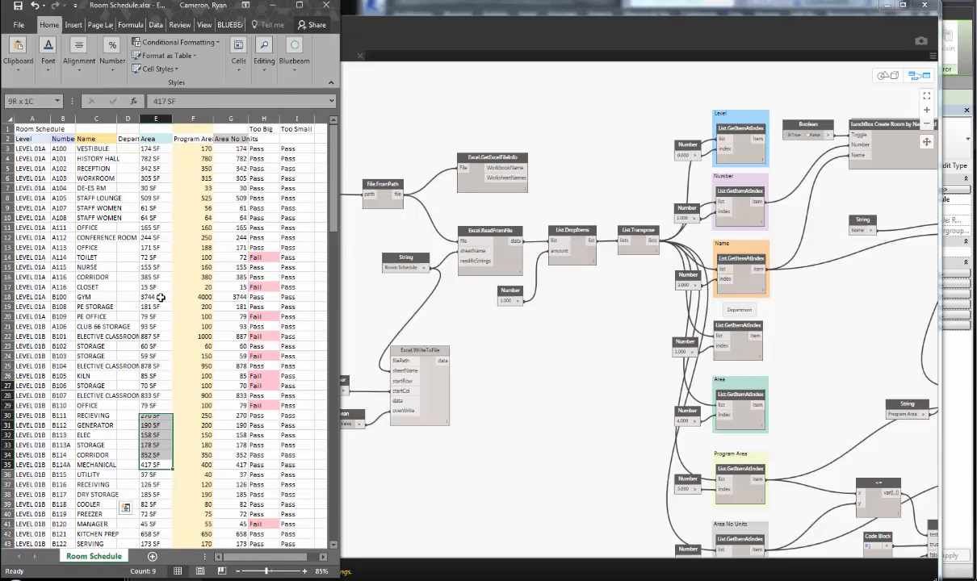
# Bring the Dynamo Program Checker graph window forward full-size.
pyautogui.click(32, 139)
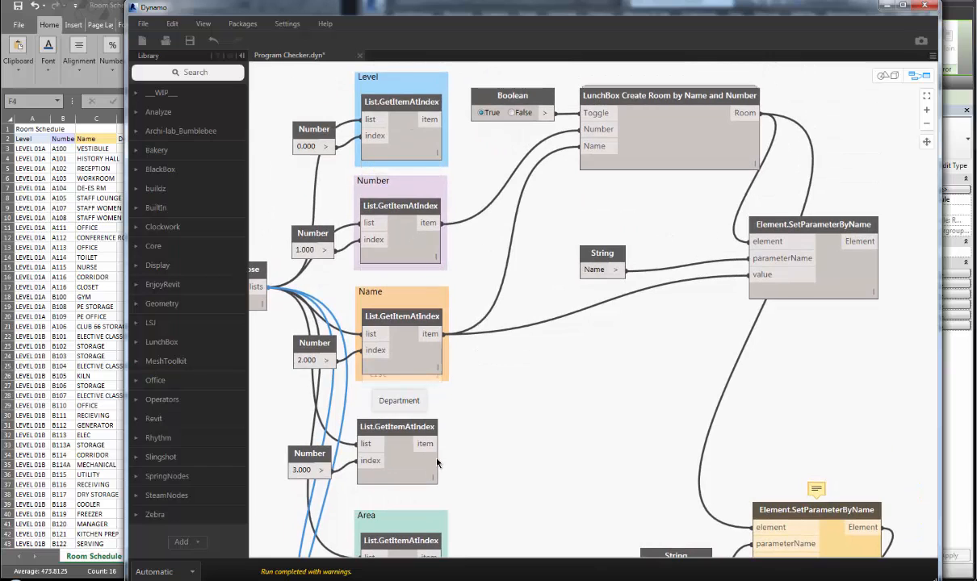
pyautogui.scroll(-3)
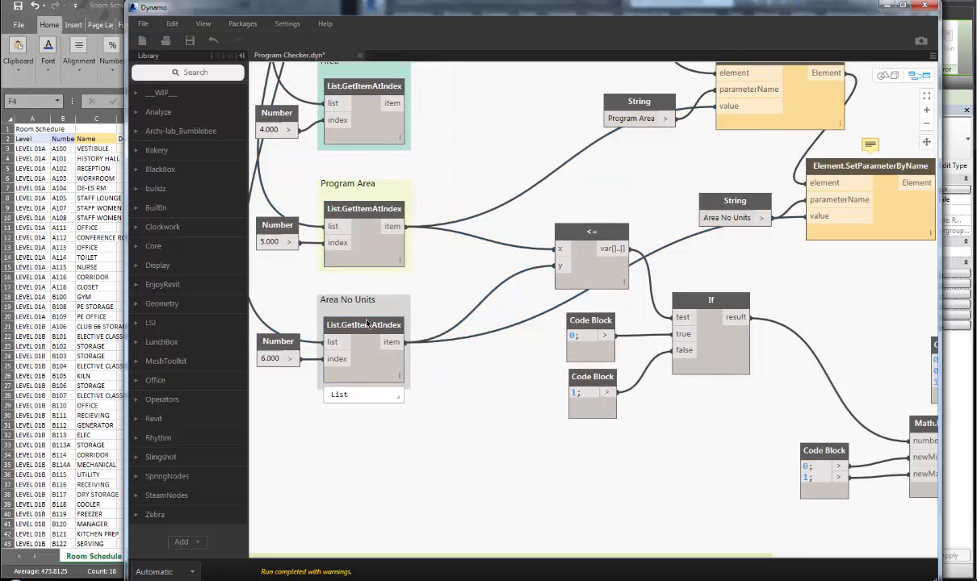
pyautogui.scroll(-3)
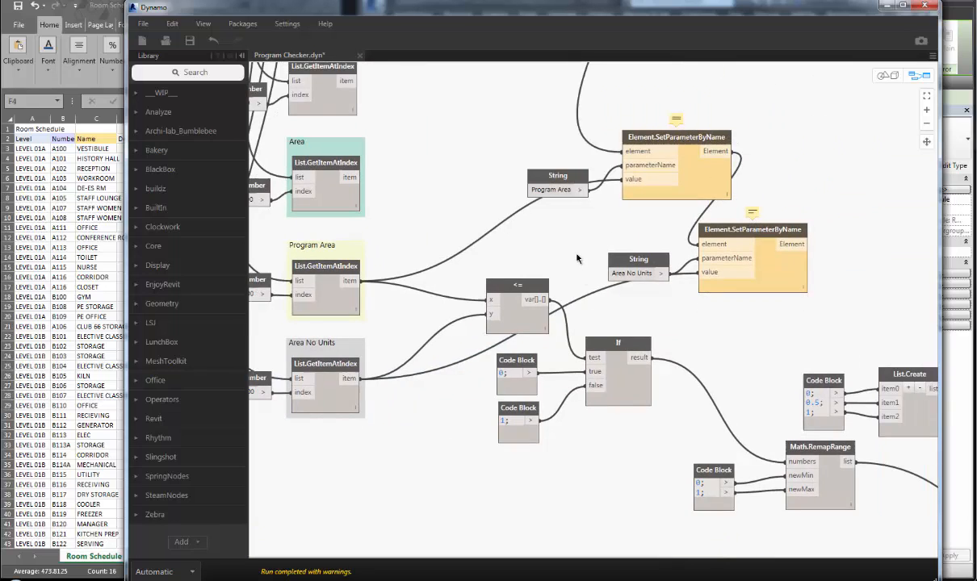
pyautogui.scroll(-3)
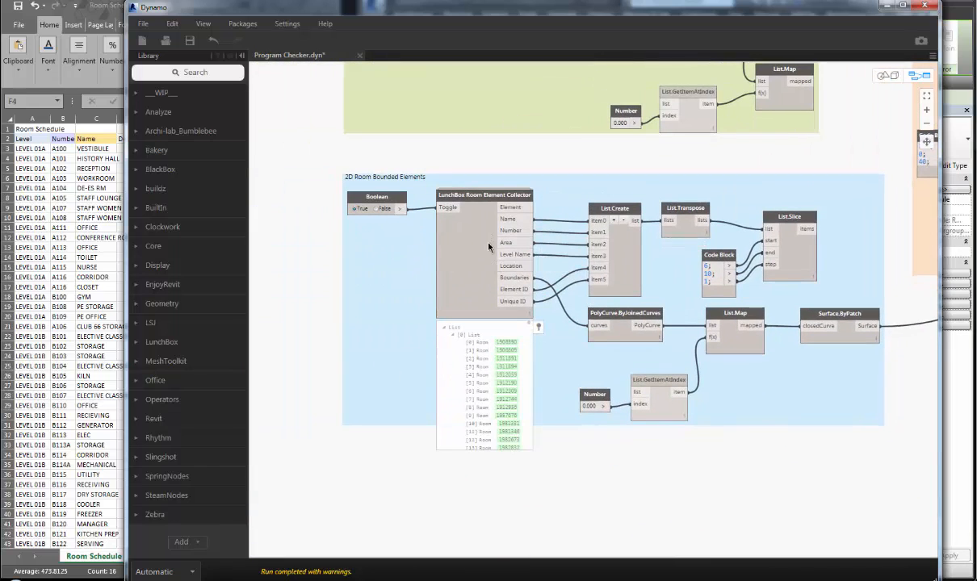
pyautogui.moveTo(524, 219)
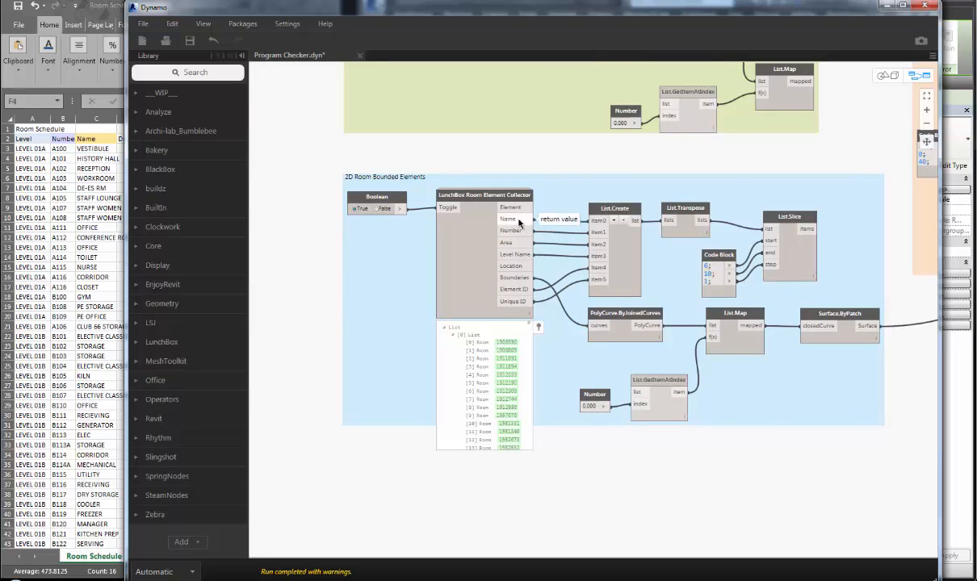
pyautogui.click(513, 255)
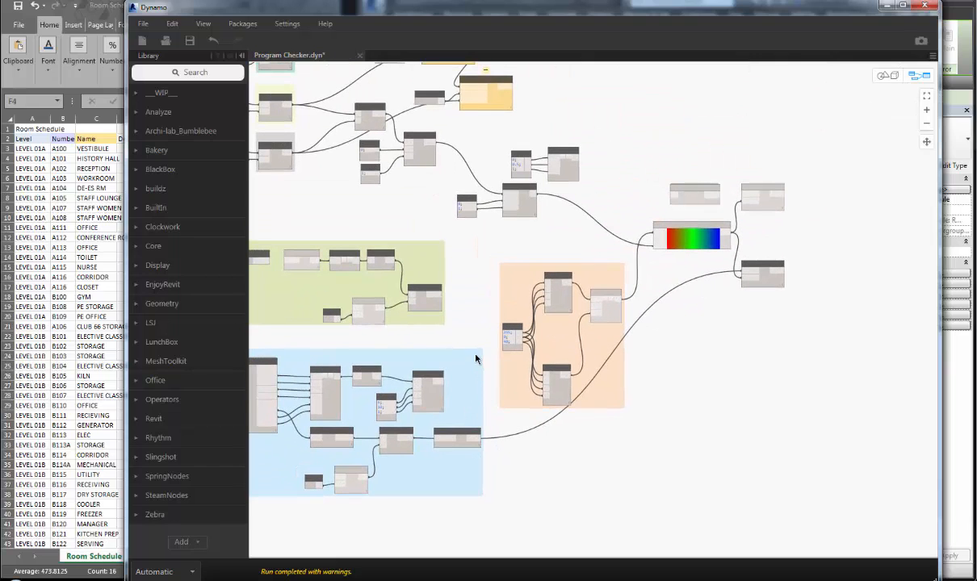
pyautogui.moveTo(684, 365)
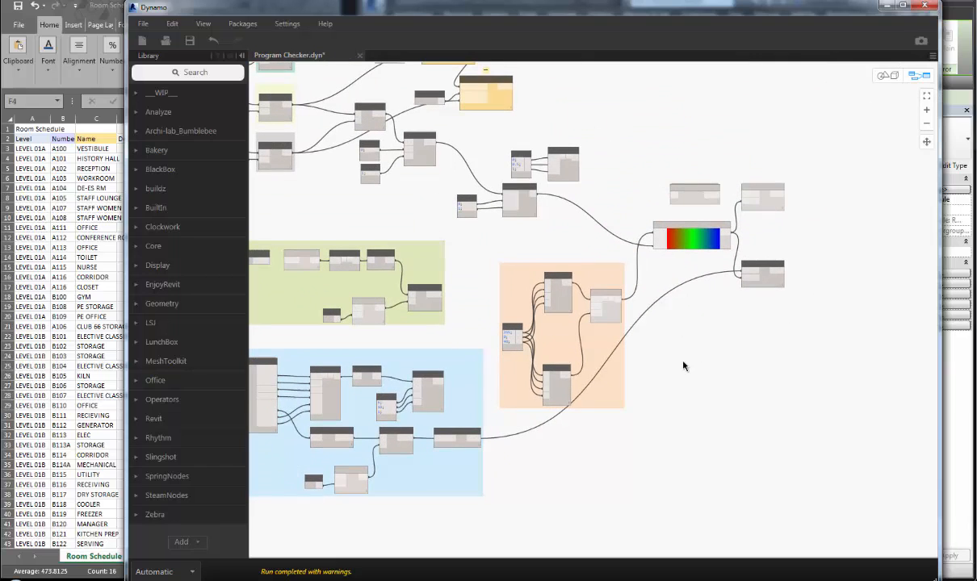
pyautogui.moveTo(685, 365); pyautogui.dragTo(755, 435)
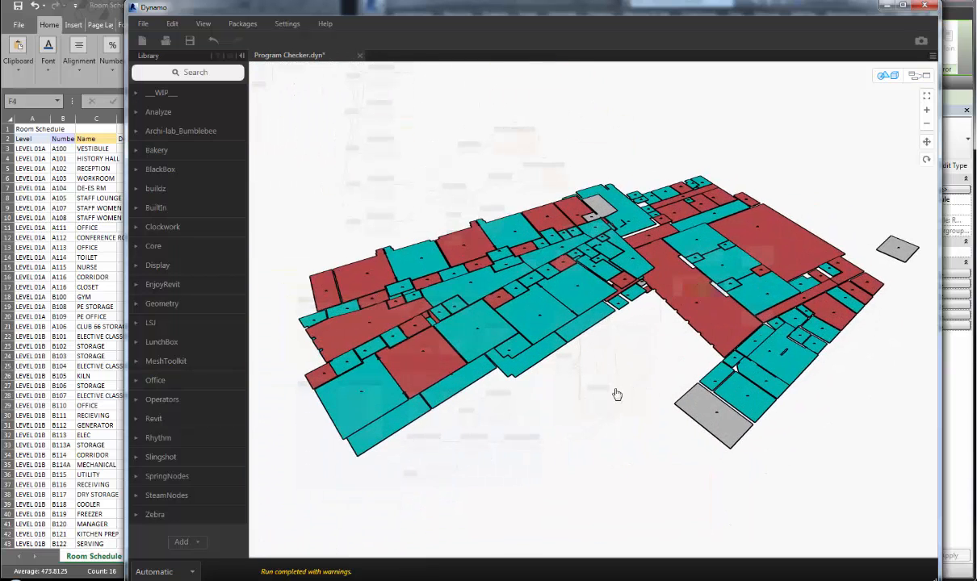
# Orbit the 3D preview of the red and cyan room shapes, then show the node graph over it.
pyautogui.moveTo(617, 394); pyautogui.dragTo(565, 420)
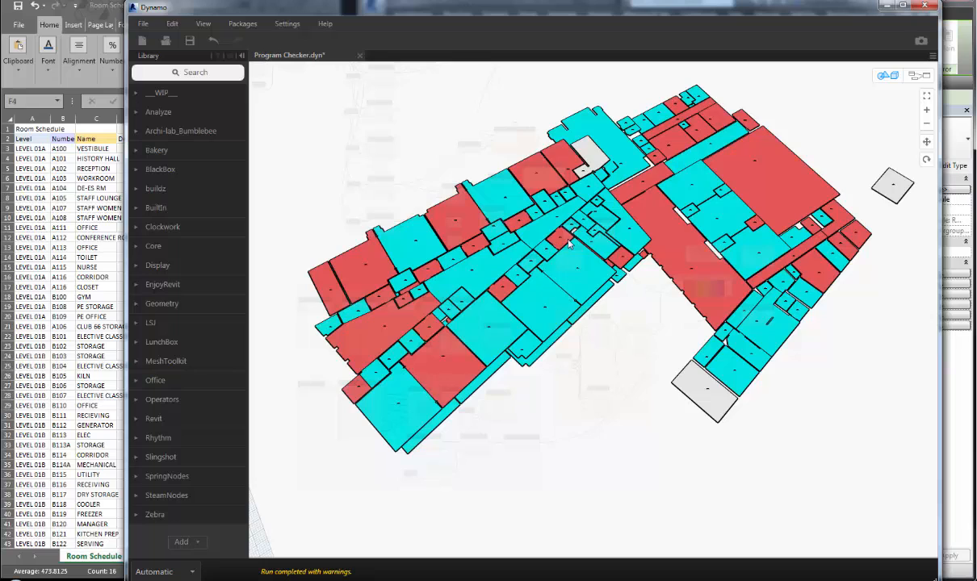
pyautogui.moveTo(631, 165)
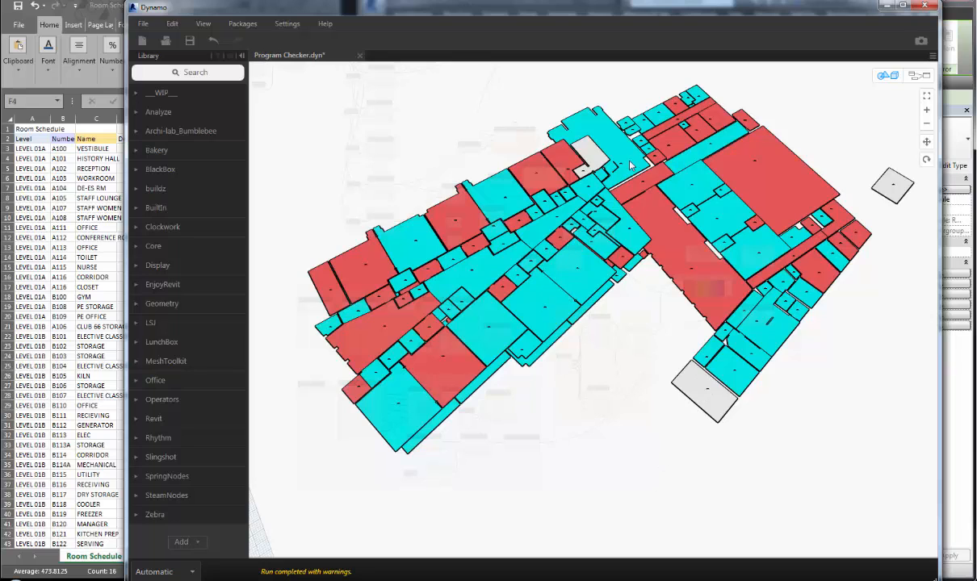
pyautogui.moveTo(688, 468)
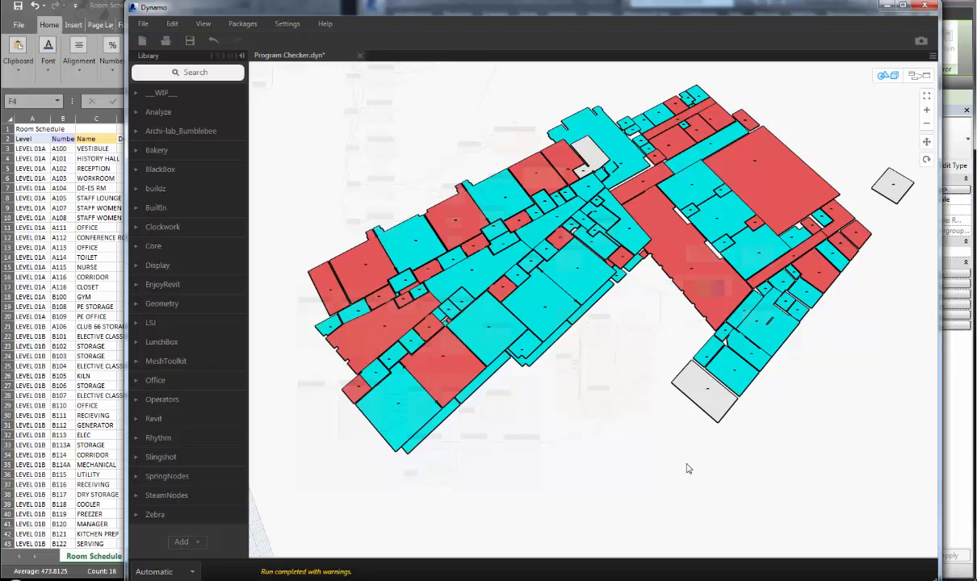
pyautogui.moveTo(663, 391)
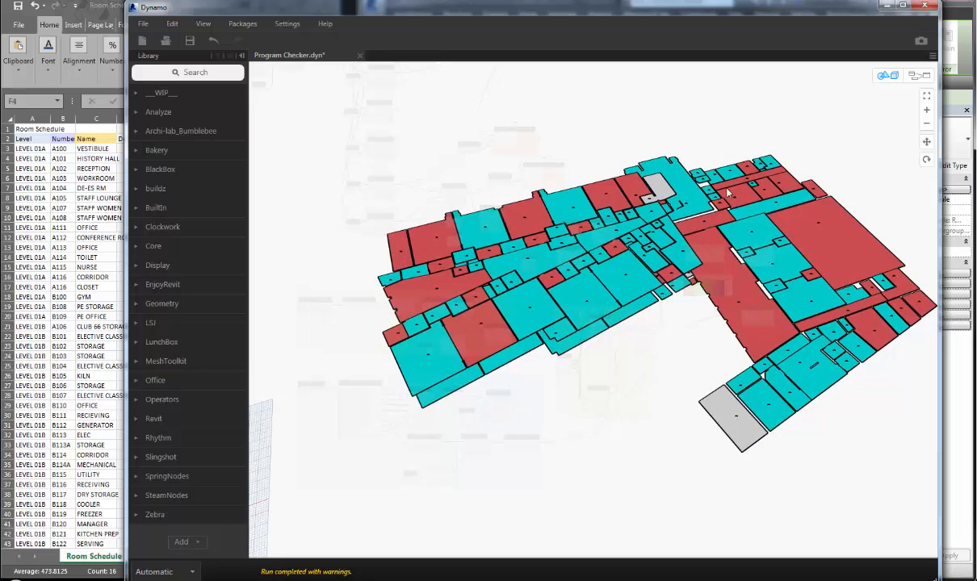
pyautogui.moveTo(656, 436)
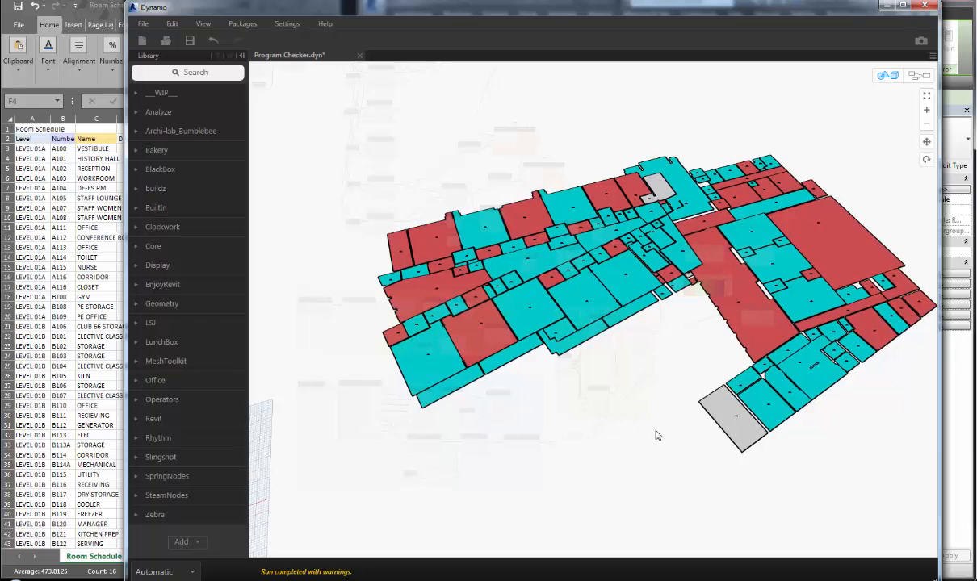
pyautogui.moveTo(633, 459)
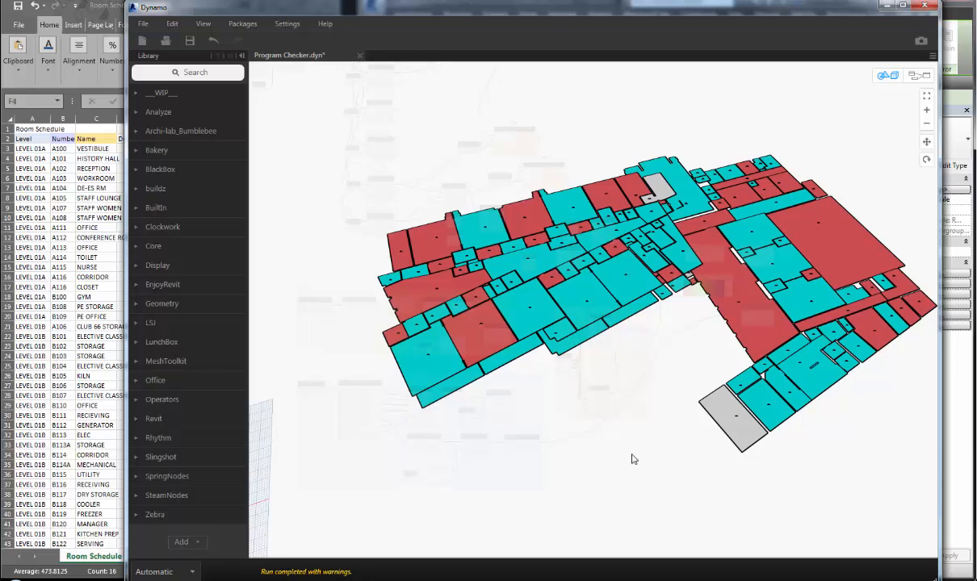
pyautogui.moveTo(529, 433)
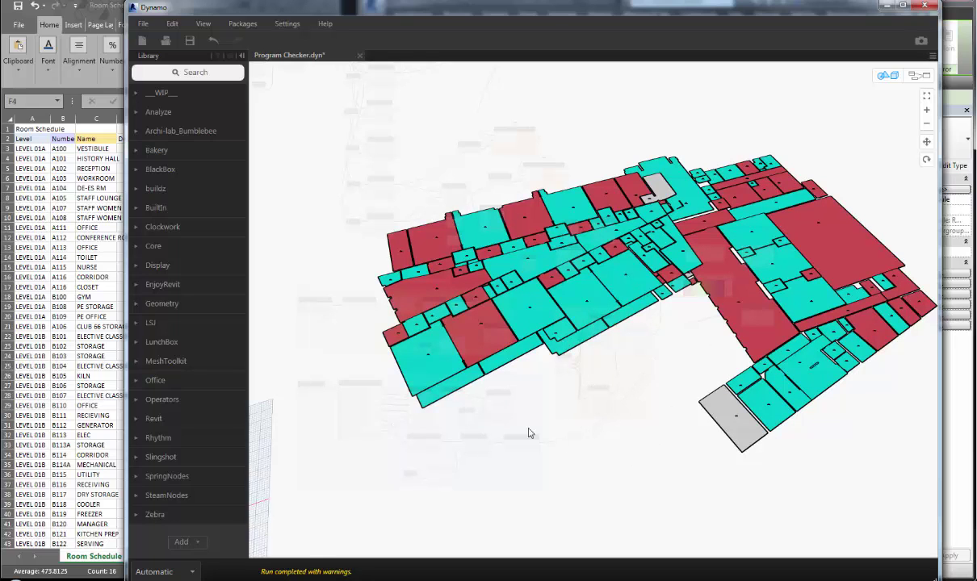
pyautogui.moveTo(702, 418)
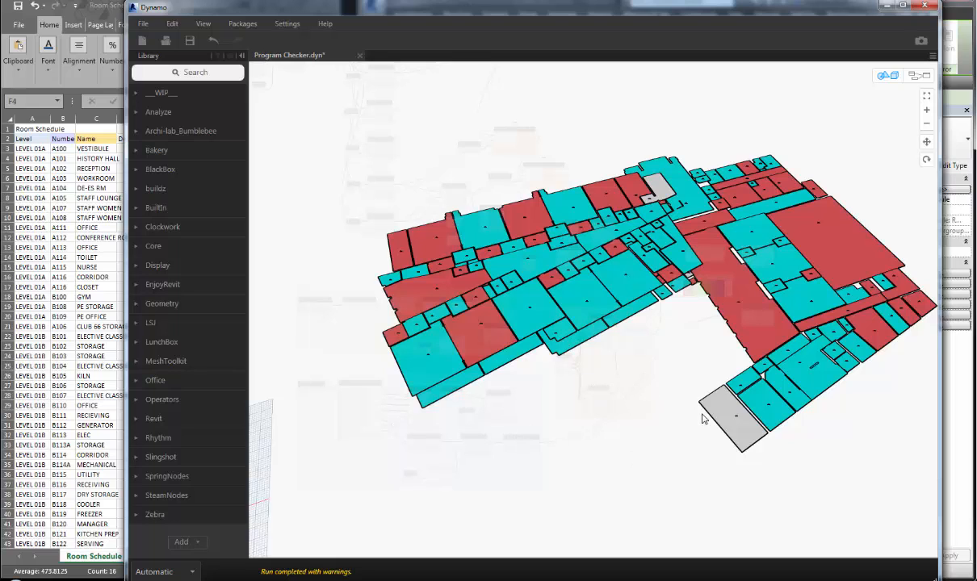
pyautogui.moveTo(604, 316)
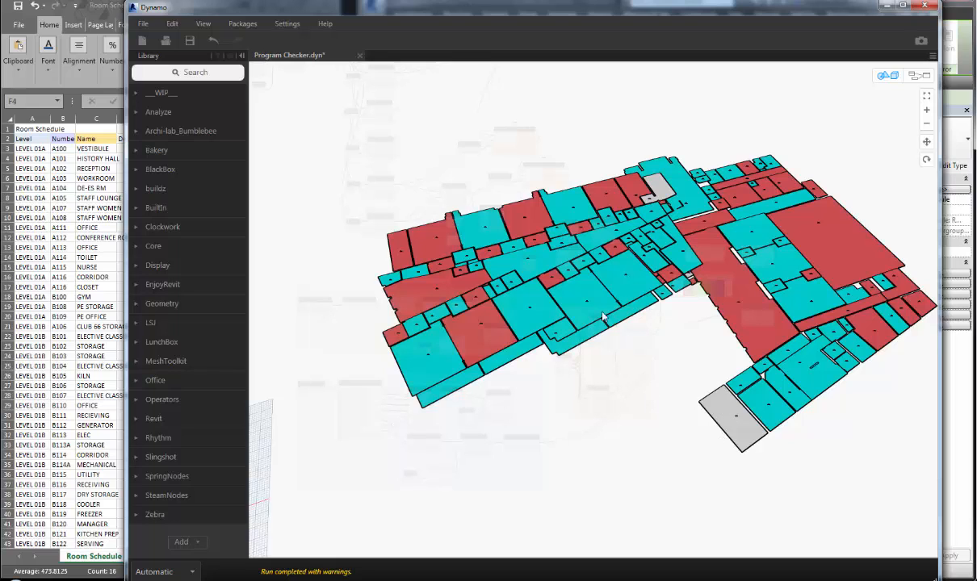
pyautogui.moveTo(659, 326)
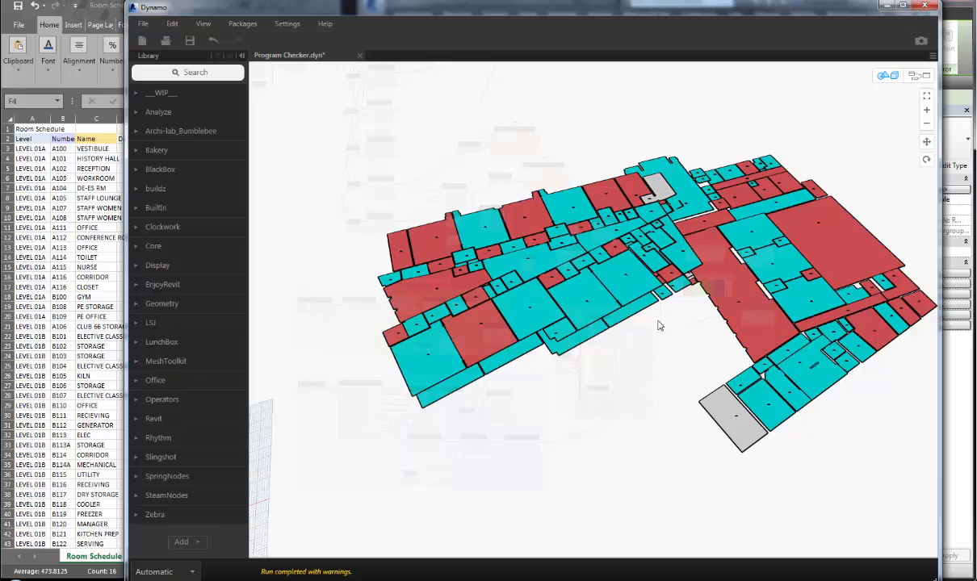
pyautogui.moveTo(601, 207)
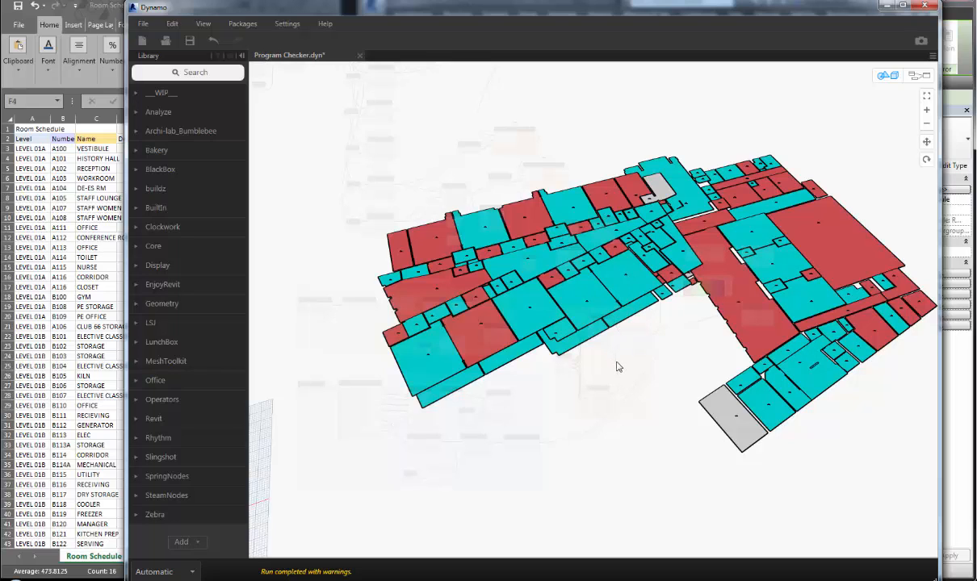
pyautogui.moveTo(620, 397)
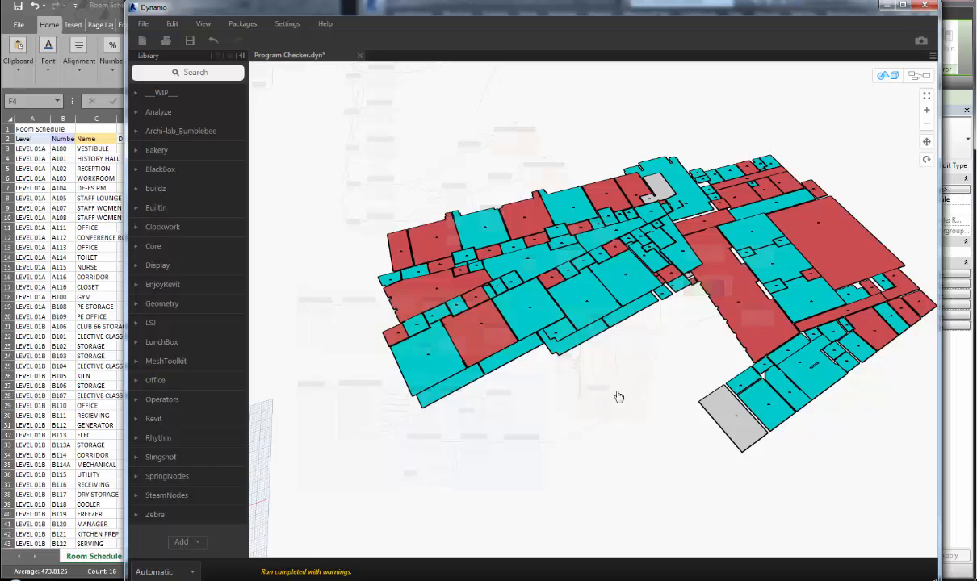
pyautogui.click(916, 76)
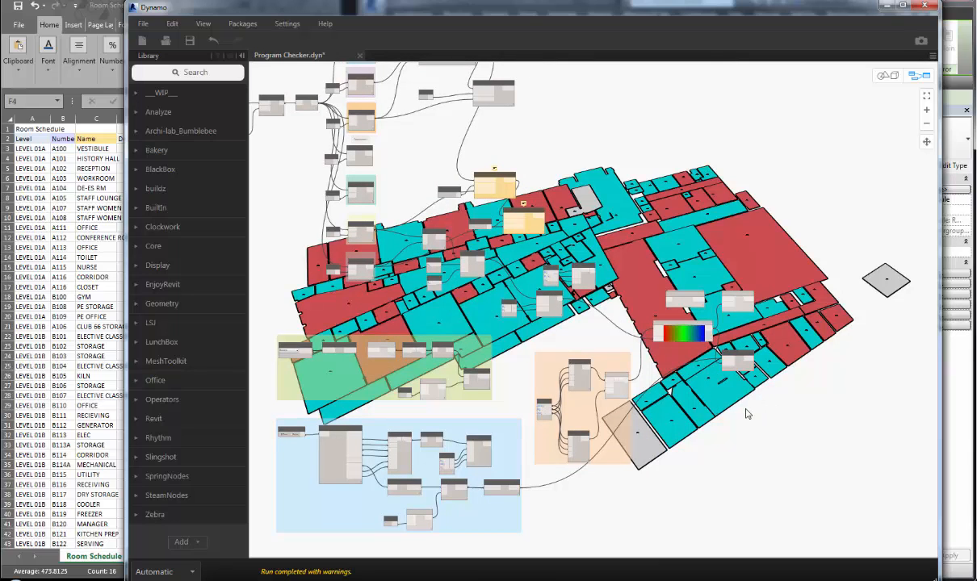
pyautogui.moveTo(720, 416)
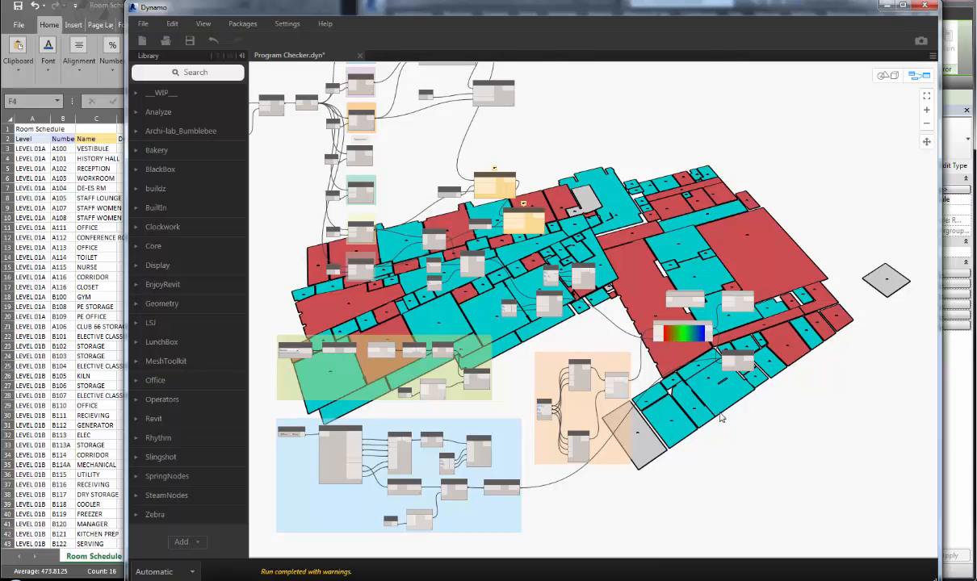
pyautogui.moveTo(649, 218)
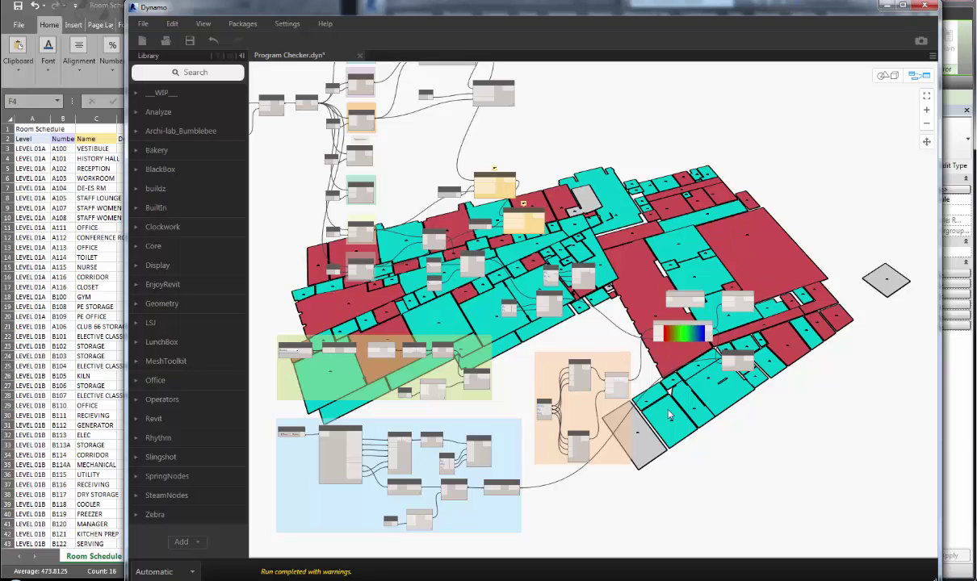
pyautogui.moveTo(513, 268)
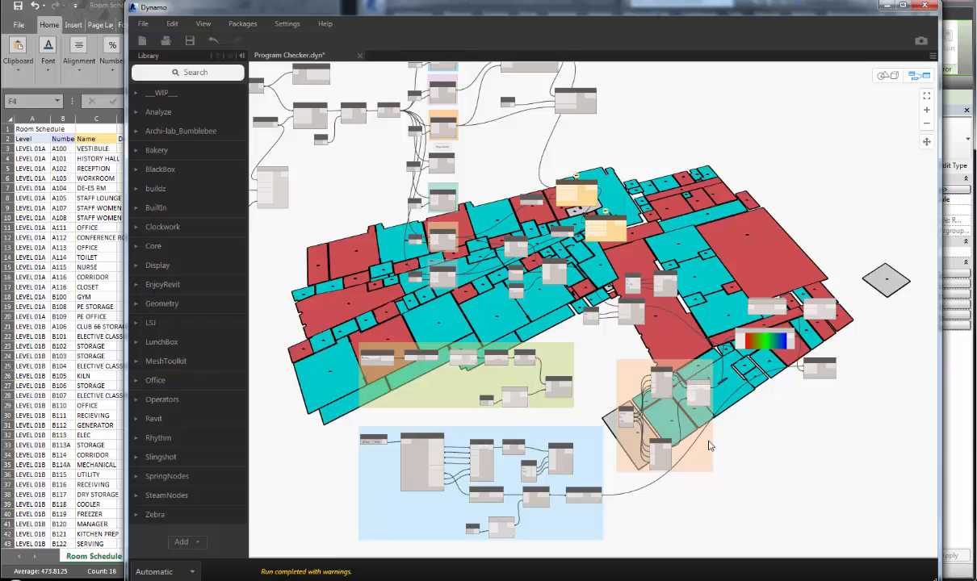
pyautogui.moveTo(323, 265)
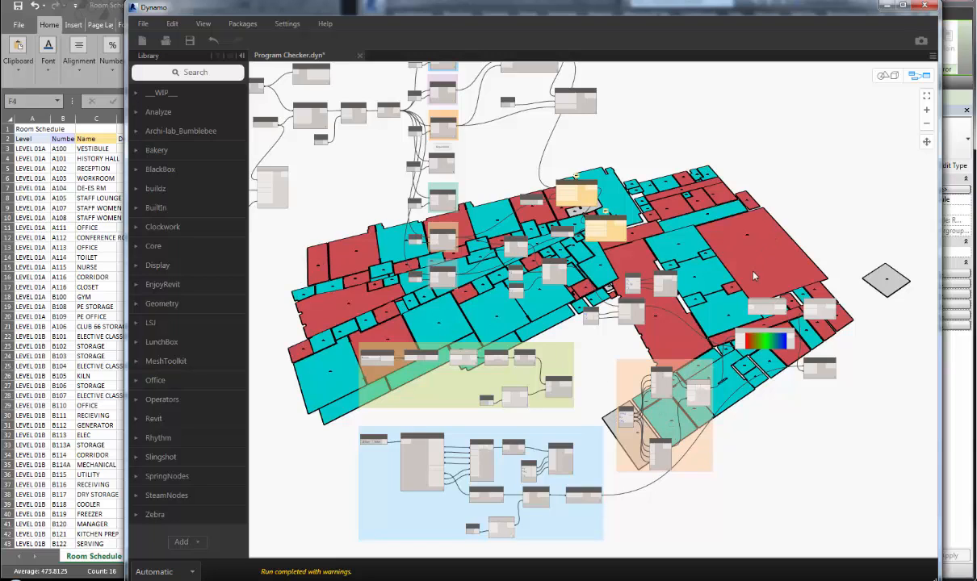
pyautogui.moveTo(792, 261)
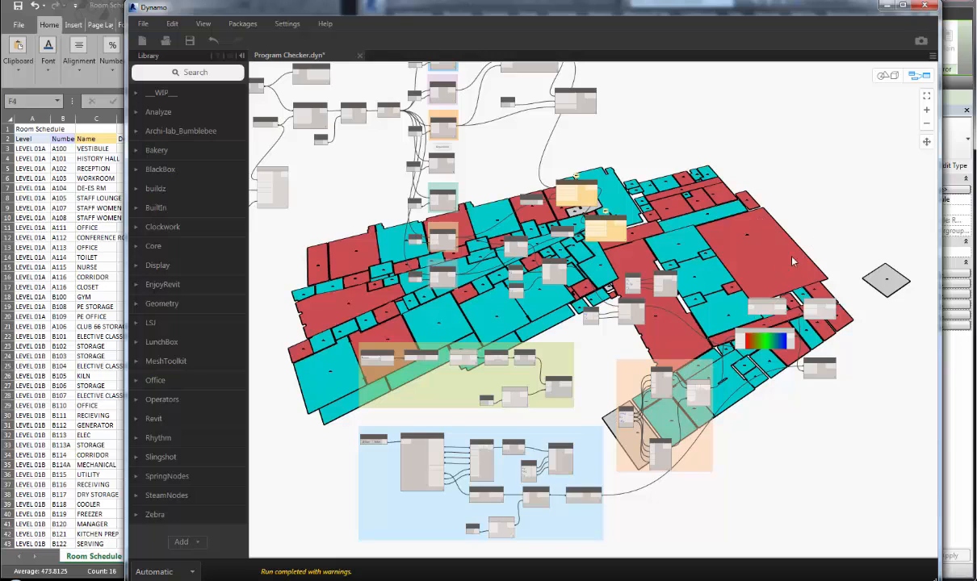
pyautogui.moveTo(837, 13)
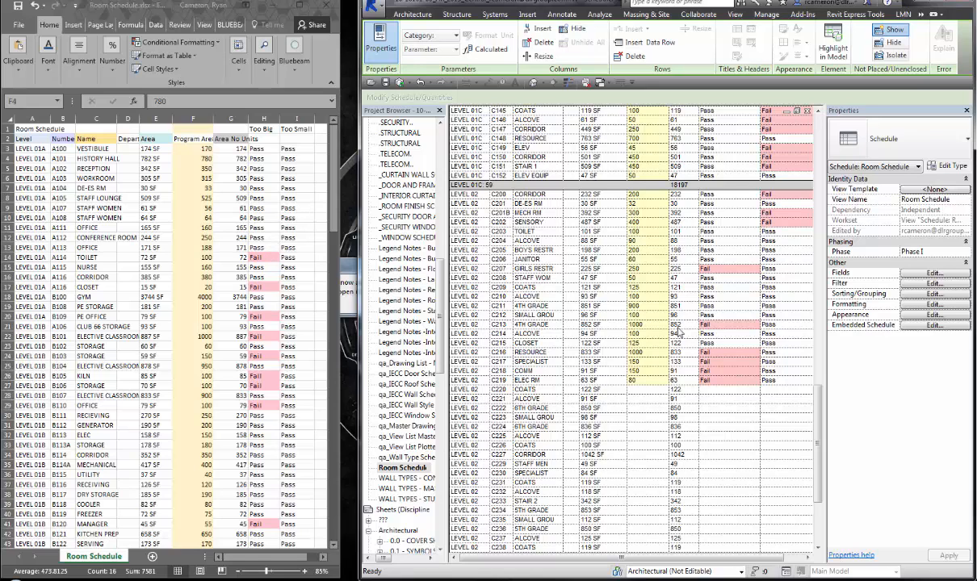
pyautogui.moveTo(837, 423)
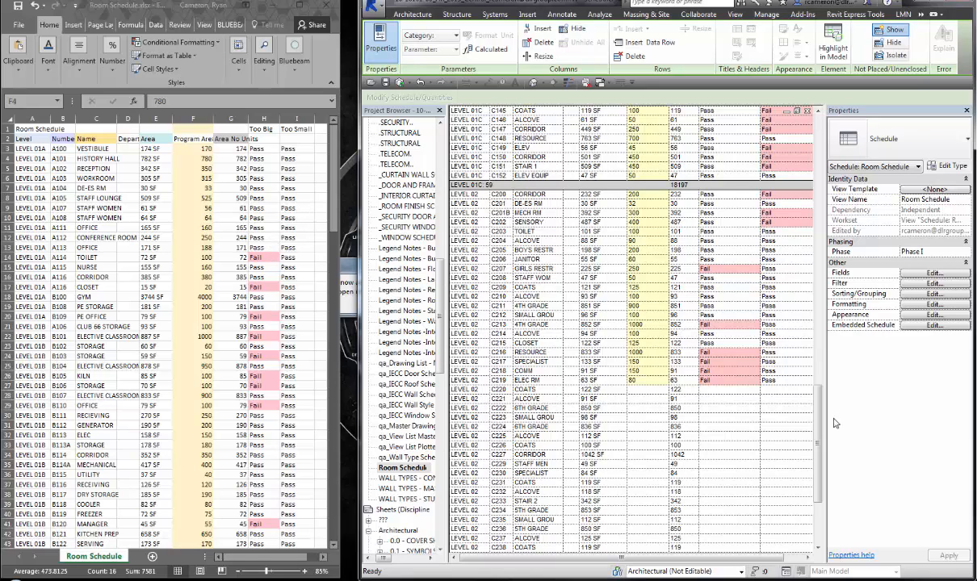
# Enter a new Program Area value for a Level 02 room in the Excel Room Schedule sheet.
pyautogui.scroll(-3)
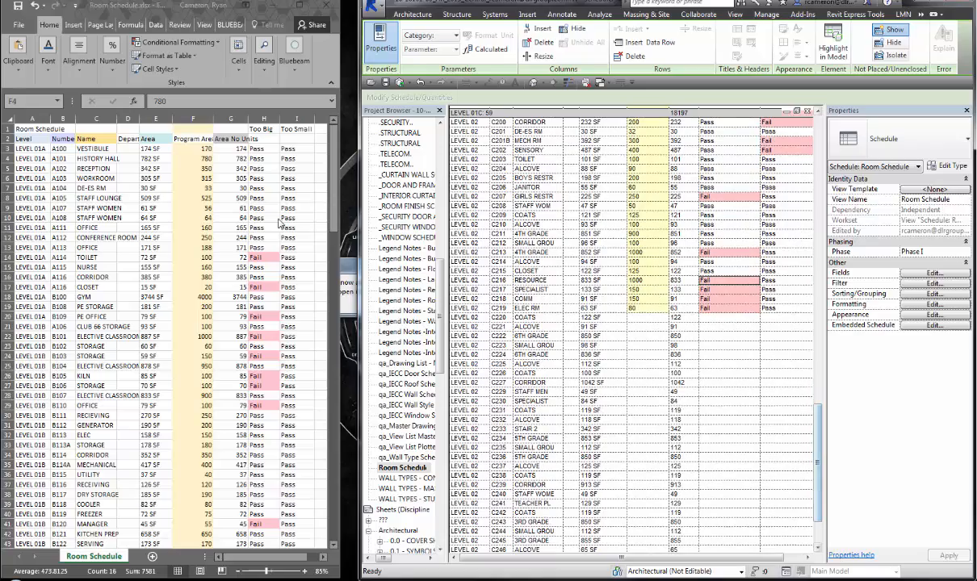
pyautogui.scroll(-3)
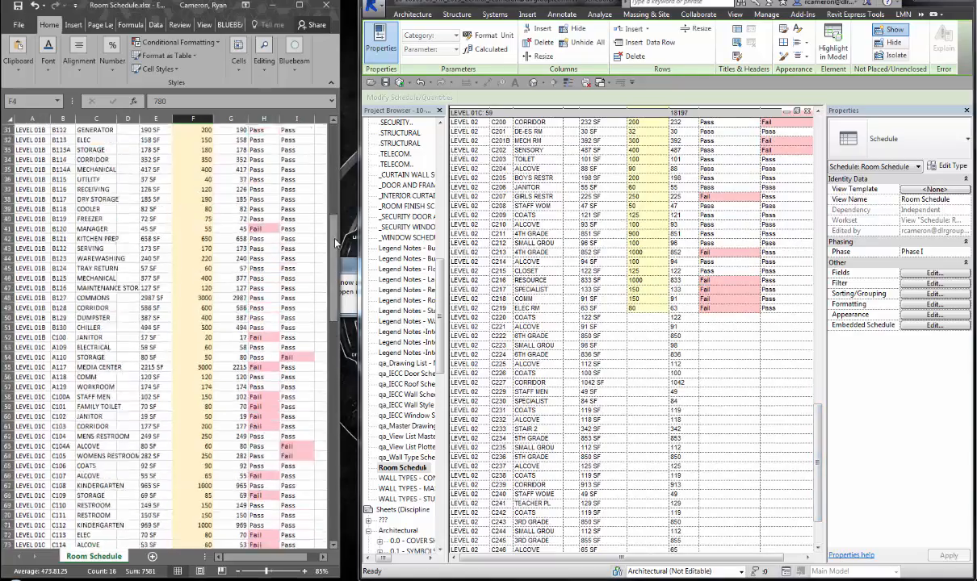
pyautogui.scroll(-3)
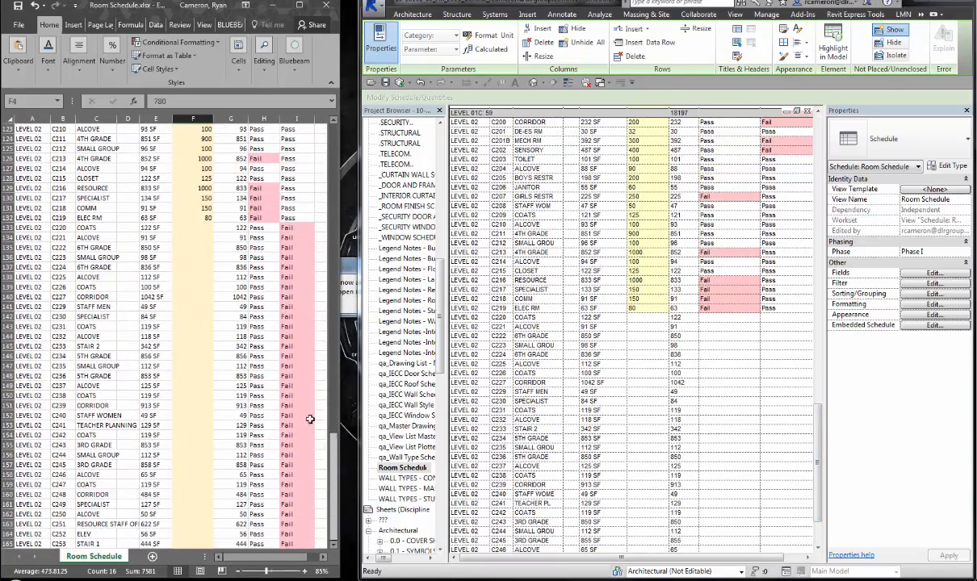
pyautogui.click(192, 226)
pyautogui.write('1')
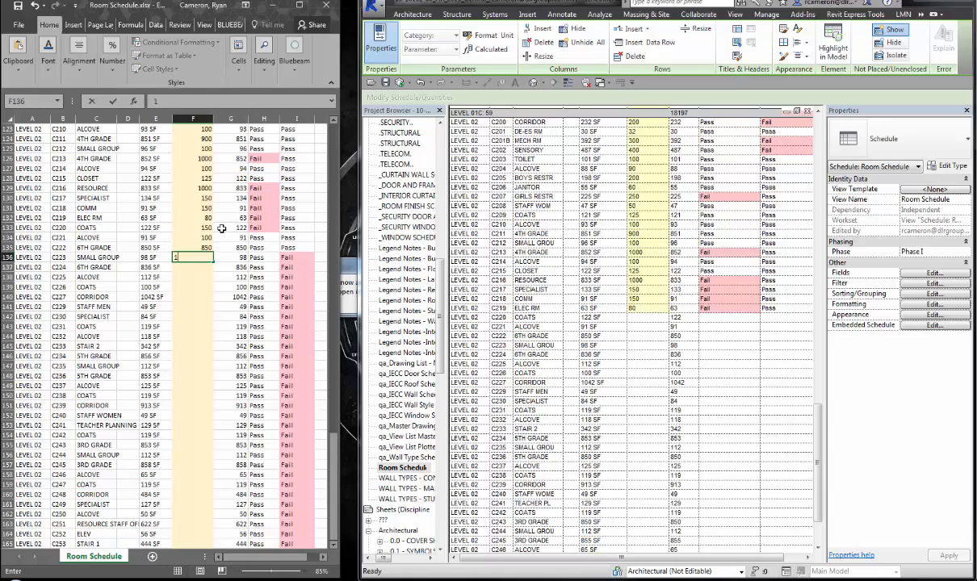
pyautogui.write('00')
pyautogui.press('Return')
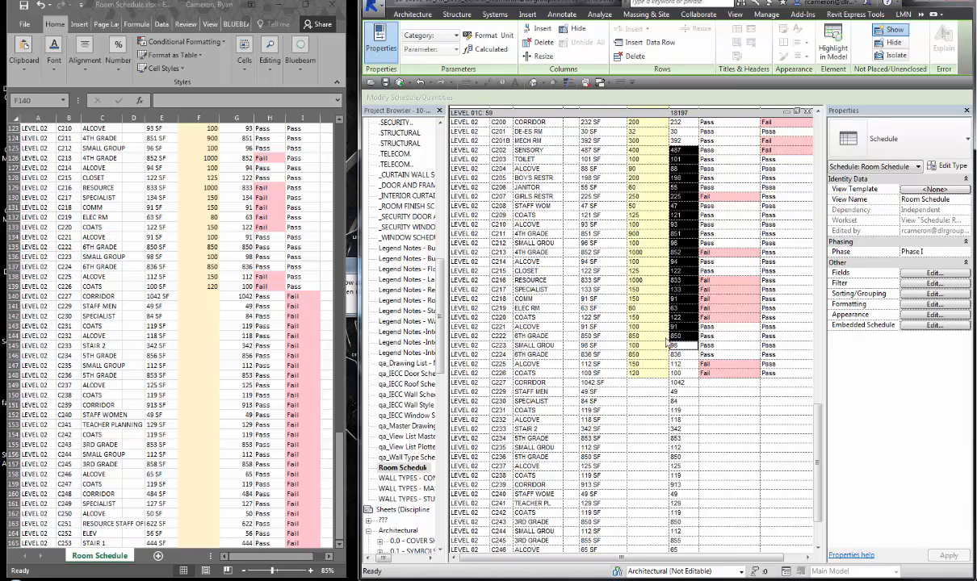
pyautogui.scroll(3)
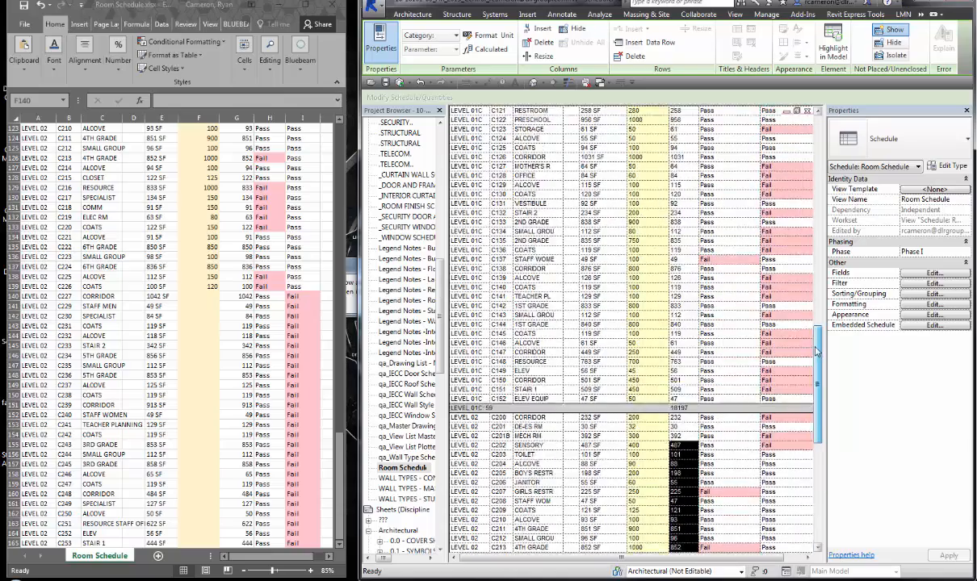
pyautogui.scroll(3)
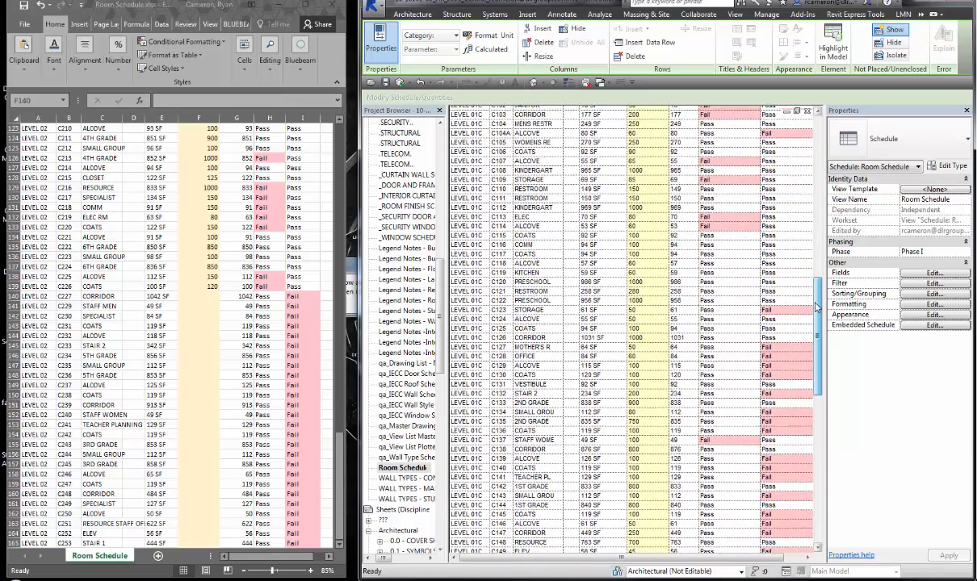
pyautogui.scroll(3)
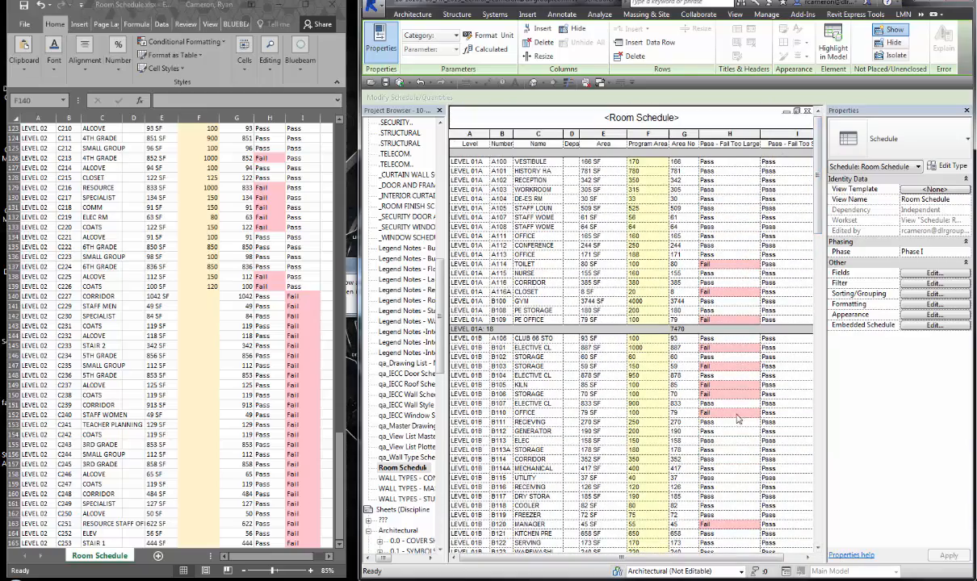
pyautogui.scroll(-3)
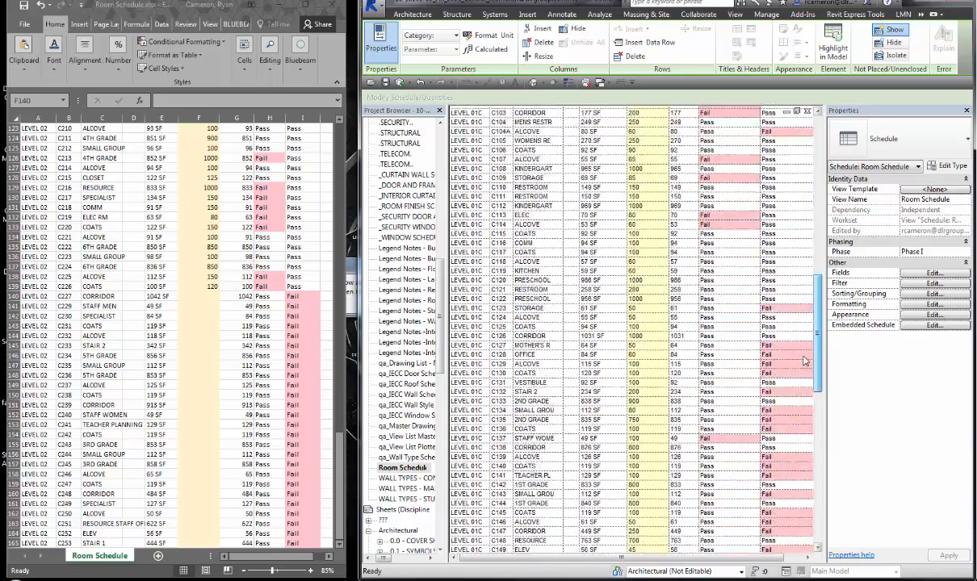
pyautogui.scroll(-3)
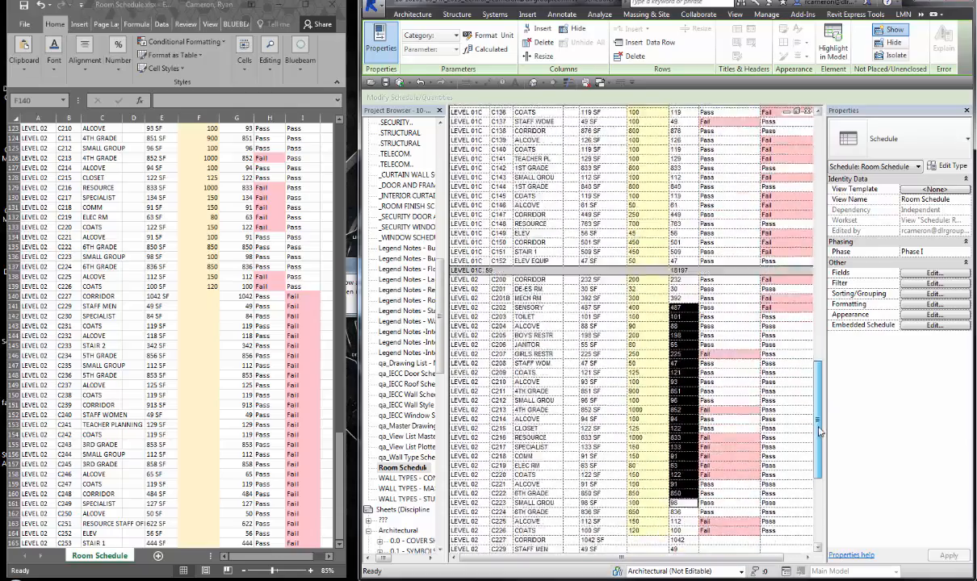
pyautogui.scroll(-3)
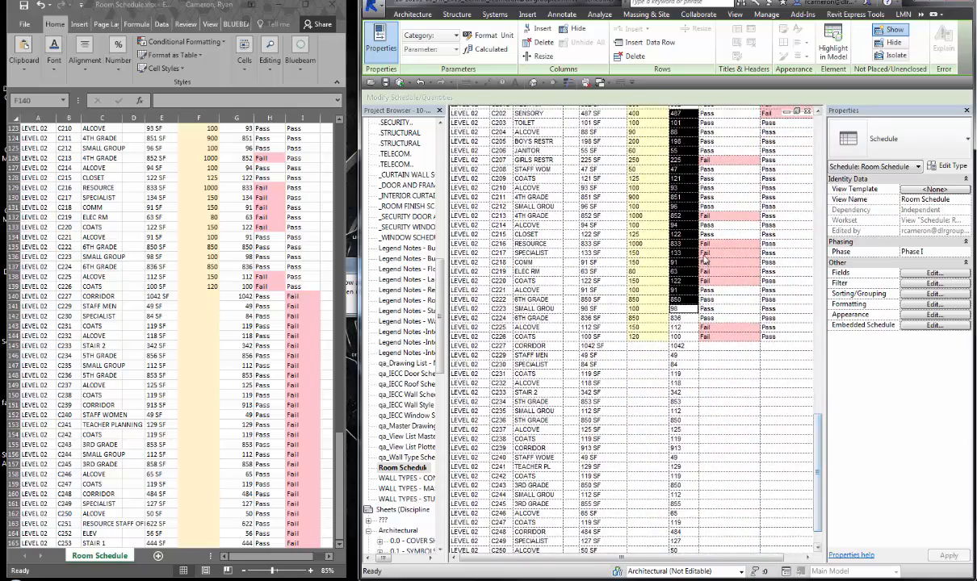
pyautogui.click(682, 234)
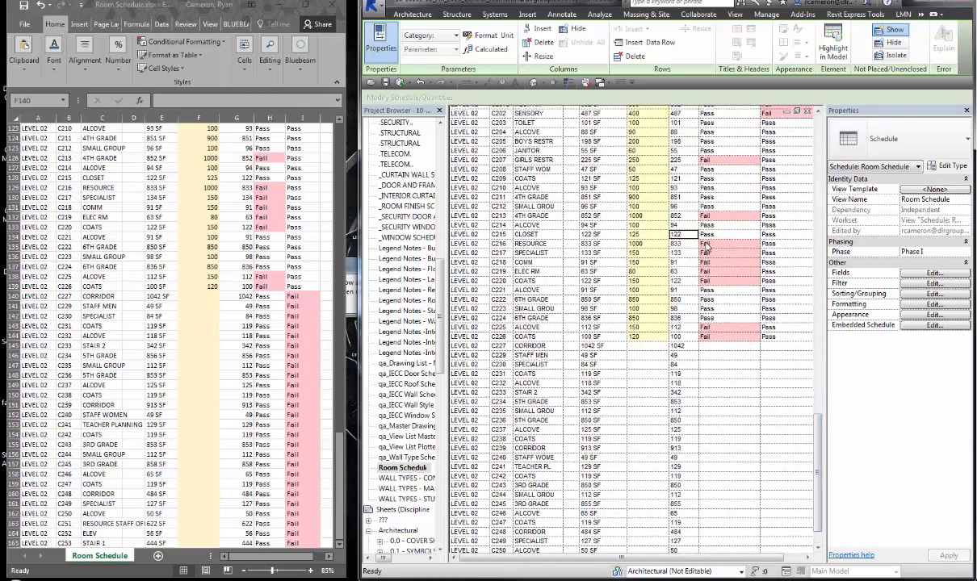
pyautogui.scroll(3)
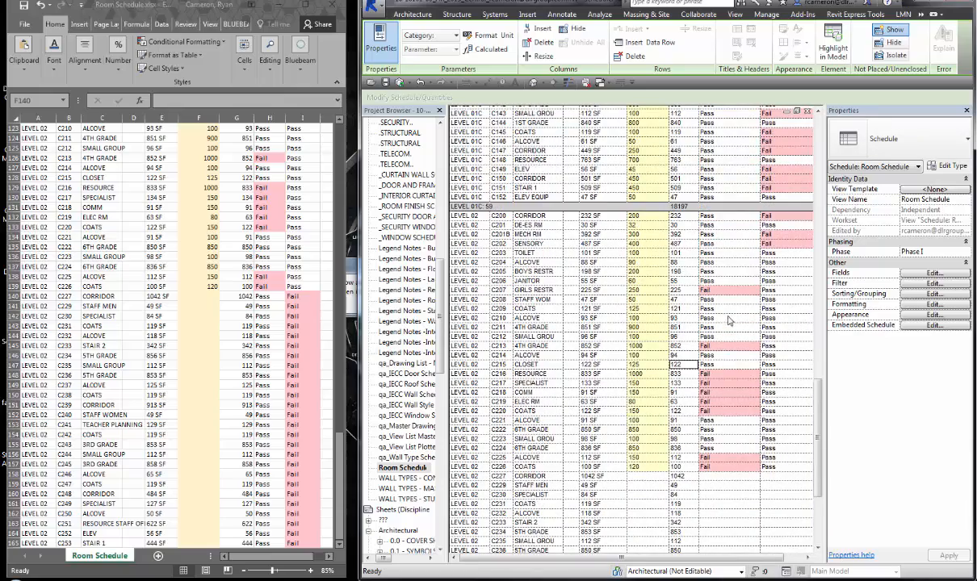
pyautogui.scroll(3)
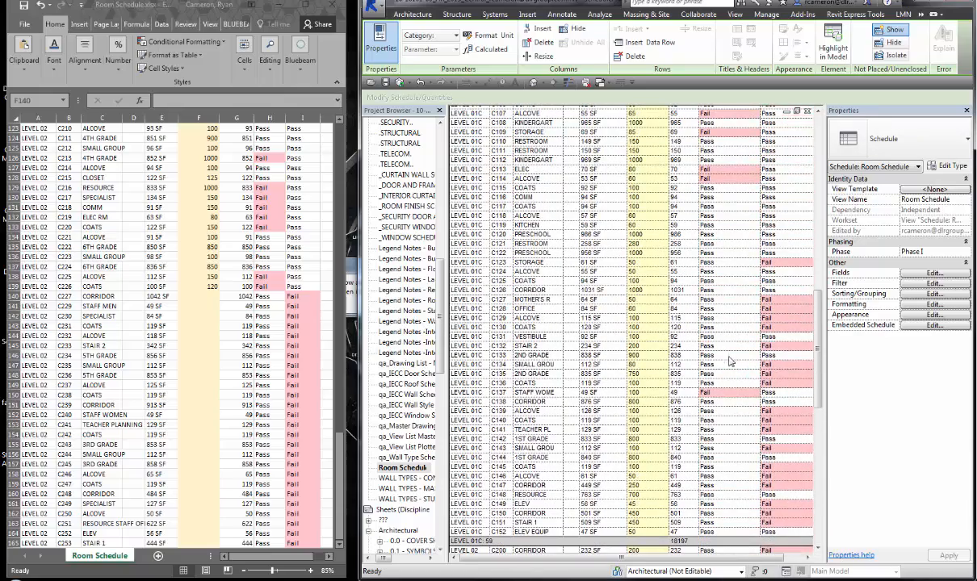
pyautogui.scroll(3)
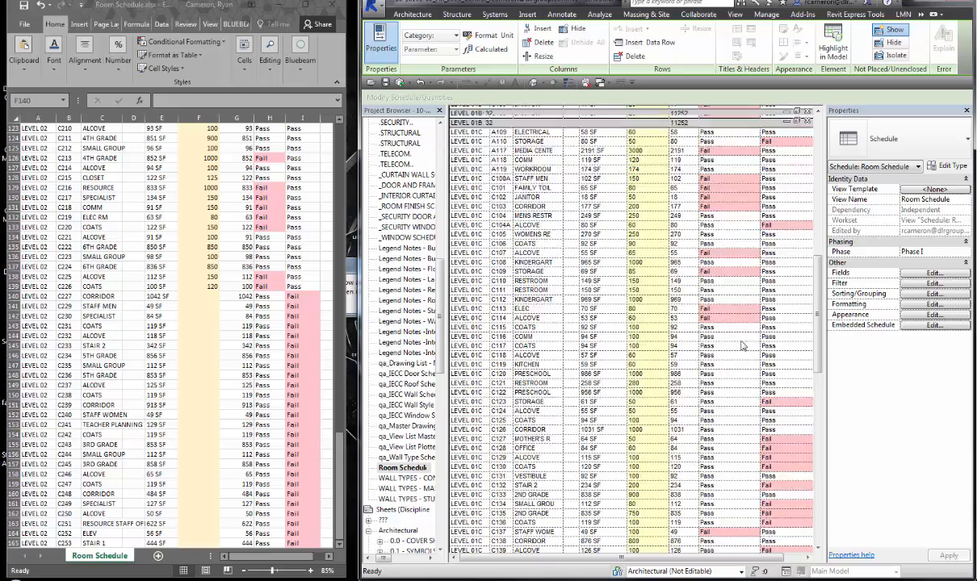
pyautogui.scroll(3)
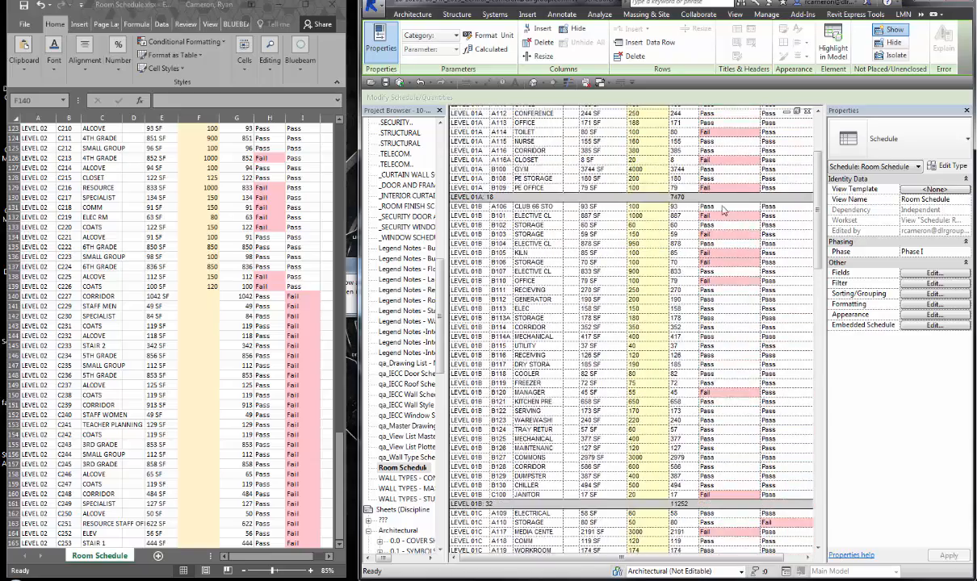
pyautogui.scroll(-3)
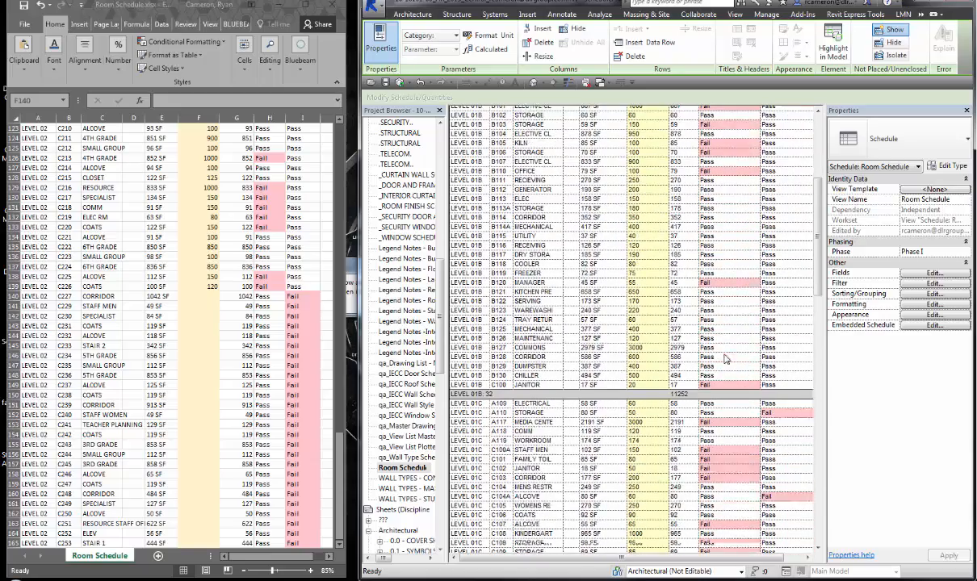
pyautogui.scroll(-3)
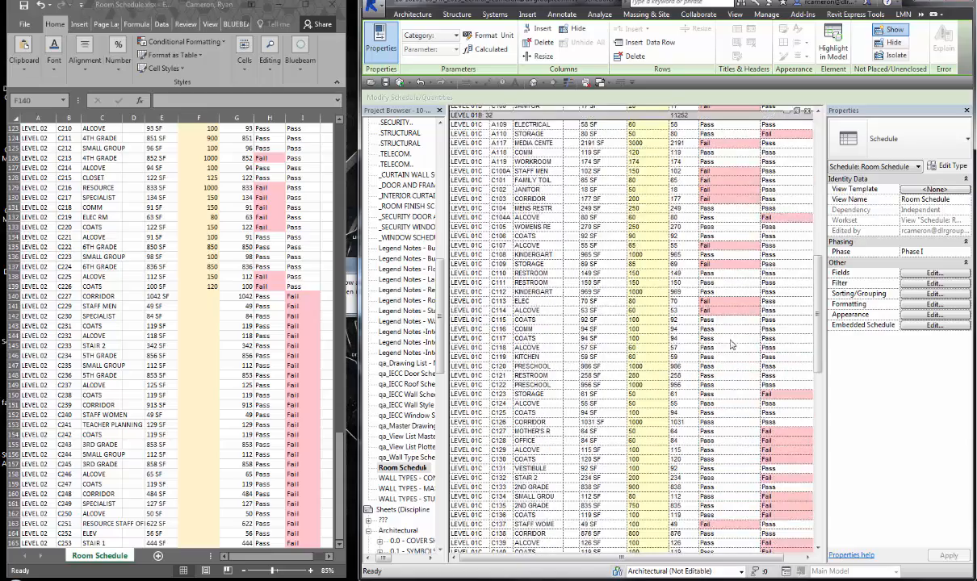
pyautogui.scroll(-3)
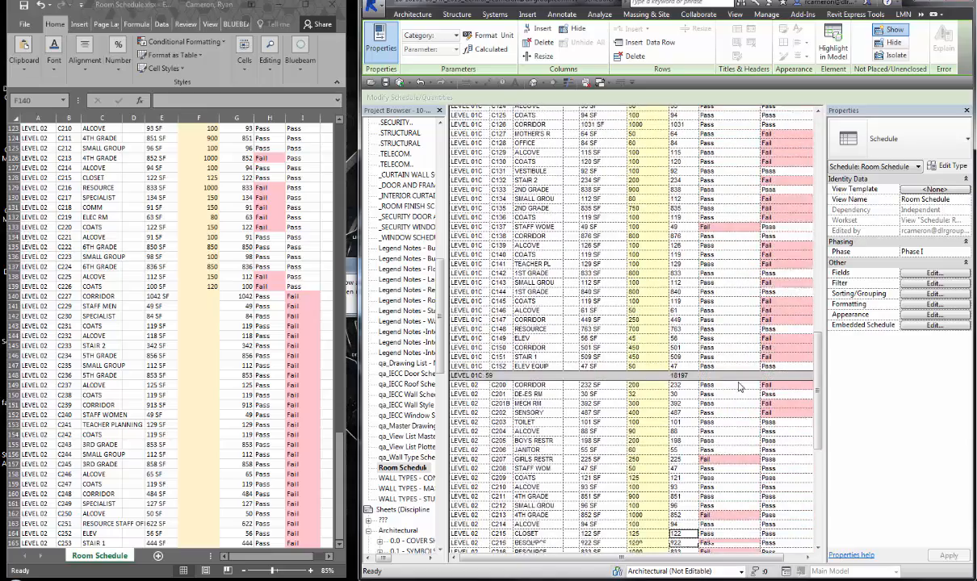
pyautogui.scroll(-3)
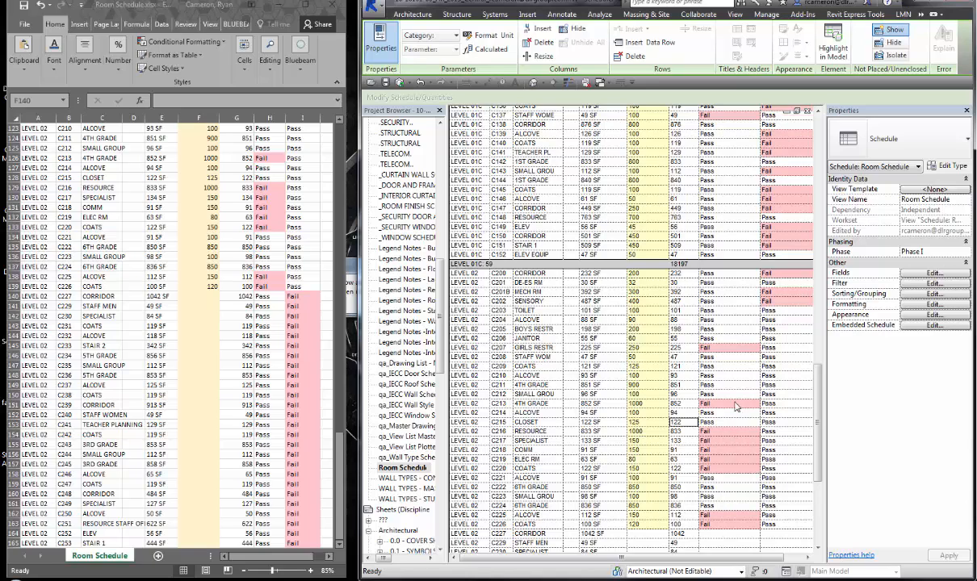
pyautogui.moveTo(730, 452)
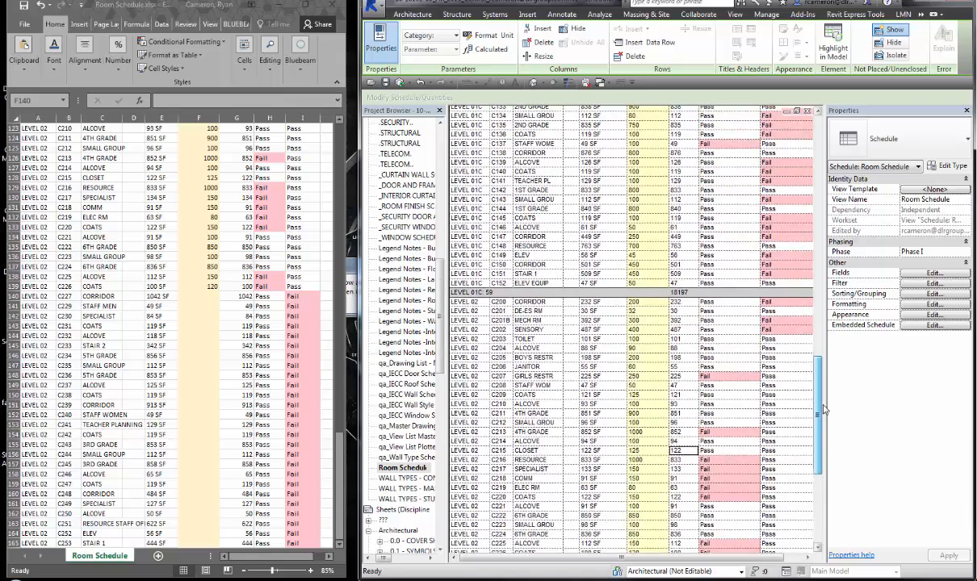
pyautogui.scroll(3)
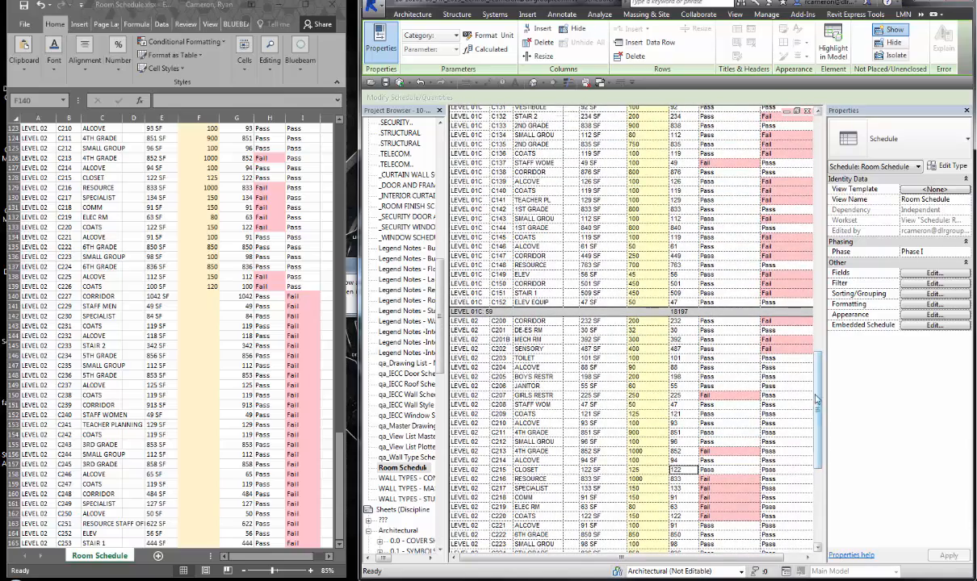
pyautogui.scroll(3)
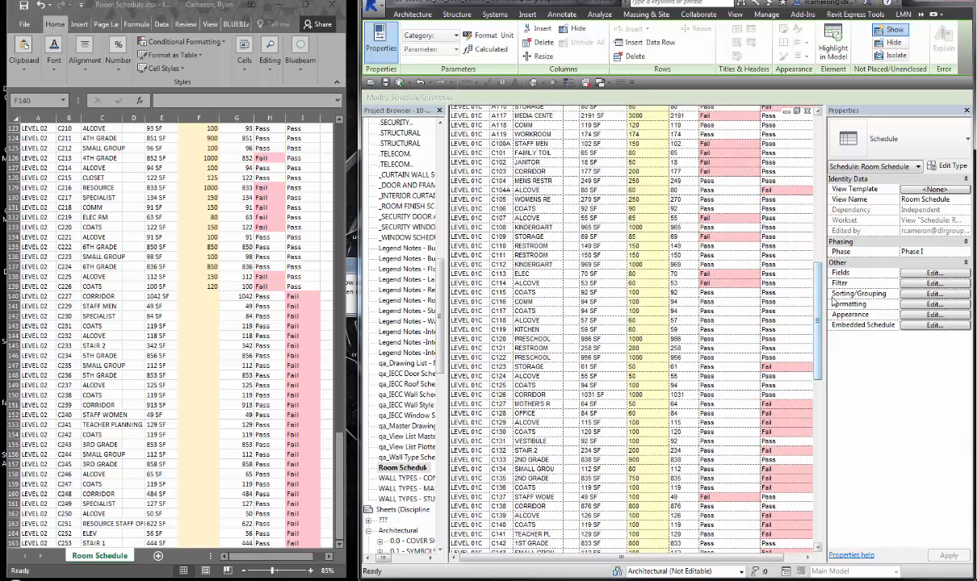